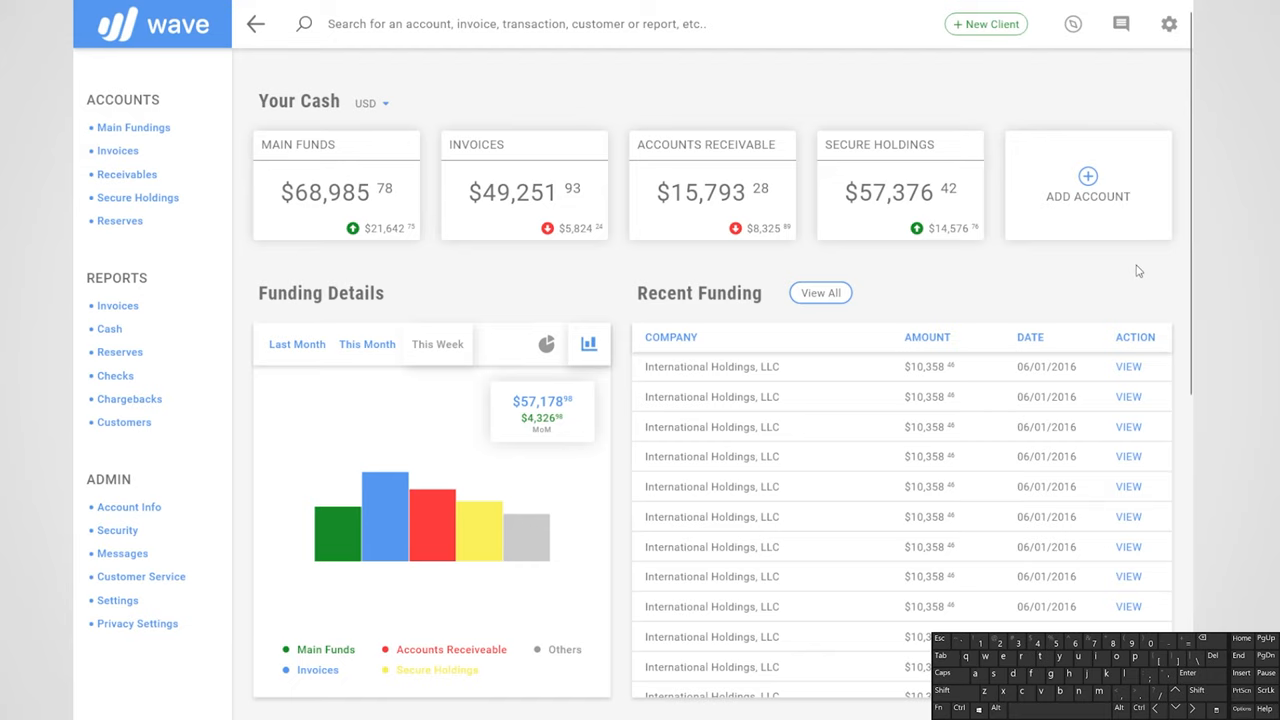
pyautogui.moveTo(1140, 272)
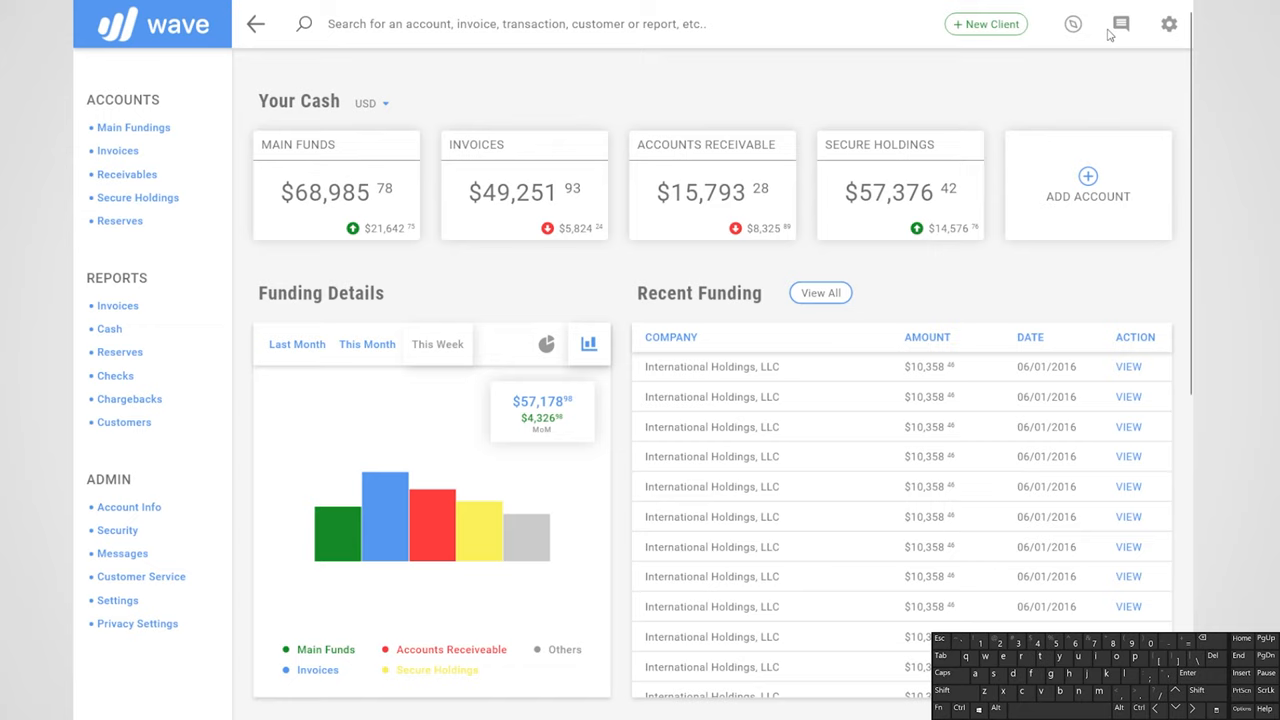
pyautogui.moveTo(1170, 24)
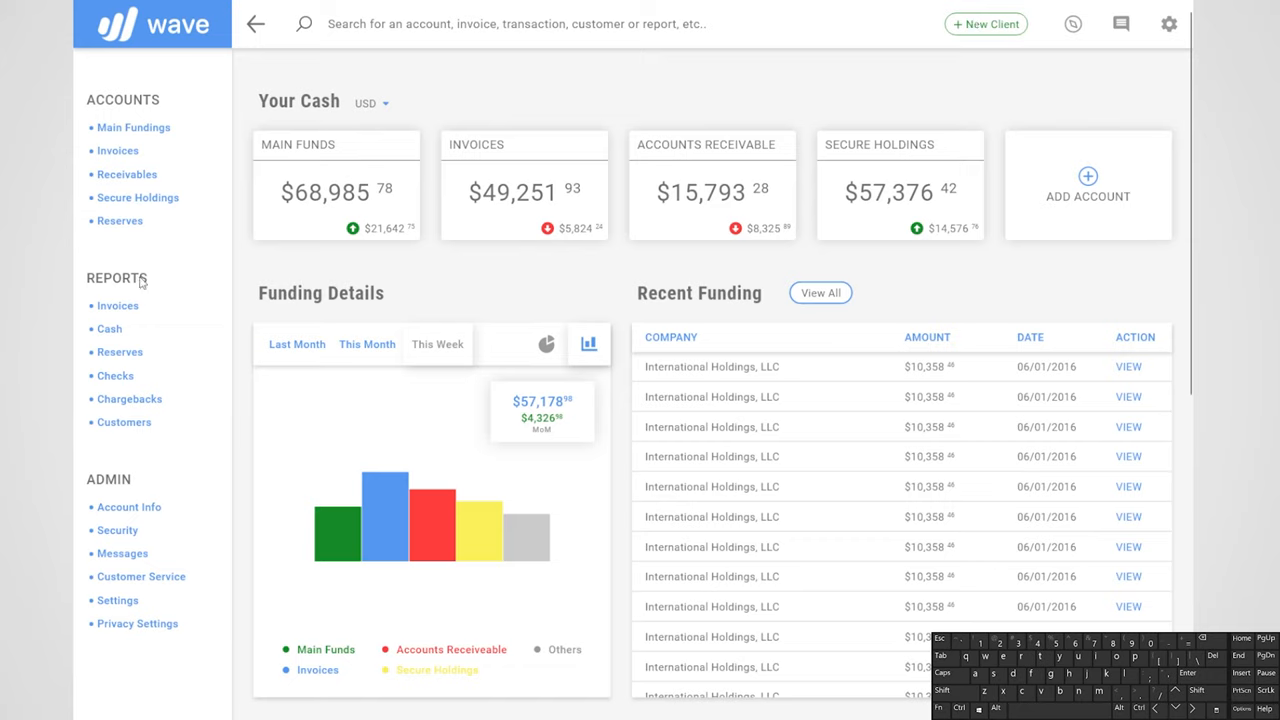
pyautogui.moveTo(140, 398)
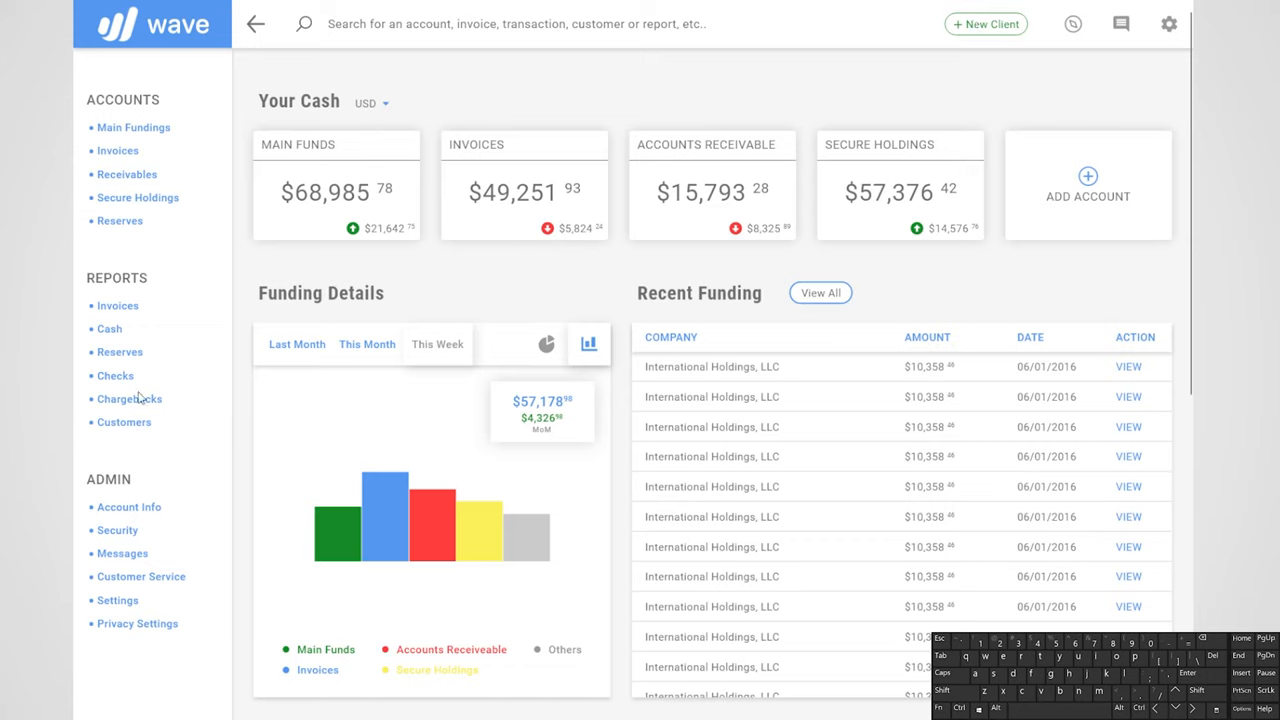
pyautogui.moveTo(132, 384)
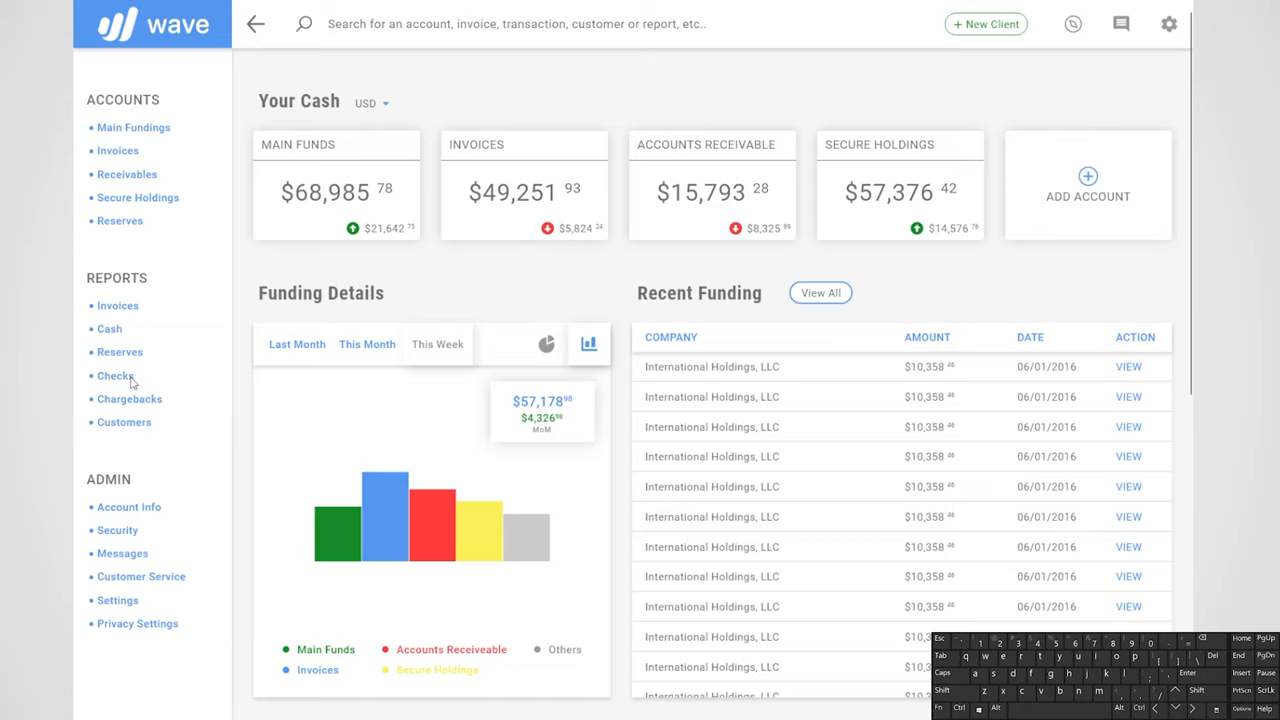
pyautogui.moveTo(326, 244)
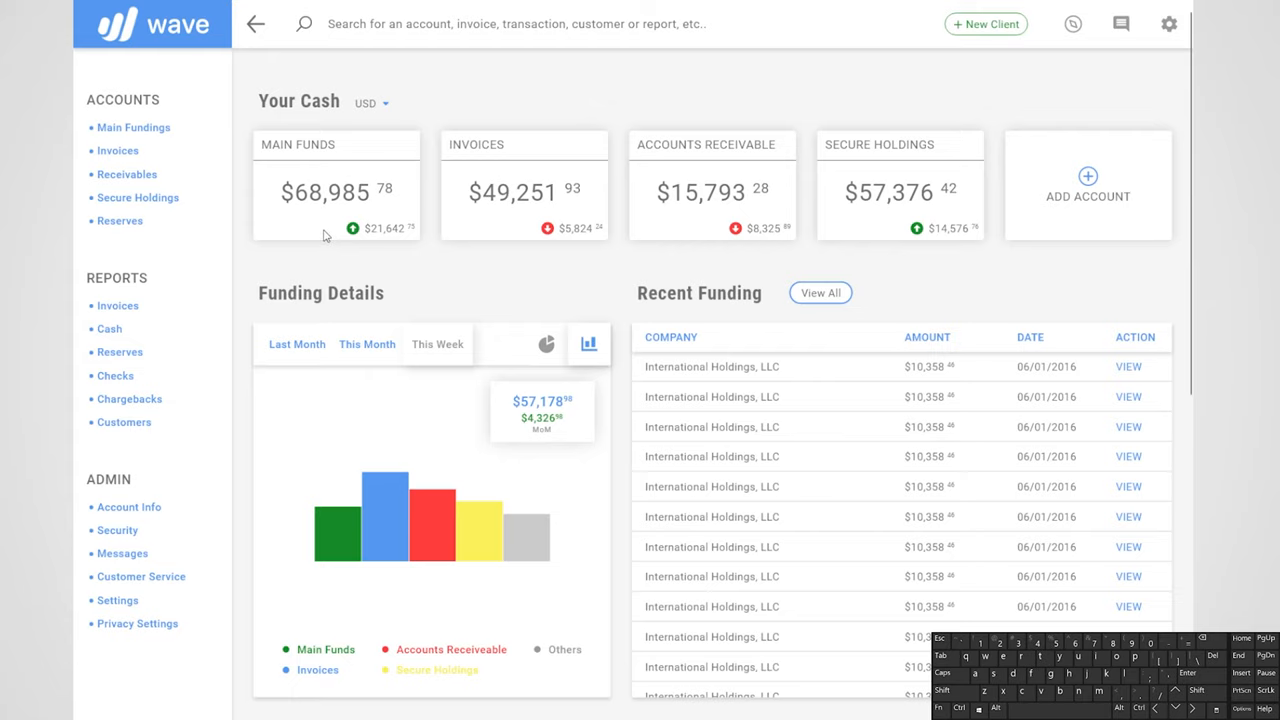
# Toggle the Funding Details chart between donut and bar views with the key triggers.
pyautogui.scroll(-3)
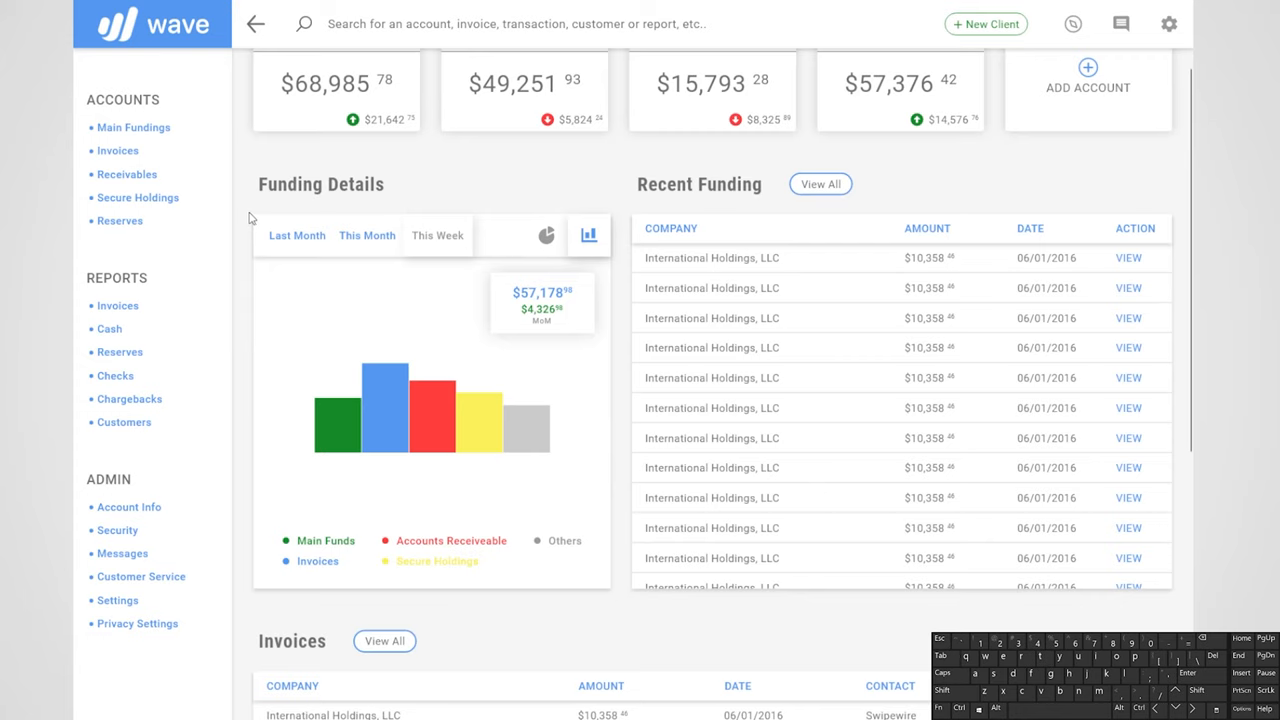
pyautogui.scroll(-3)
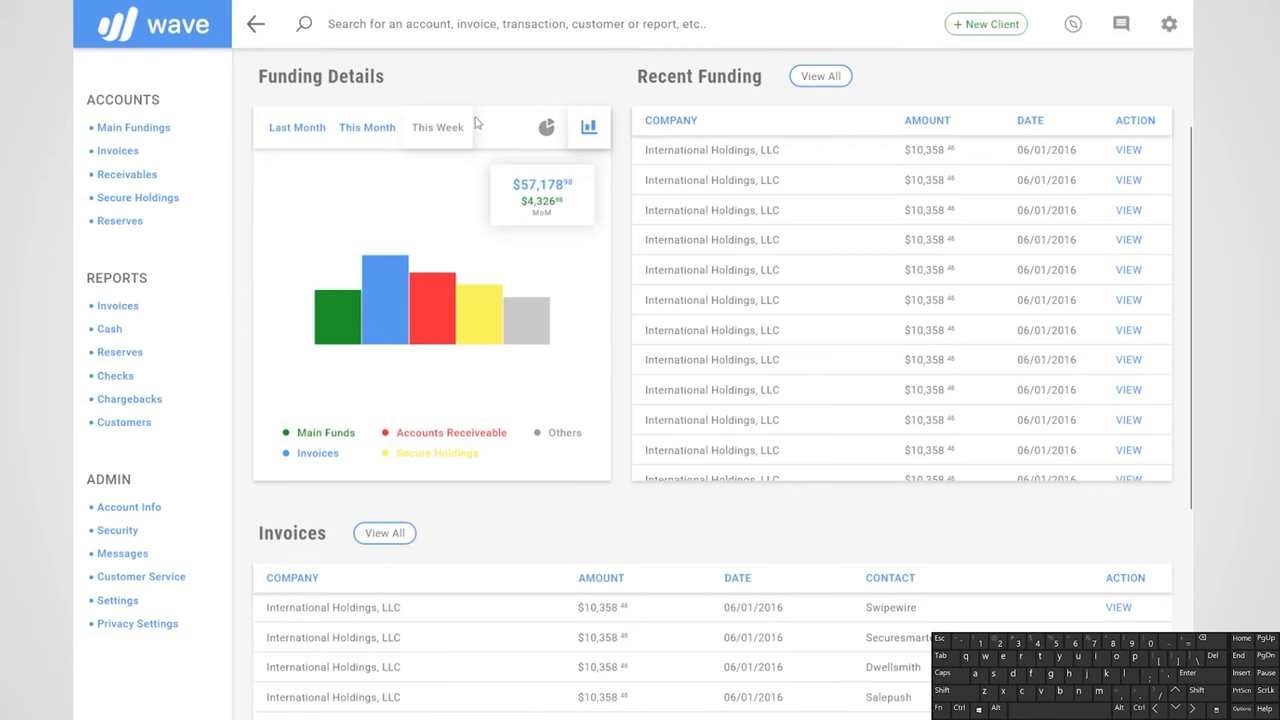
pyautogui.moveTo(464, 328)
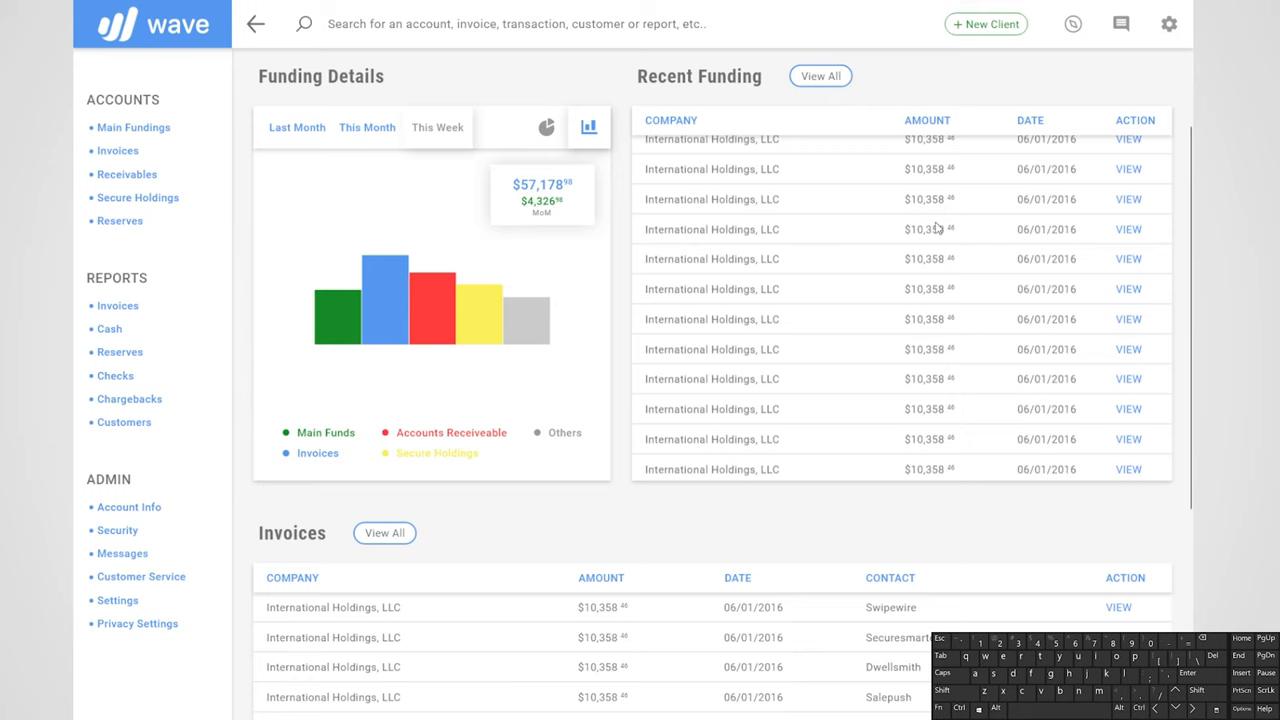
pyautogui.scroll(-3)
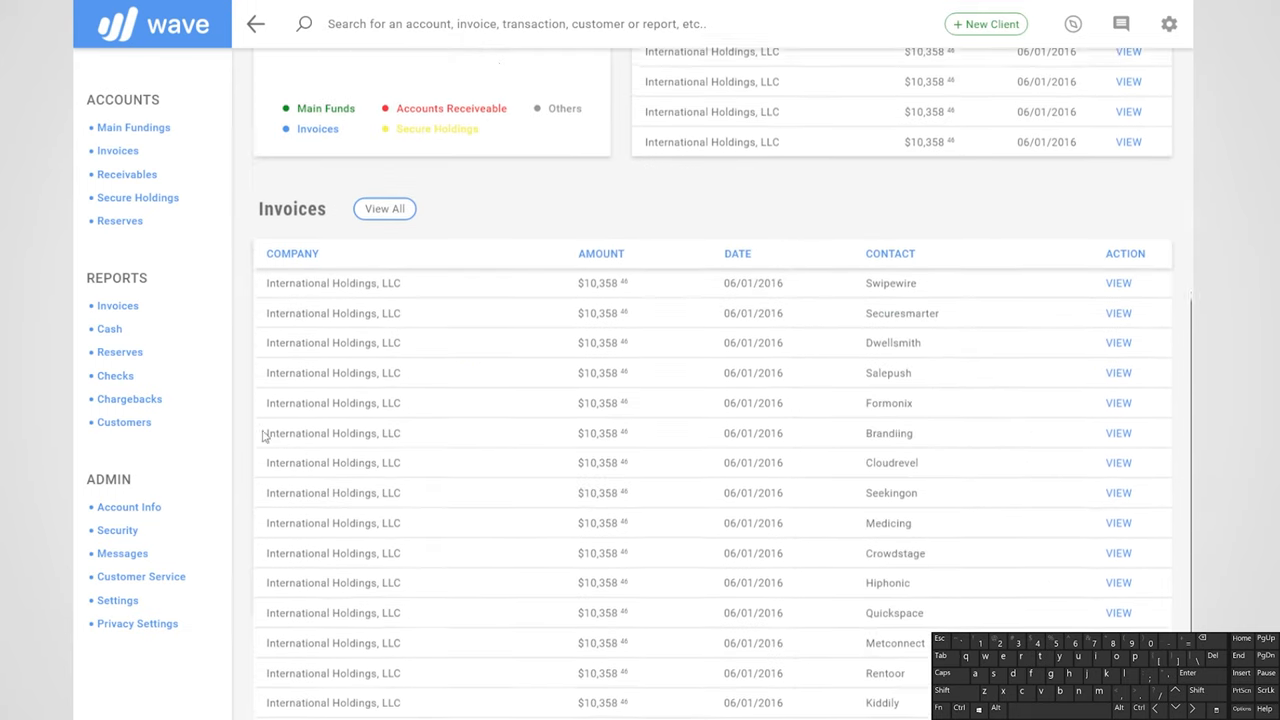
pyautogui.scroll(-3)
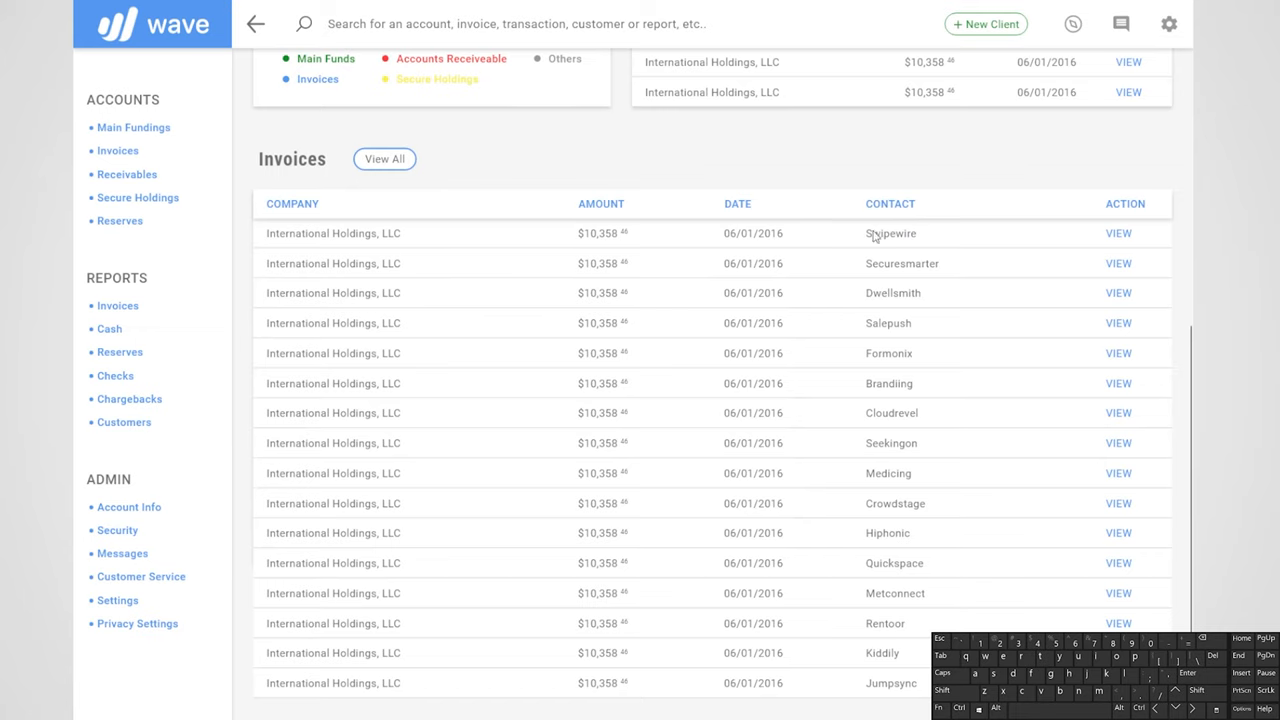
pyautogui.scroll(3)
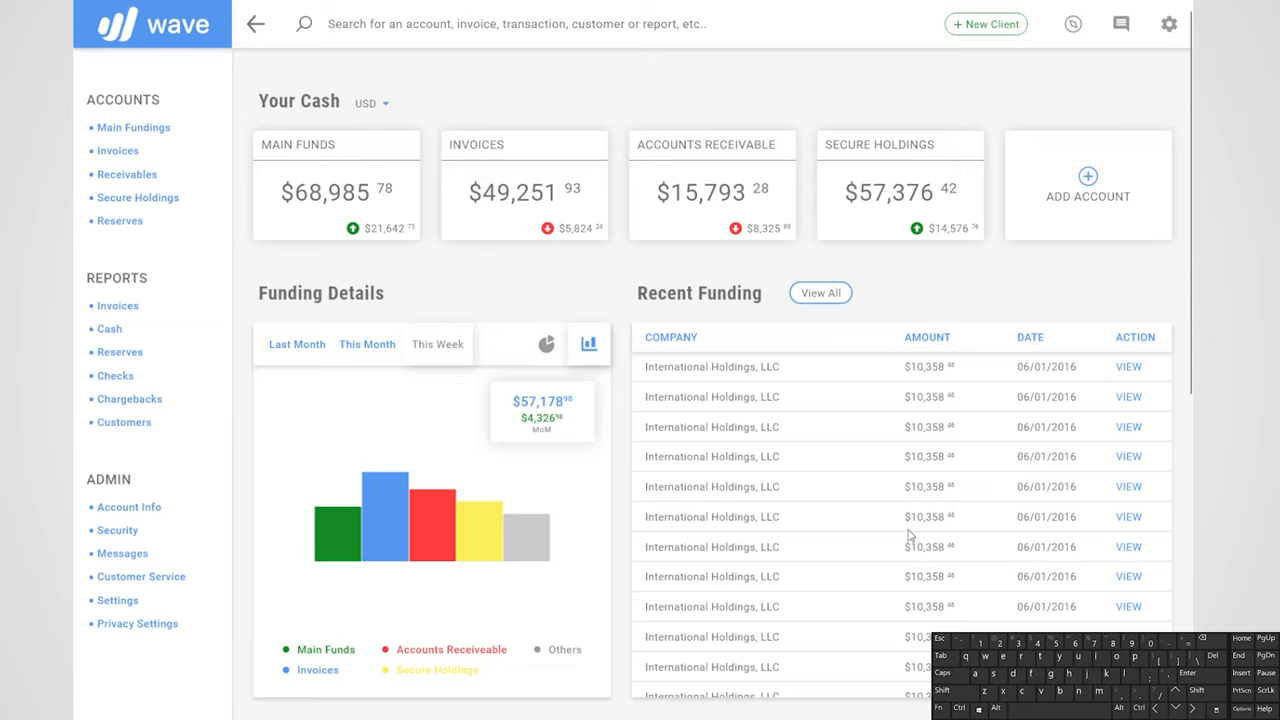
pyautogui.moveTo(624, 444)
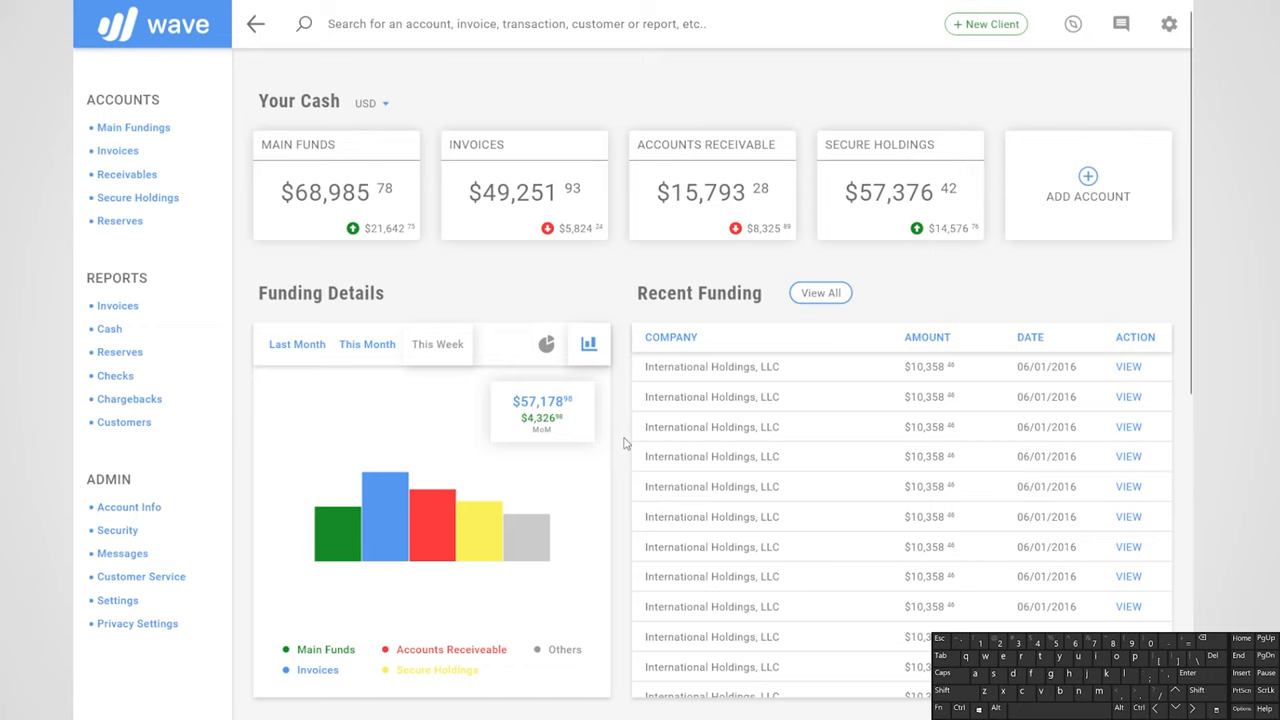
pyautogui.moveTo(620, 442)
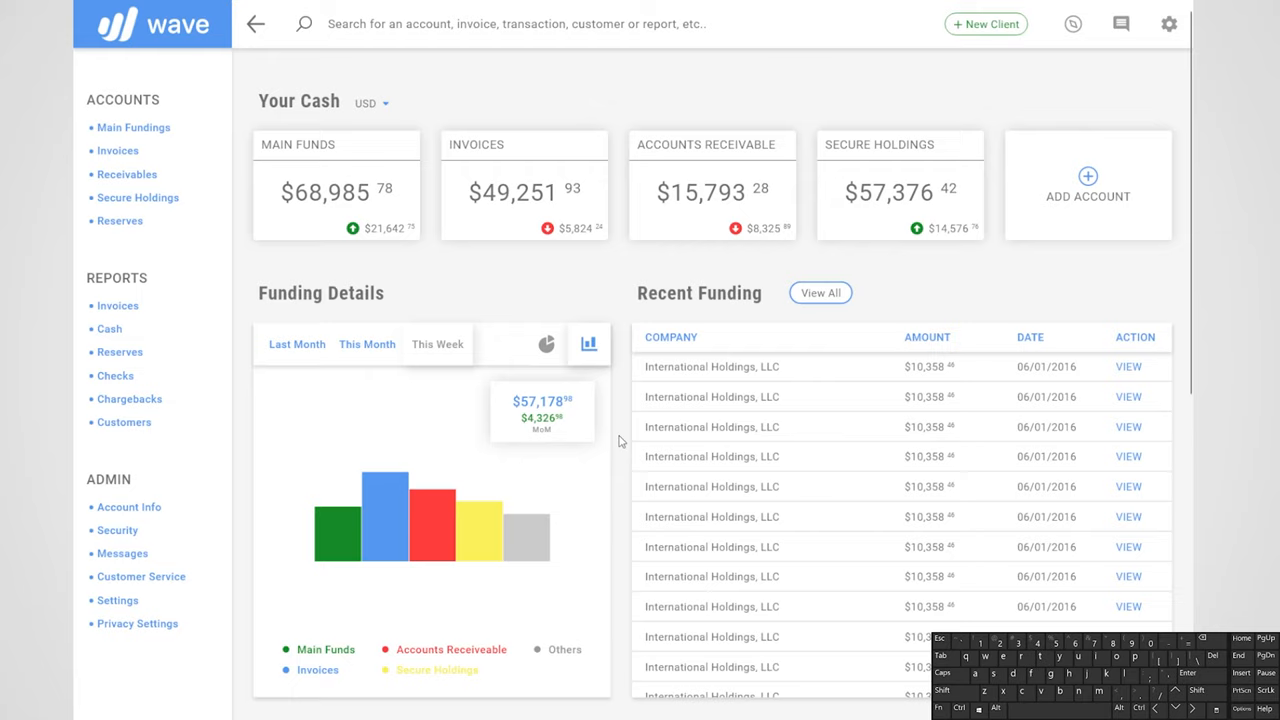
pyautogui.click(546, 344)
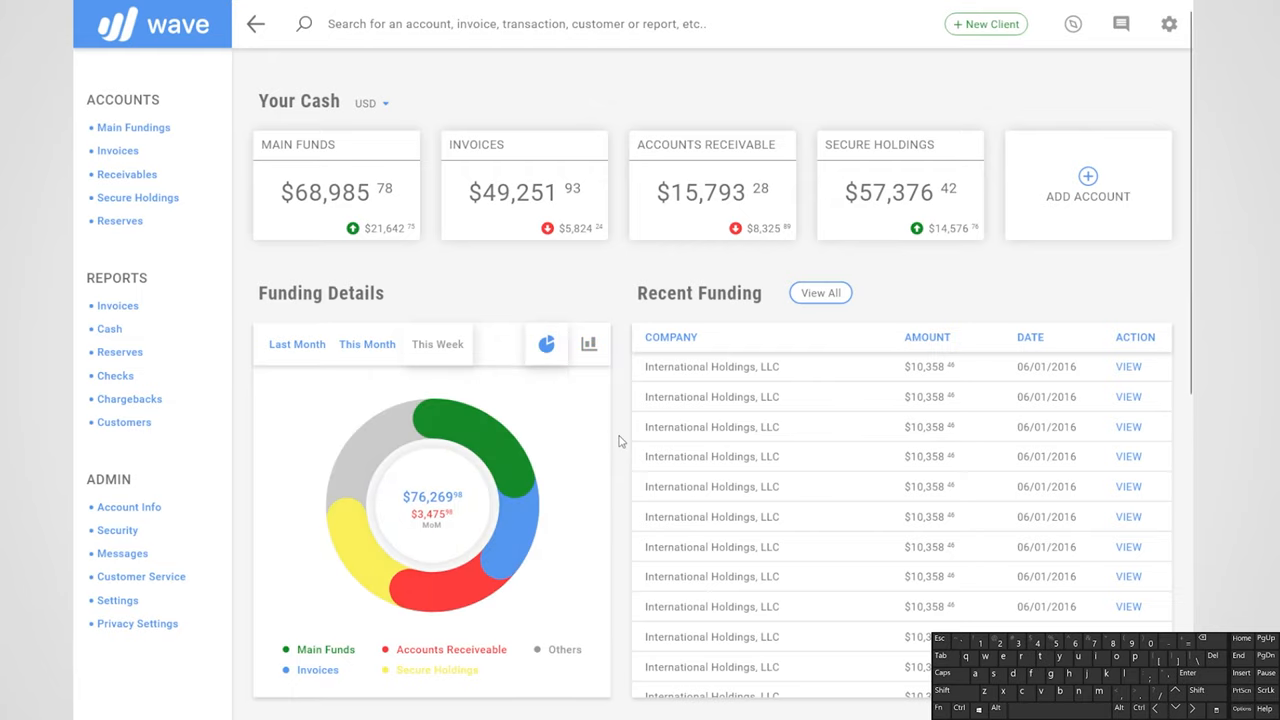
pyautogui.click(588, 344)
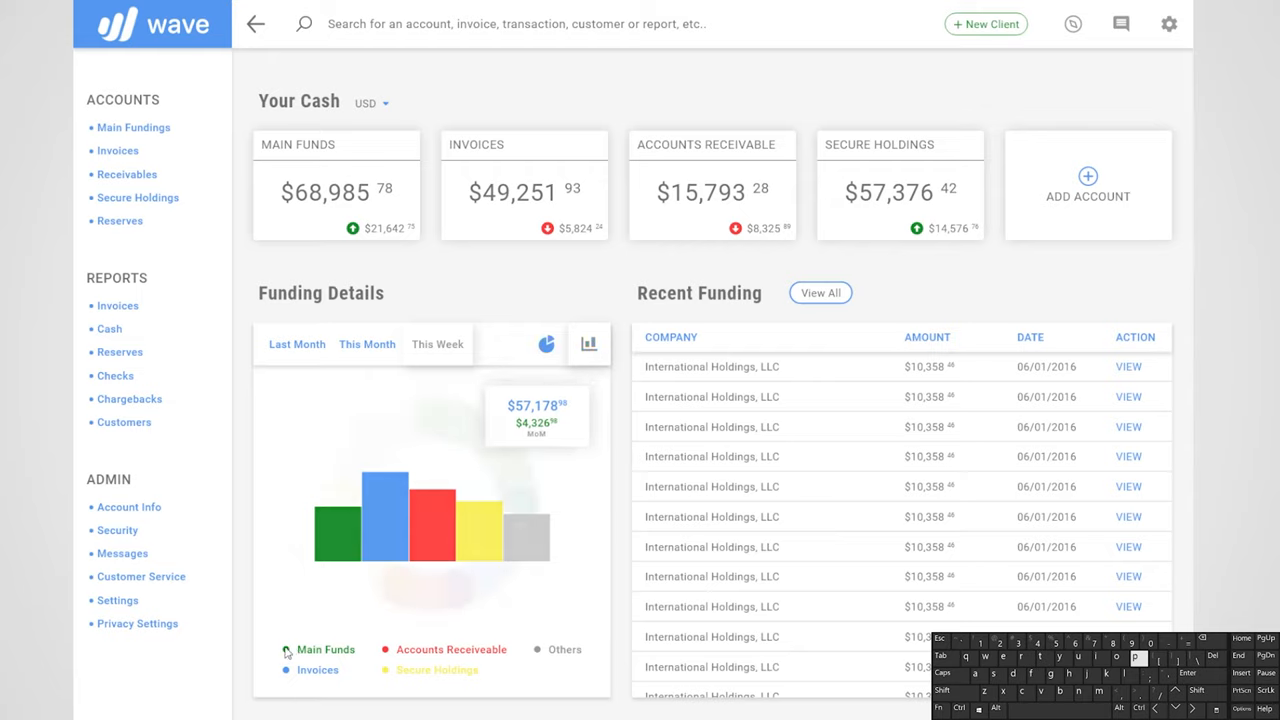
pyautogui.click(546, 344)
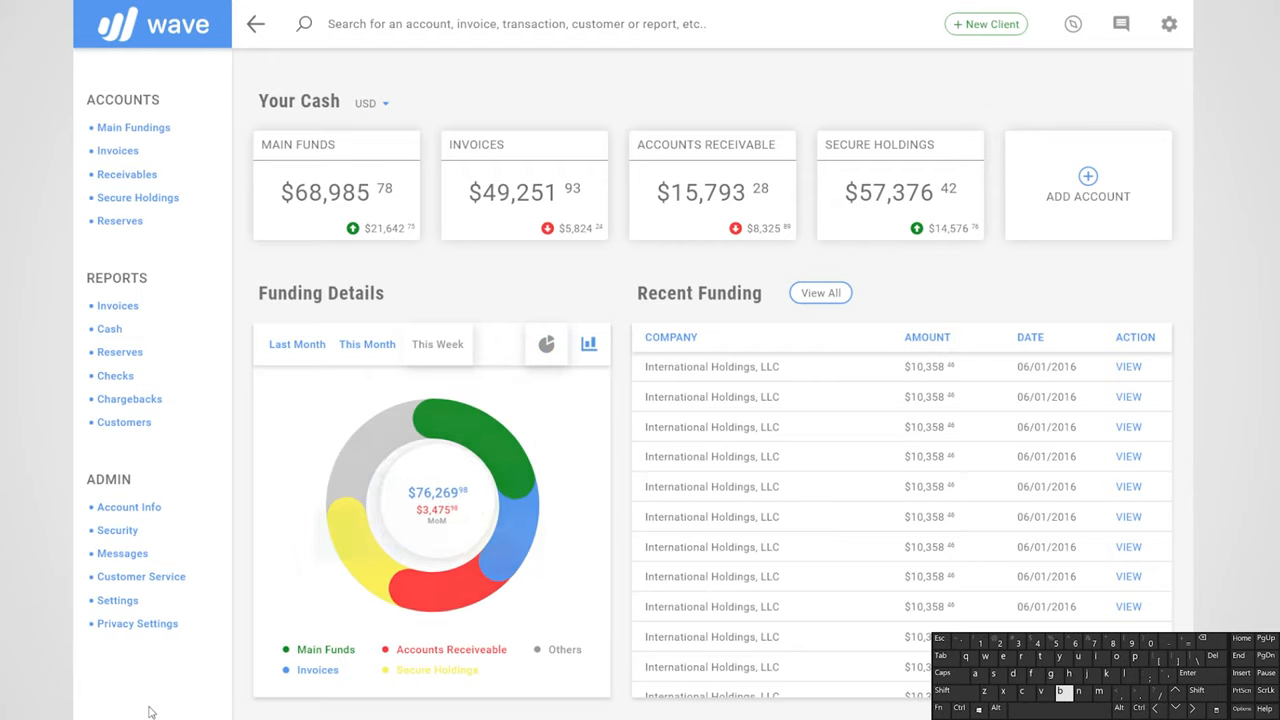
# Switch the funding chart between Last Month and This Week filters, ending on the donut view.
pyautogui.click(588, 344)
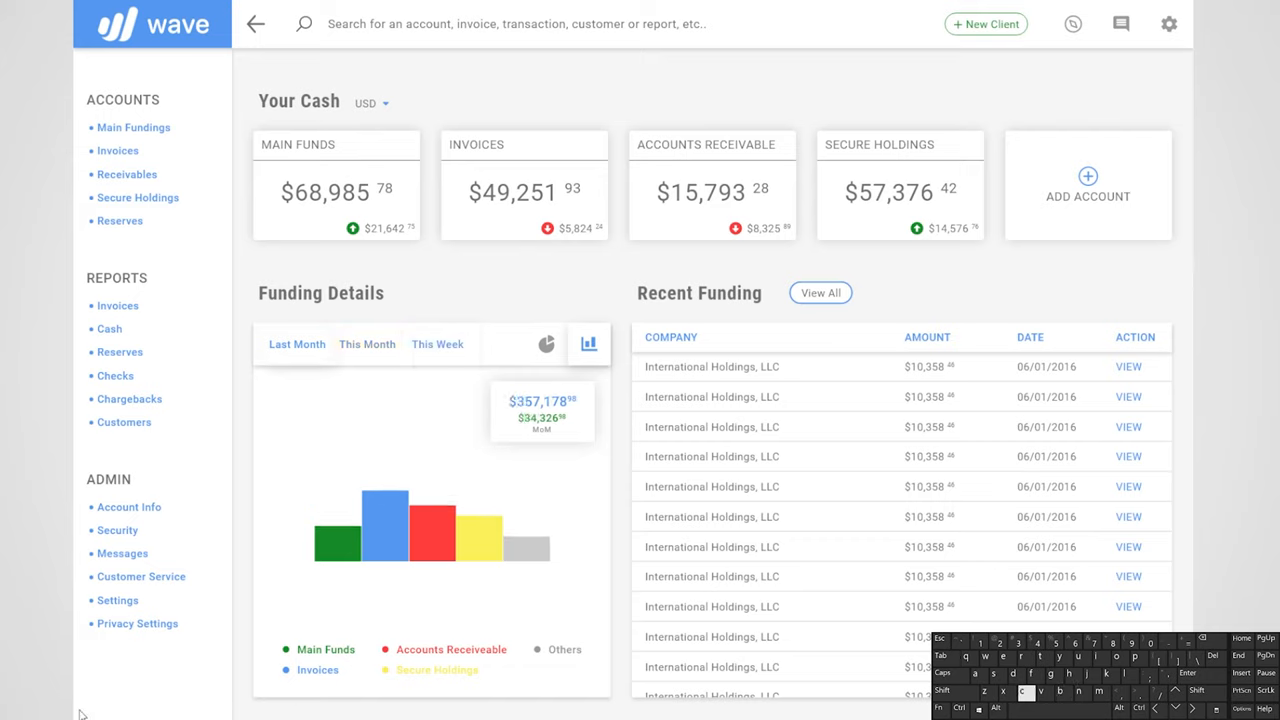
pyautogui.click(368, 344)
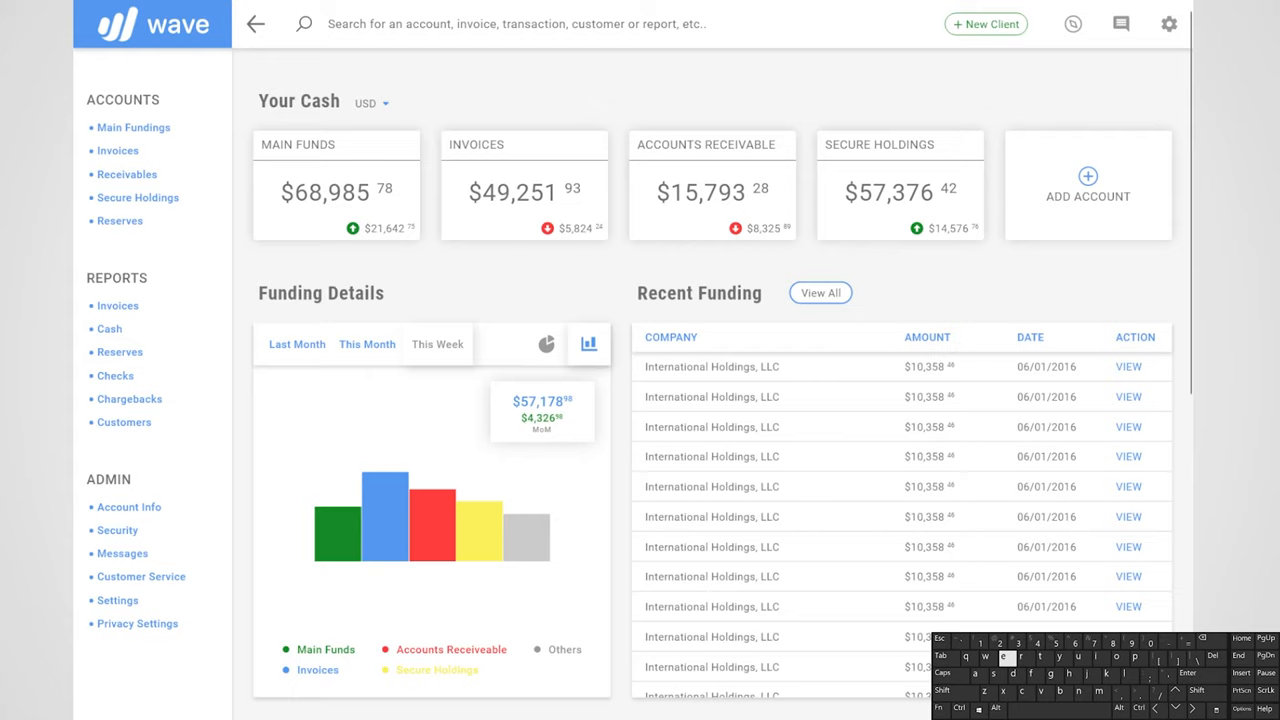
pyautogui.click(546, 344)
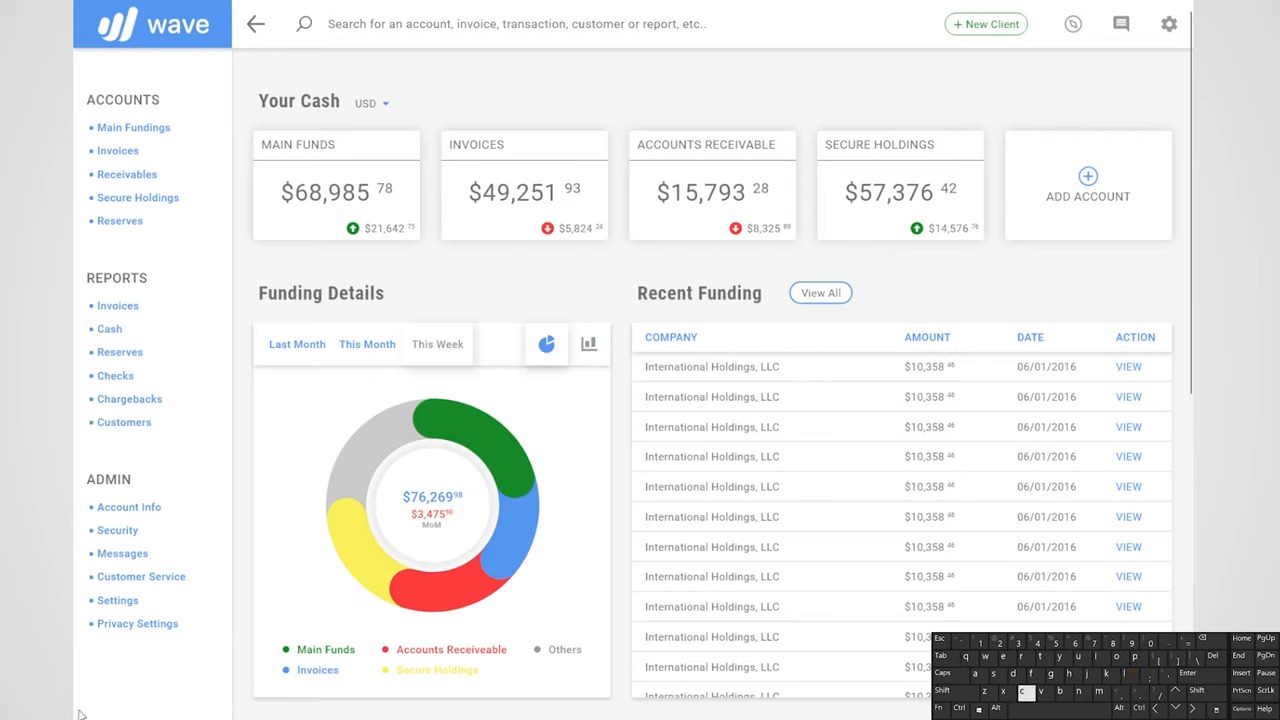
pyautogui.click(436, 344)
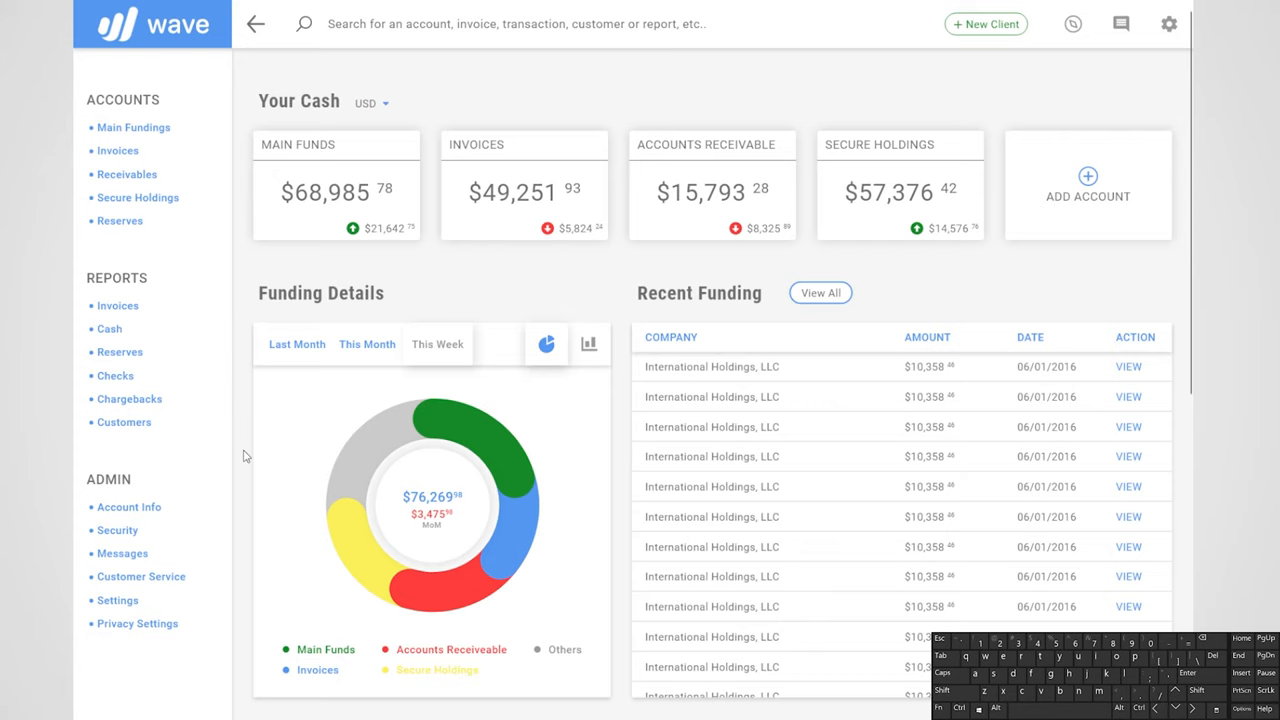
pyautogui.scroll(-3)
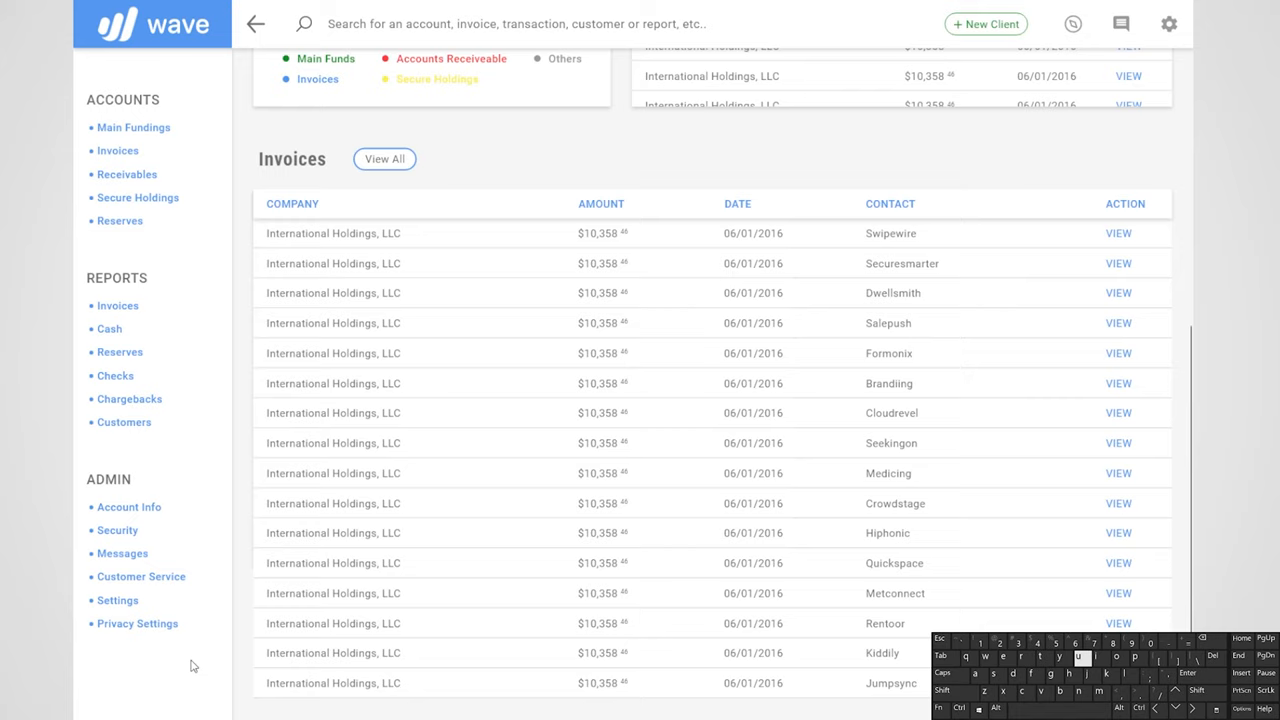
pyautogui.moveTo(192, 660)
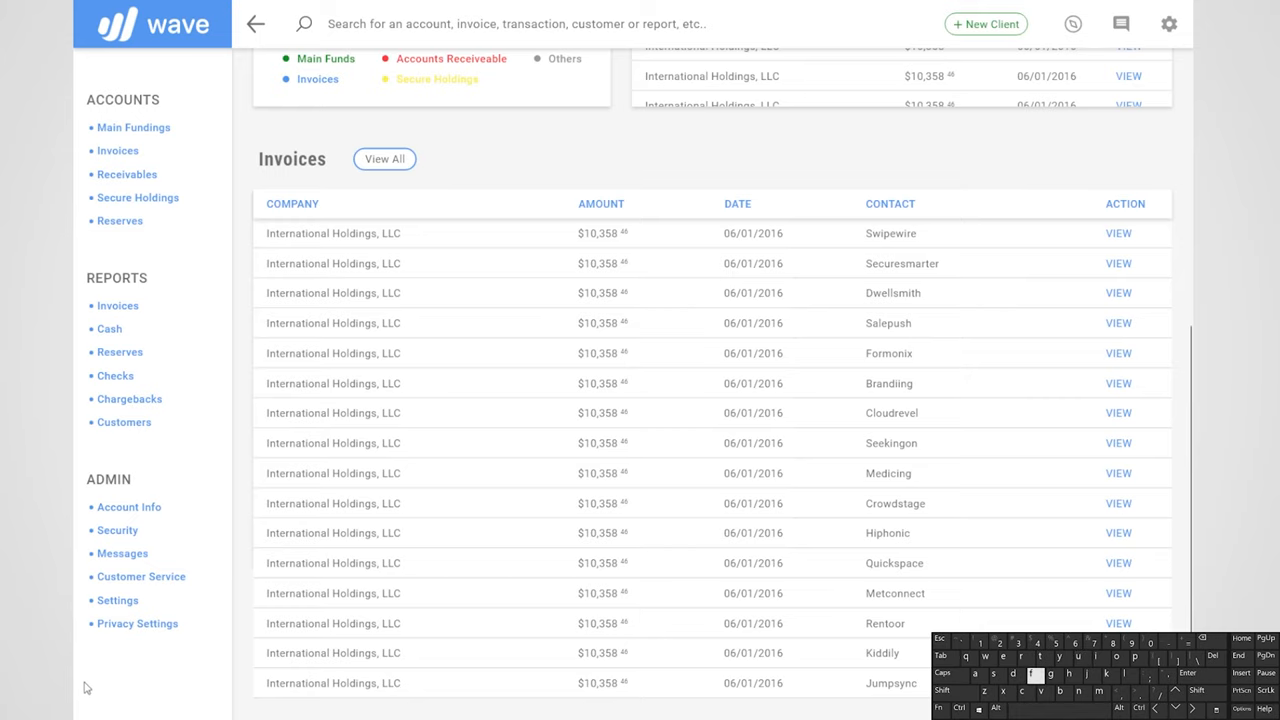
pyautogui.scroll(3)
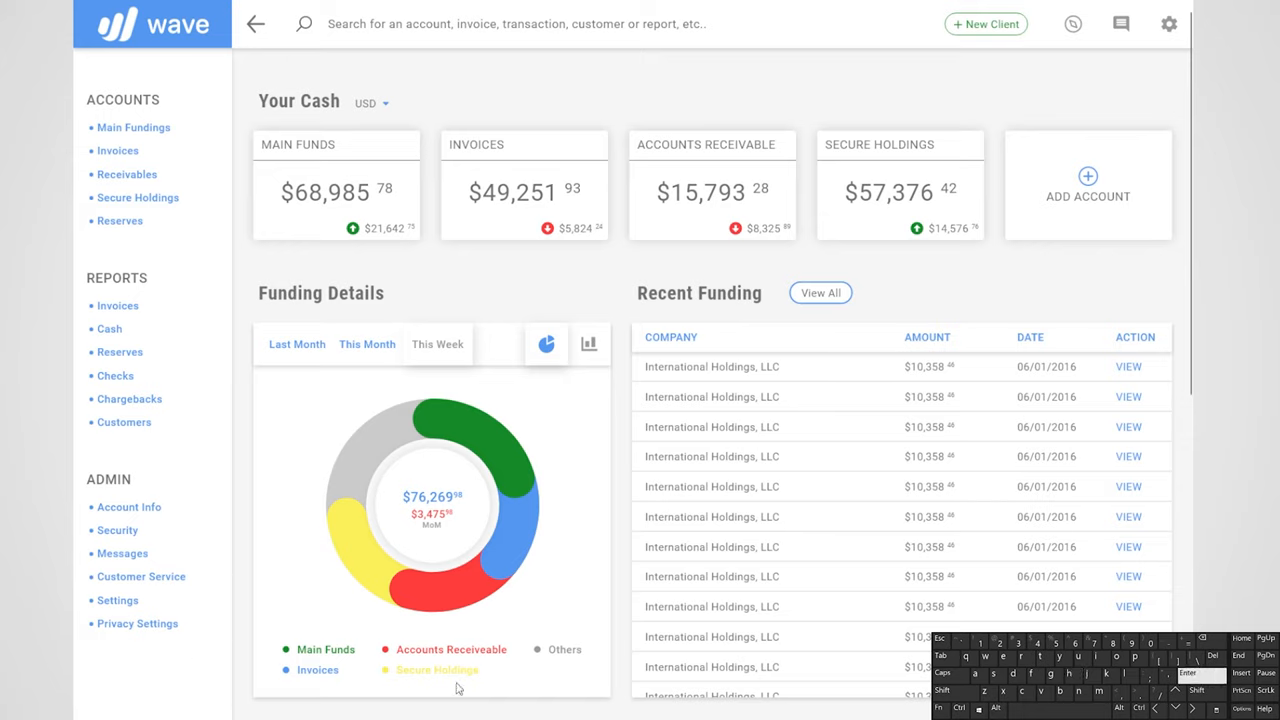
pyautogui.moveTo(460, 700)
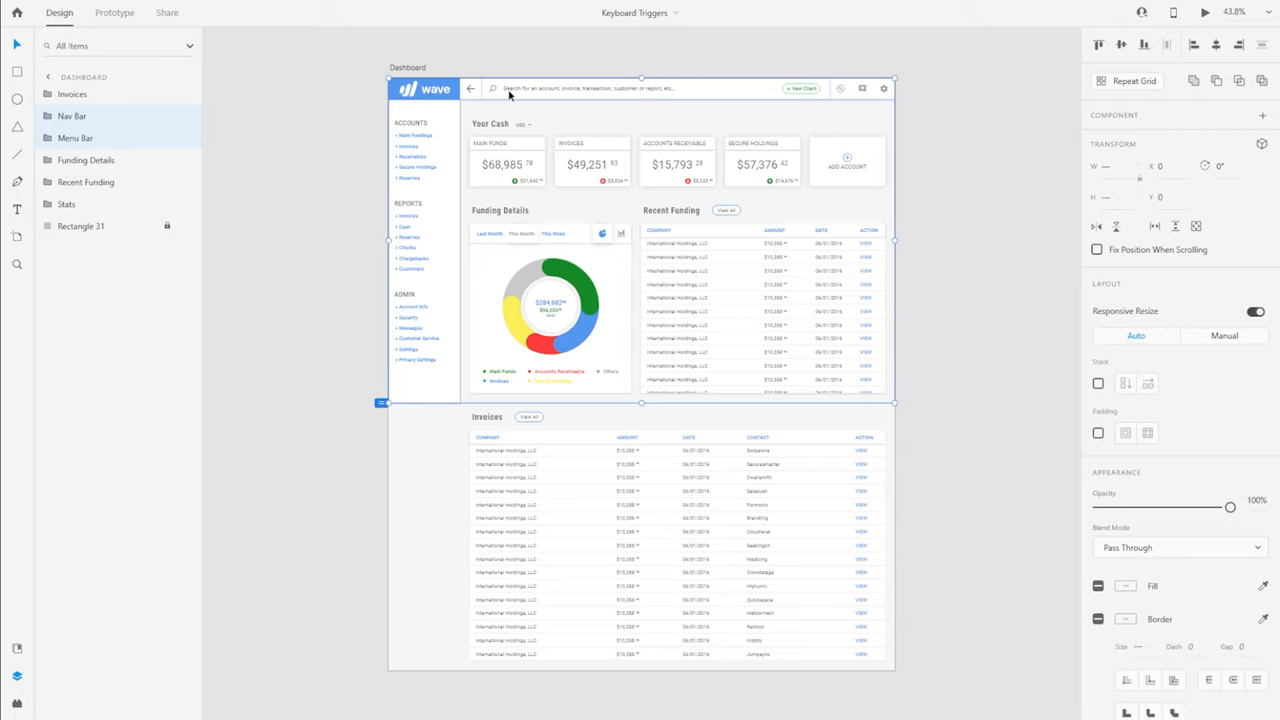
pyautogui.moveTo(1096, 260)
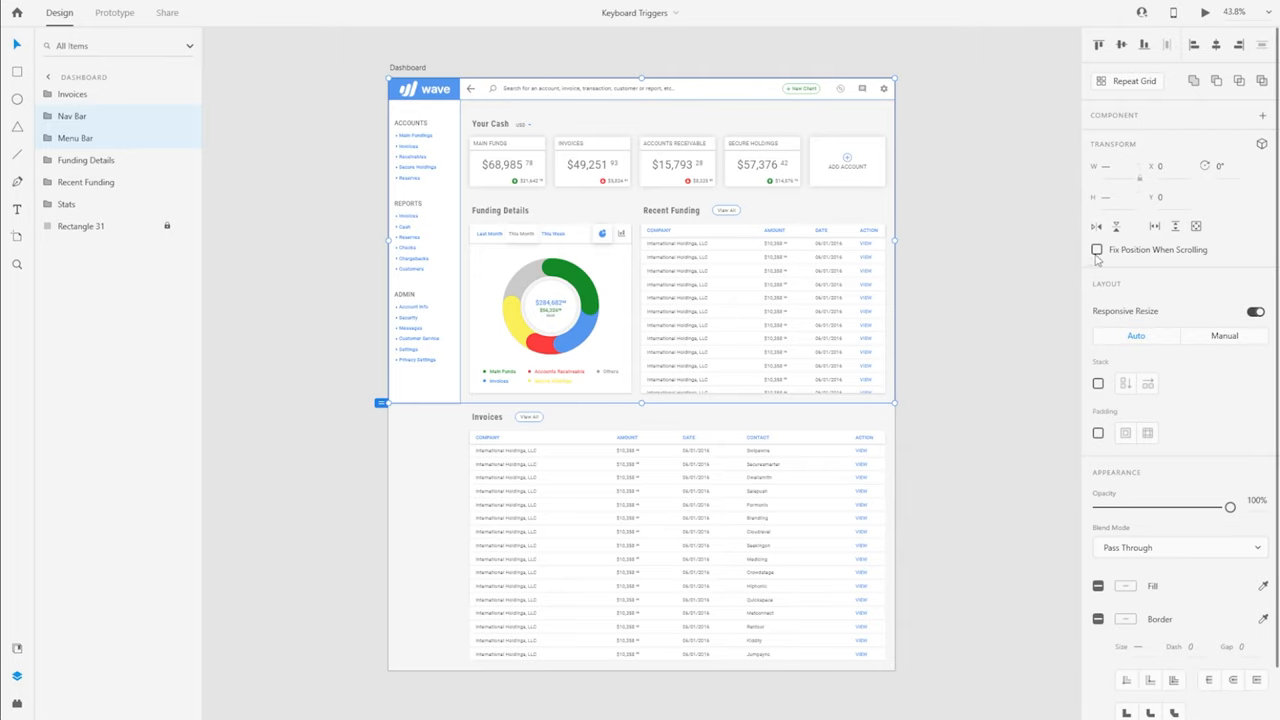
# Enable Fix Position When Scrolling for the selected Nav Bar group.
pyautogui.click(1096, 248)
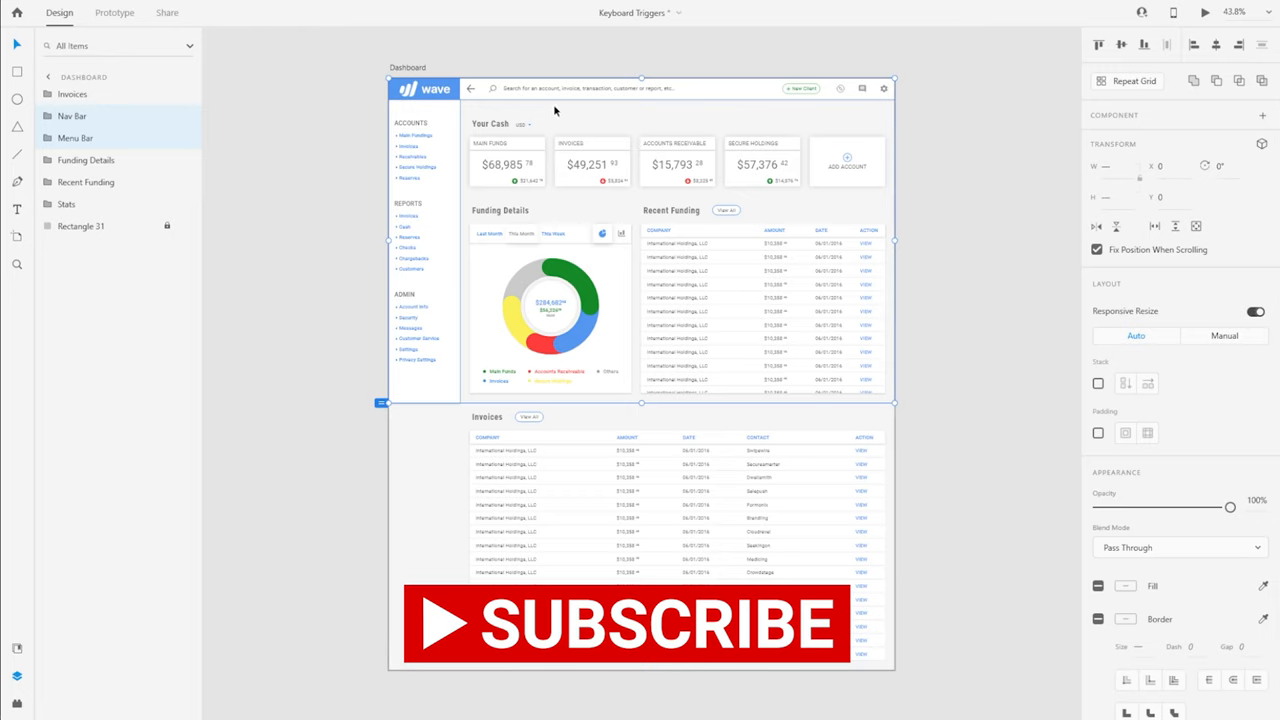
pyautogui.moveTo(312, 300)
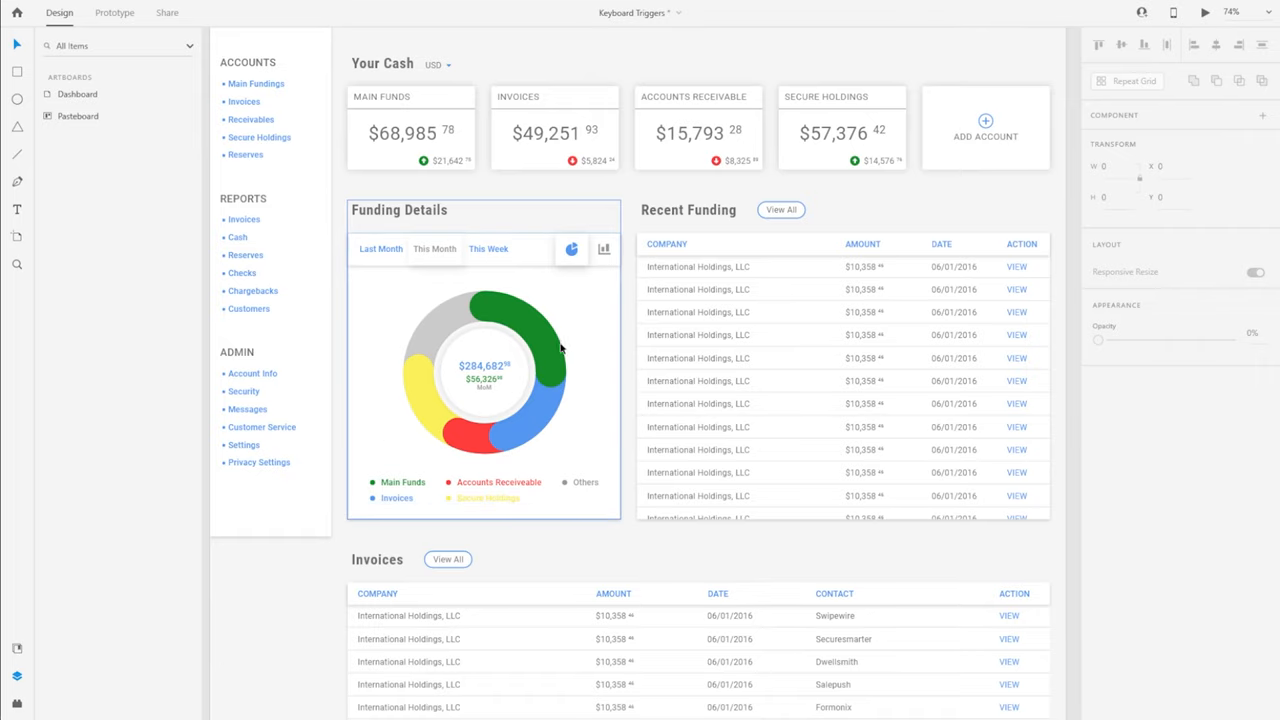
pyautogui.moveTo(508, 452)
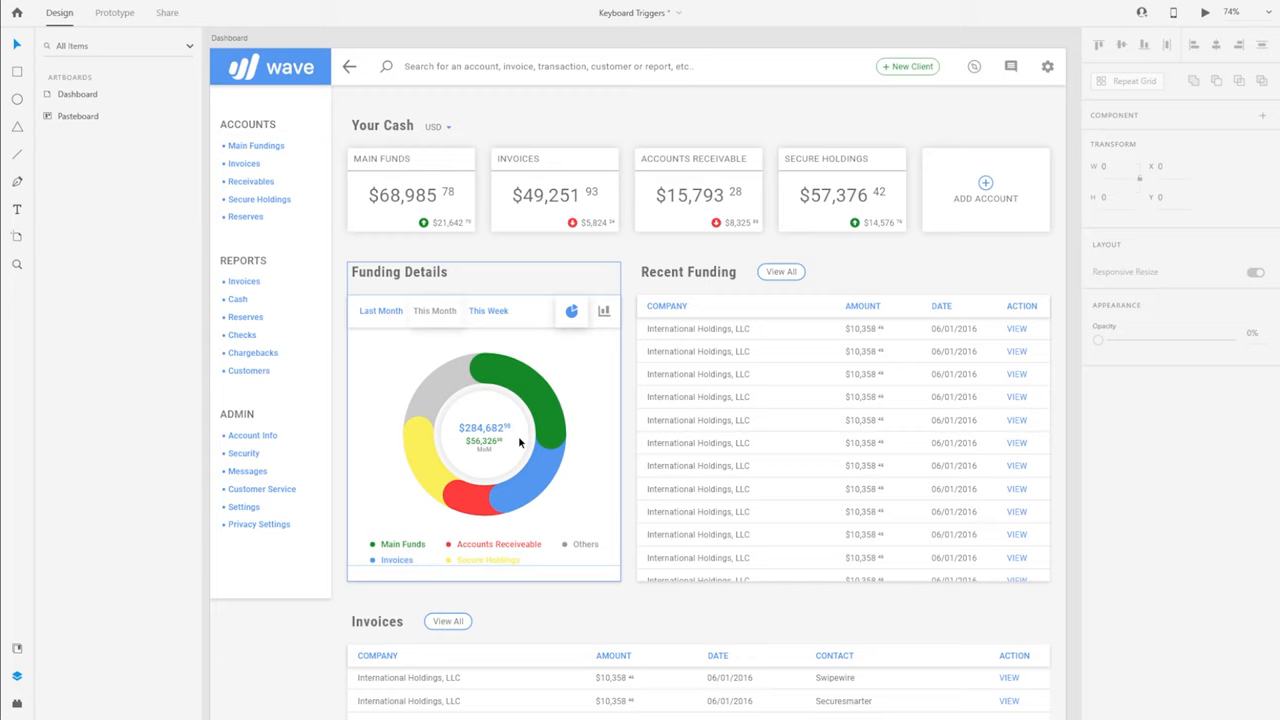
pyautogui.moveTo(484, 444)
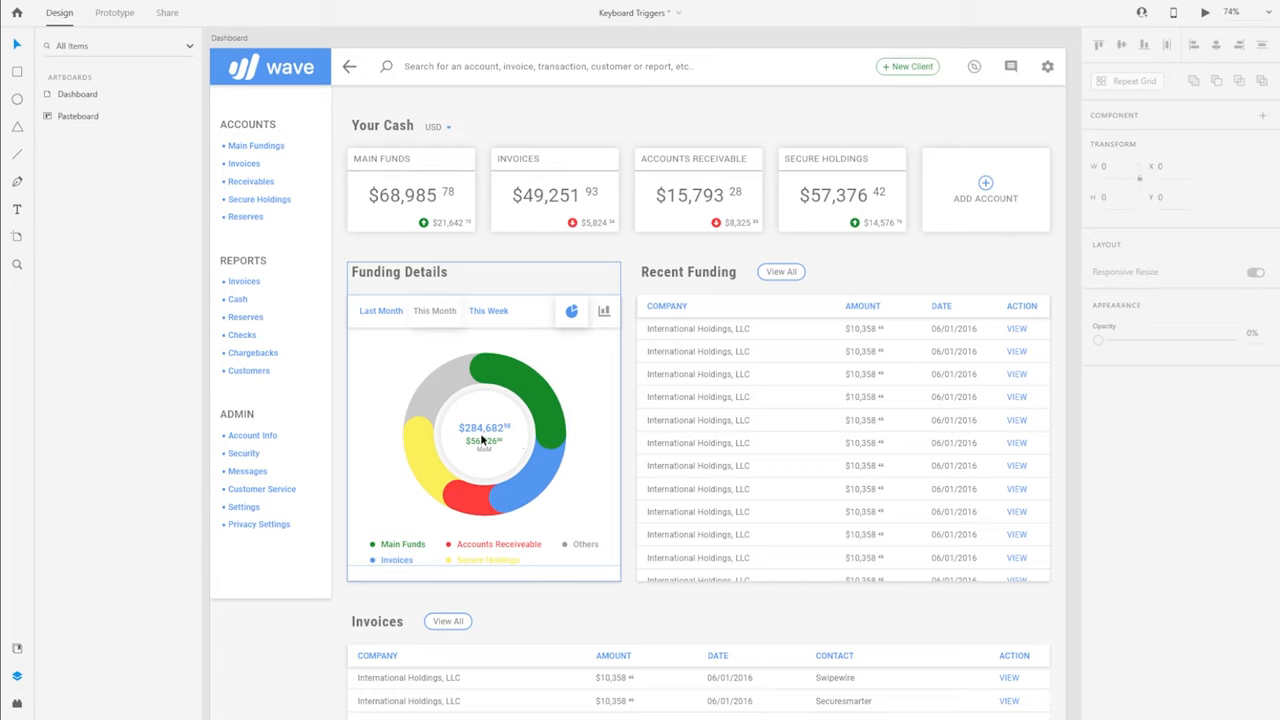
pyautogui.moveTo(416, 516)
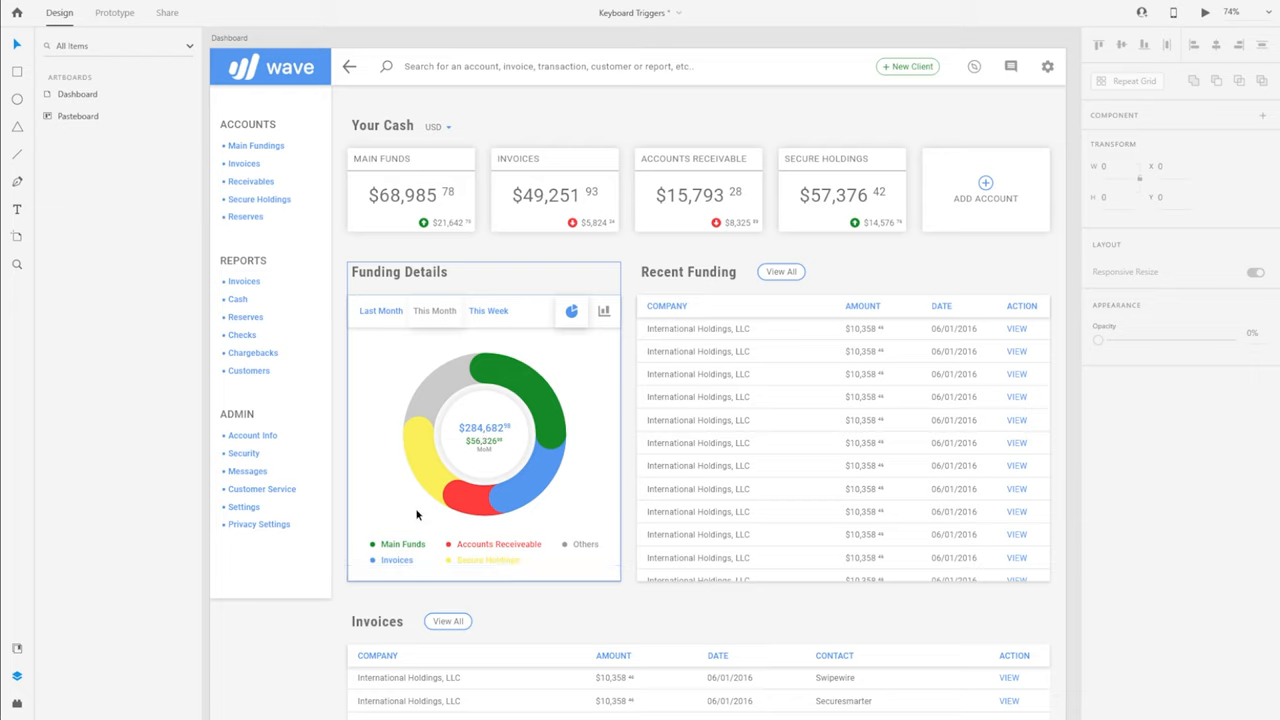
pyautogui.moveTo(472, 452)
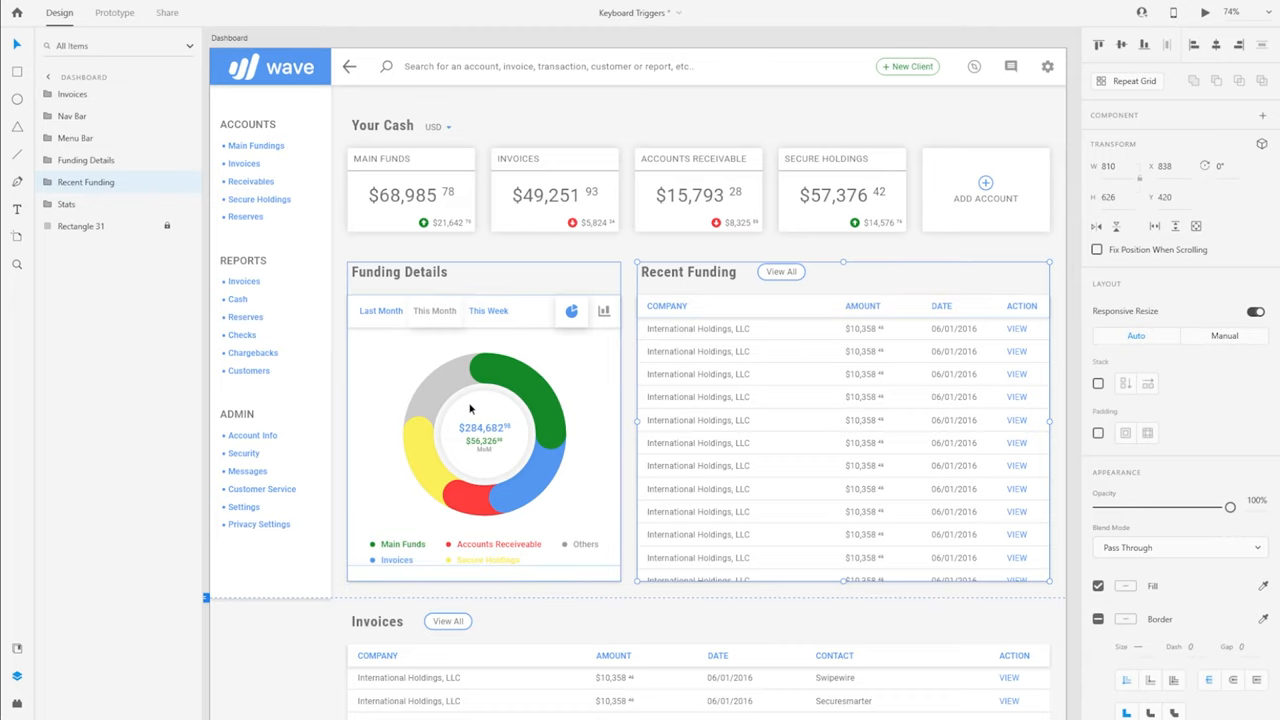
pyautogui.moveTo(484, 442)
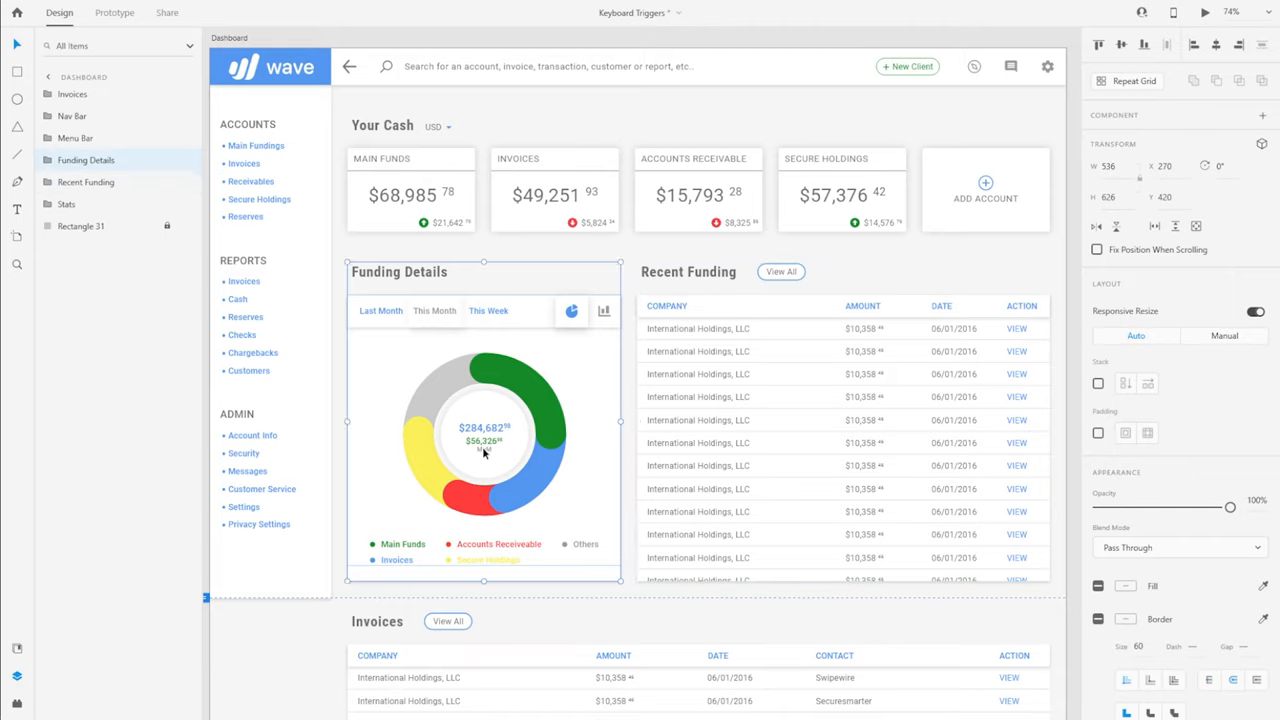
# Expand Funding Details and its Chart Type component to show the Pie Chart and Bar Chart layers.
pyautogui.click(48, 160)
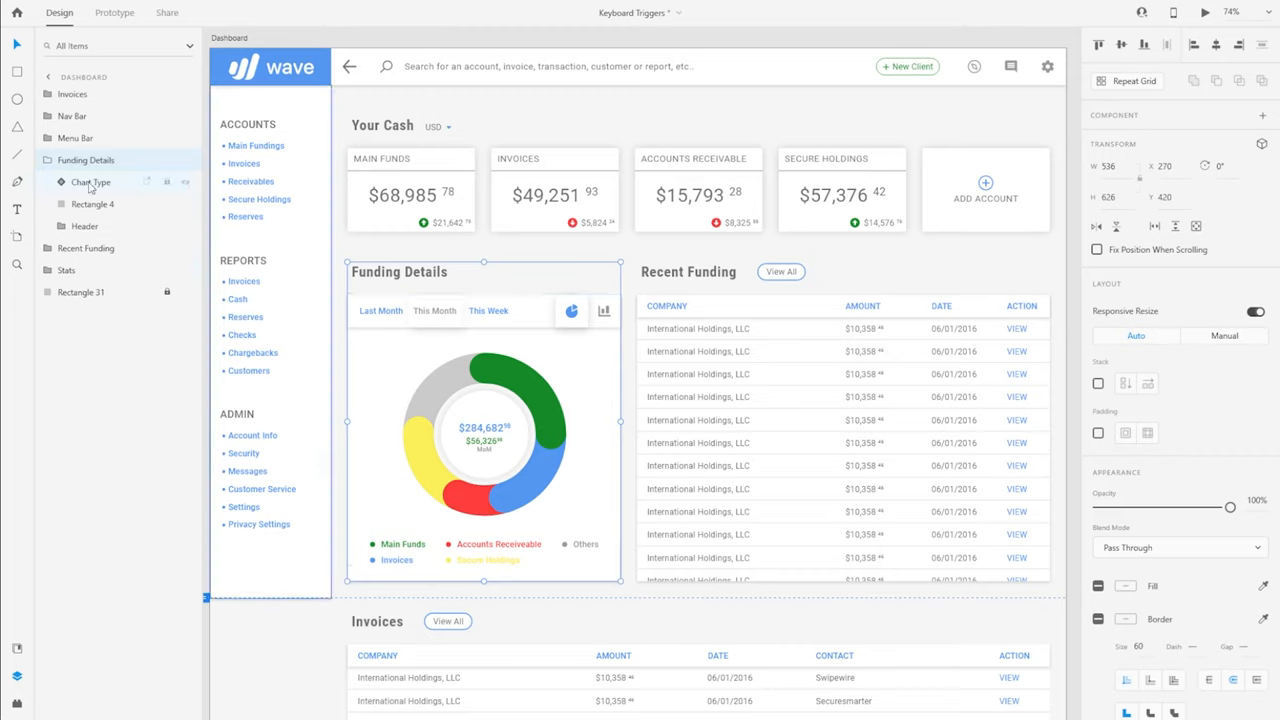
pyautogui.click(92, 182)
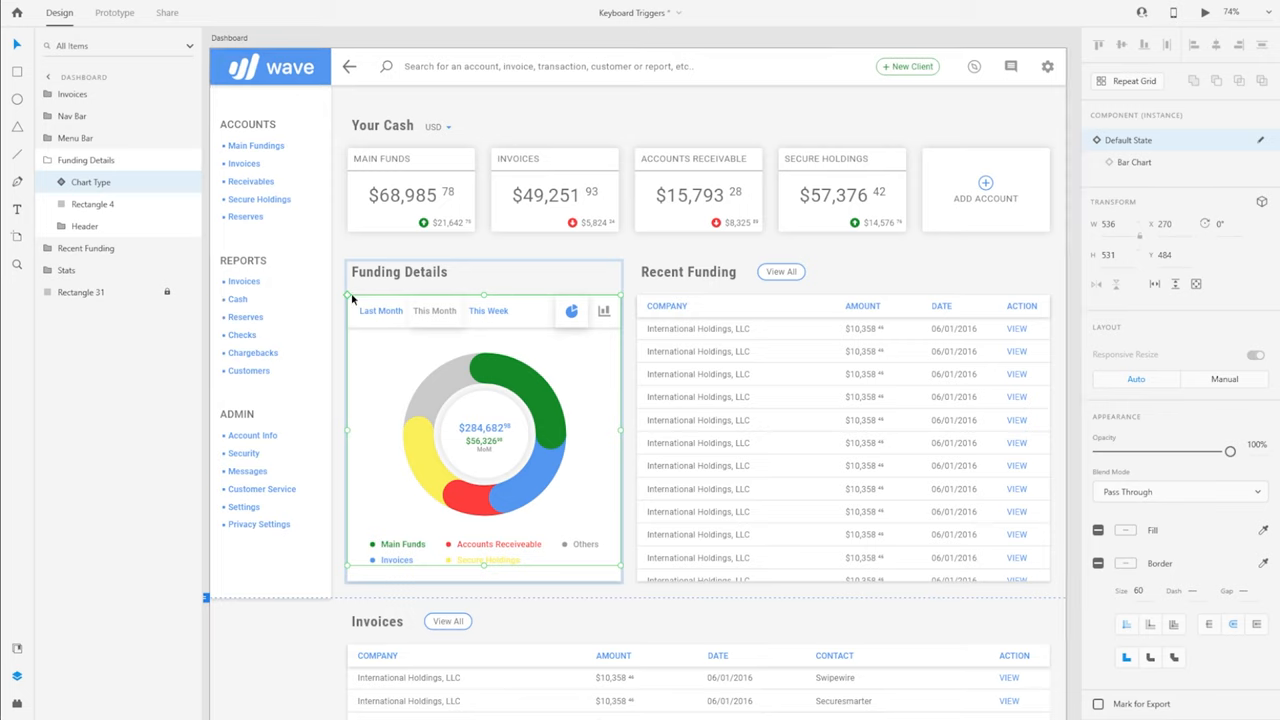
pyautogui.moveTo(358, 302)
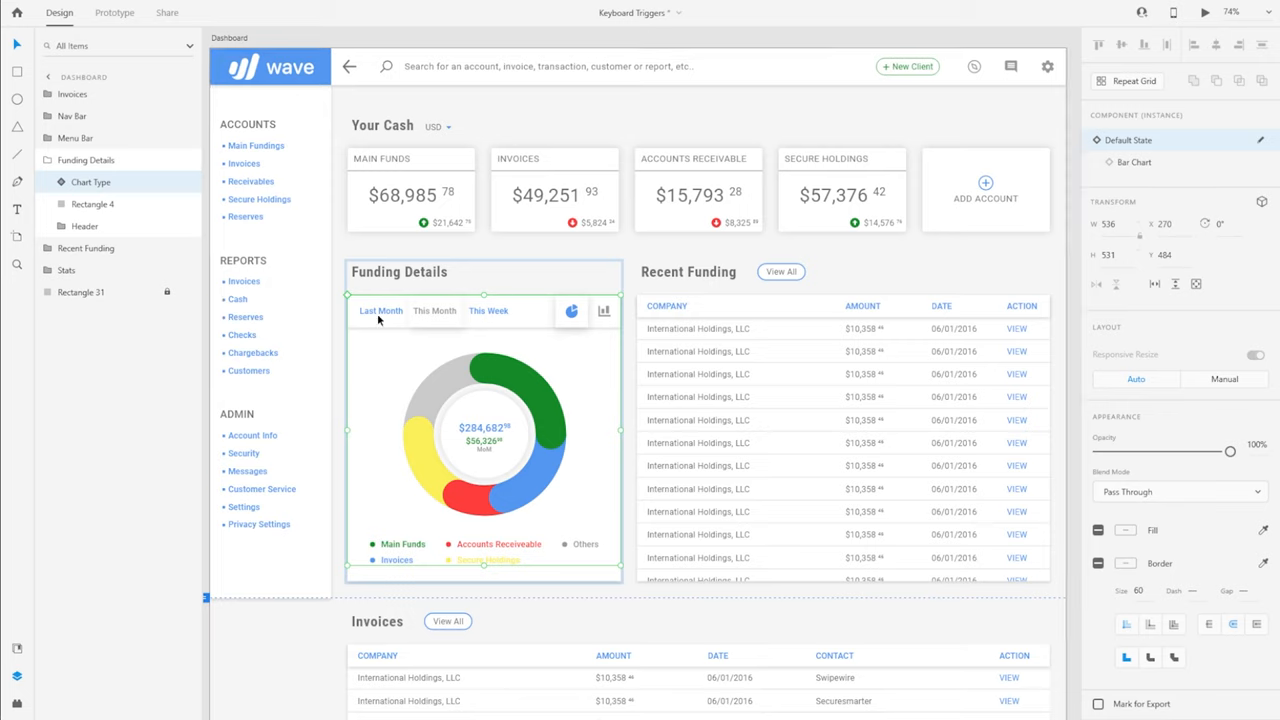
pyautogui.moveTo(496, 320)
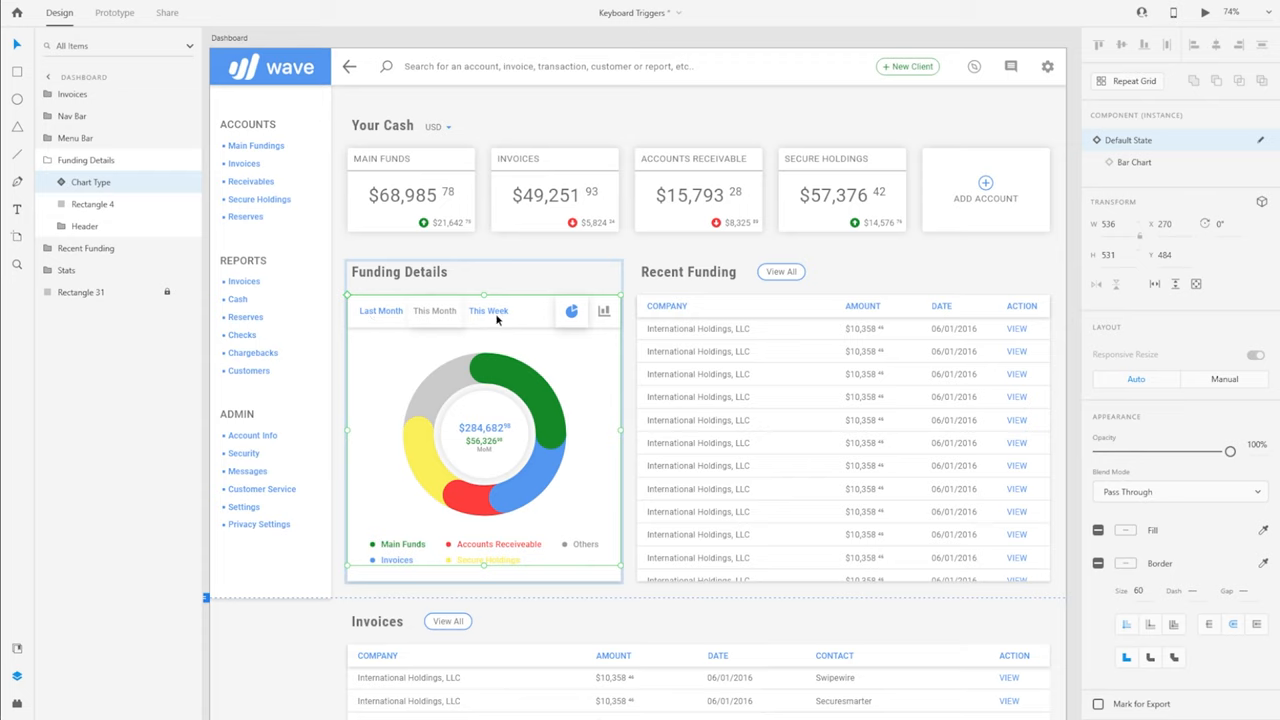
pyautogui.moveTo(598, 314)
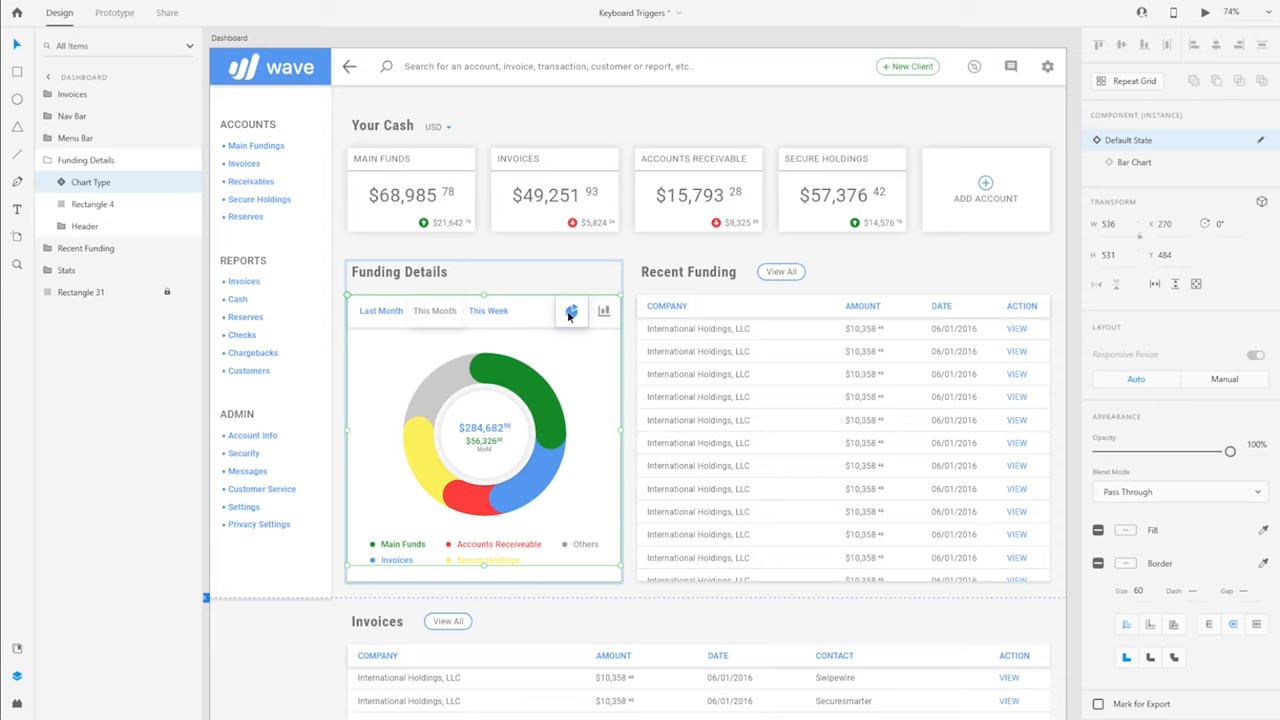
pyautogui.moveTo(600, 344)
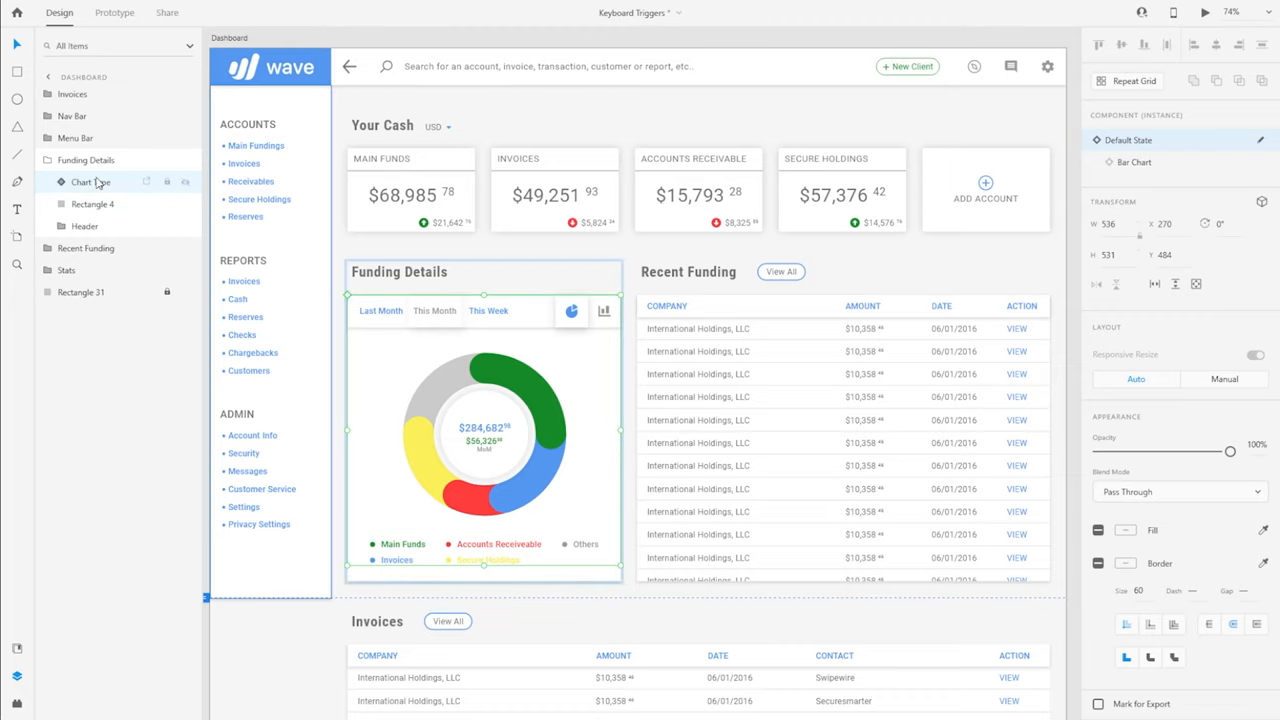
pyautogui.click(90, 182)
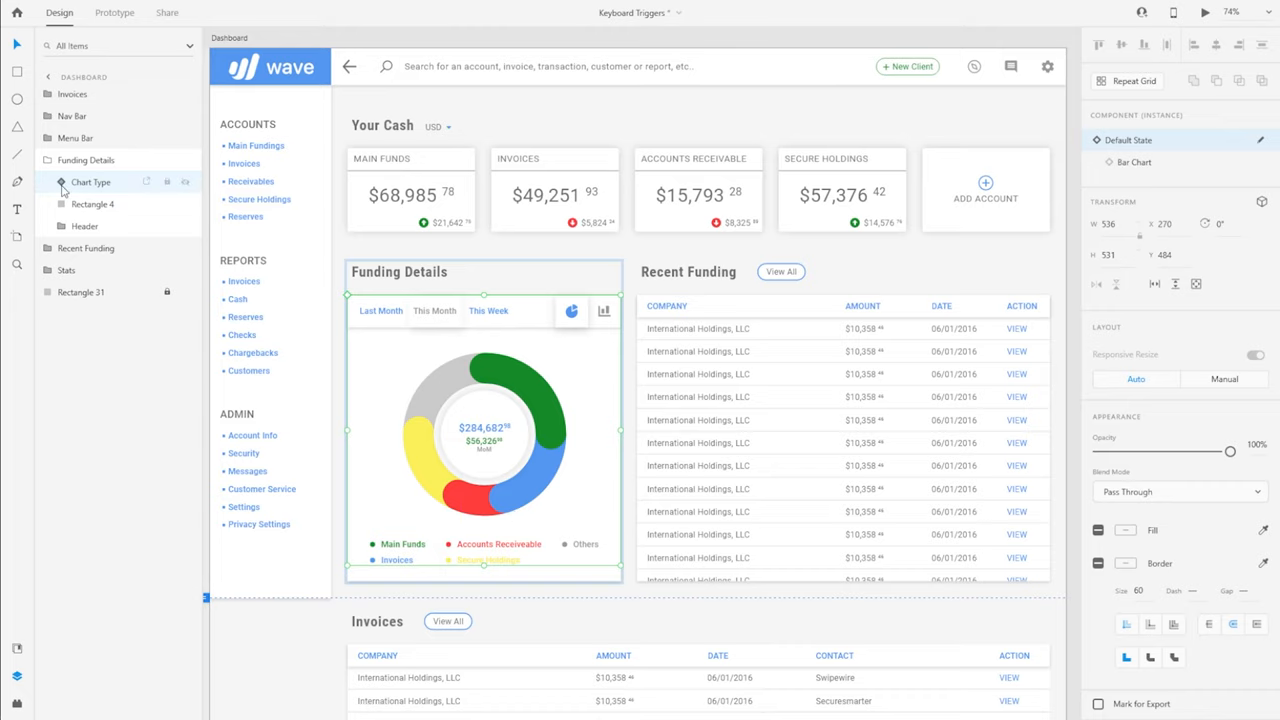
pyautogui.click(60, 182)
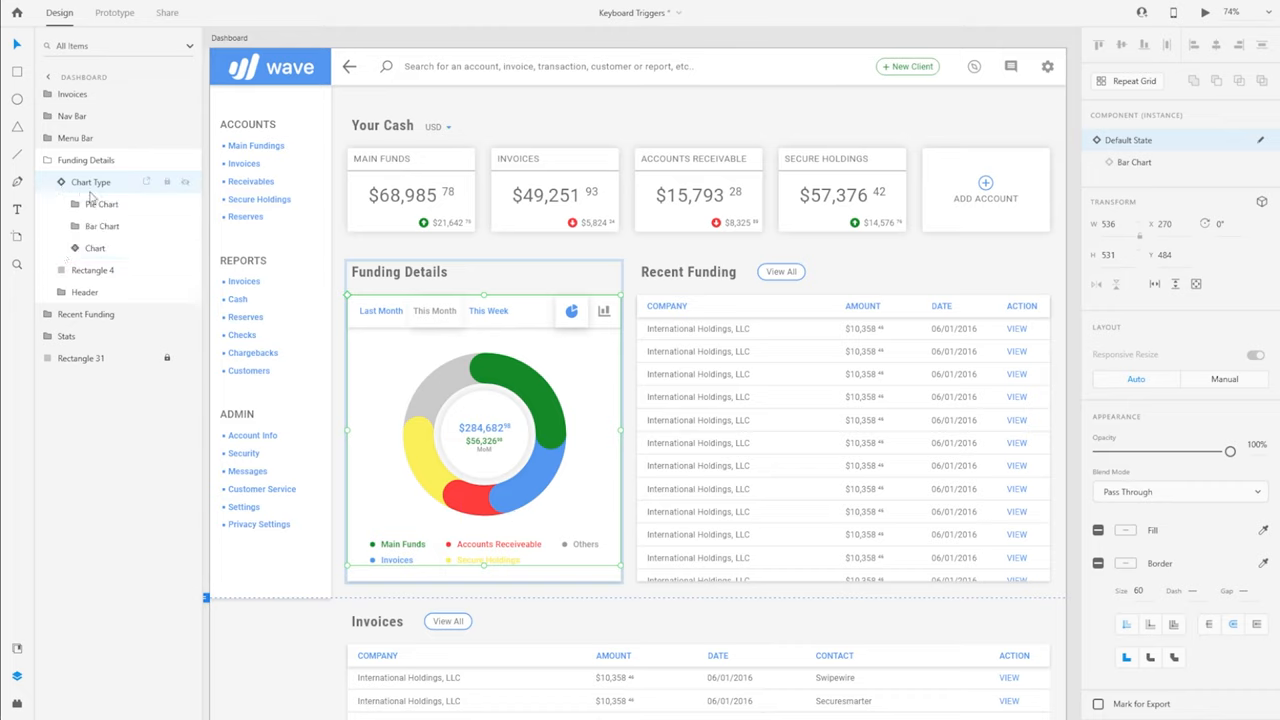
# Select the Chart component with its filter states and expand it to reveal Filters, Graph and Legend.
pyautogui.click(102, 224)
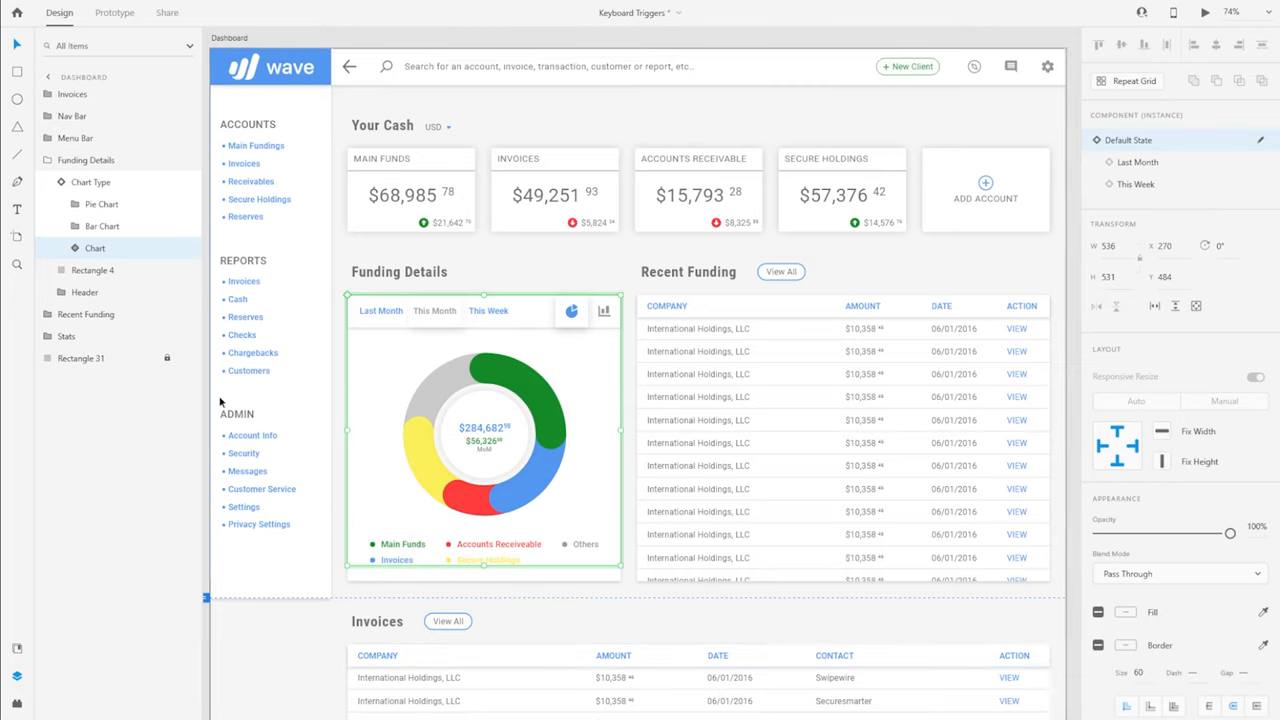
pyautogui.click(96, 248)
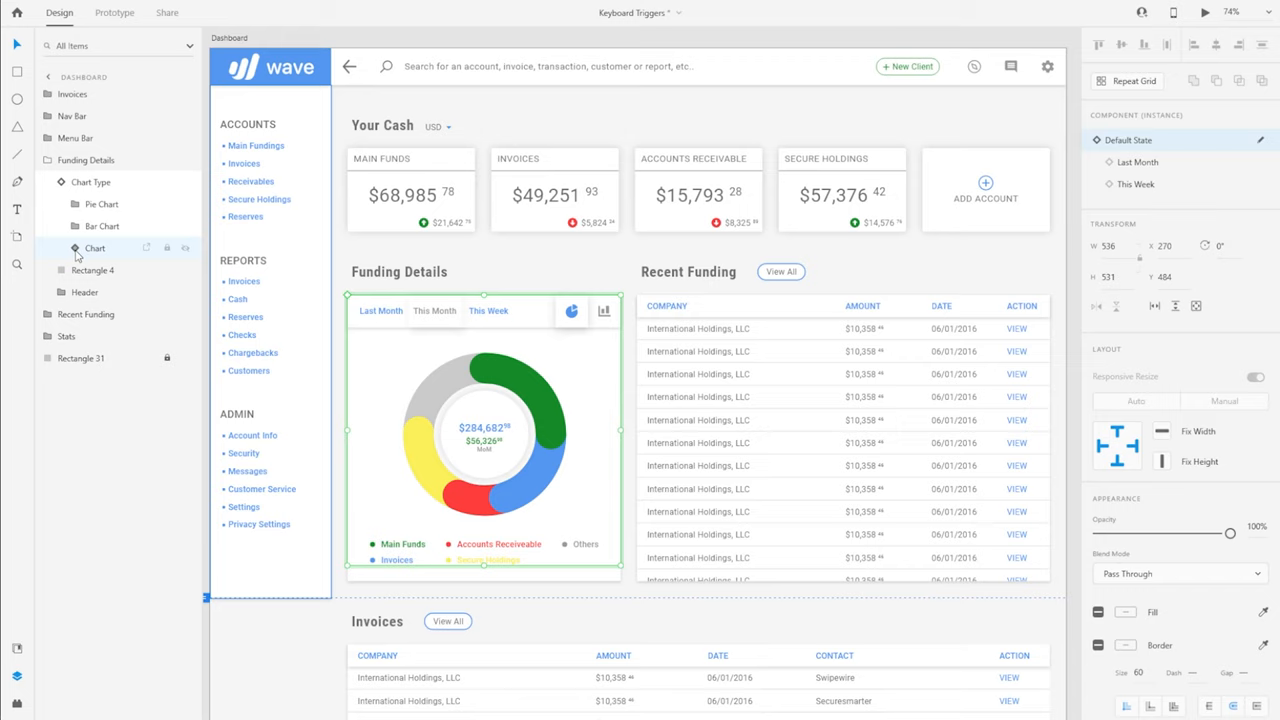
pyautogui.click(92, 270)
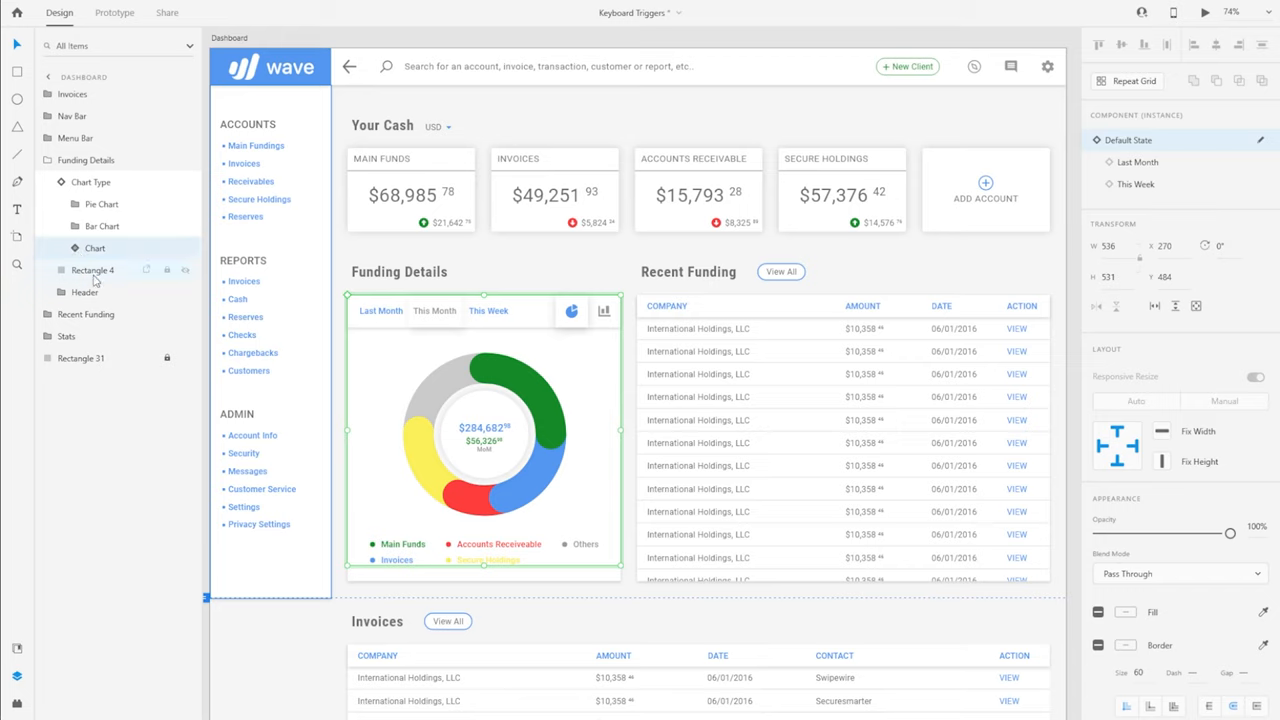
pyautogui.click(96, 248)
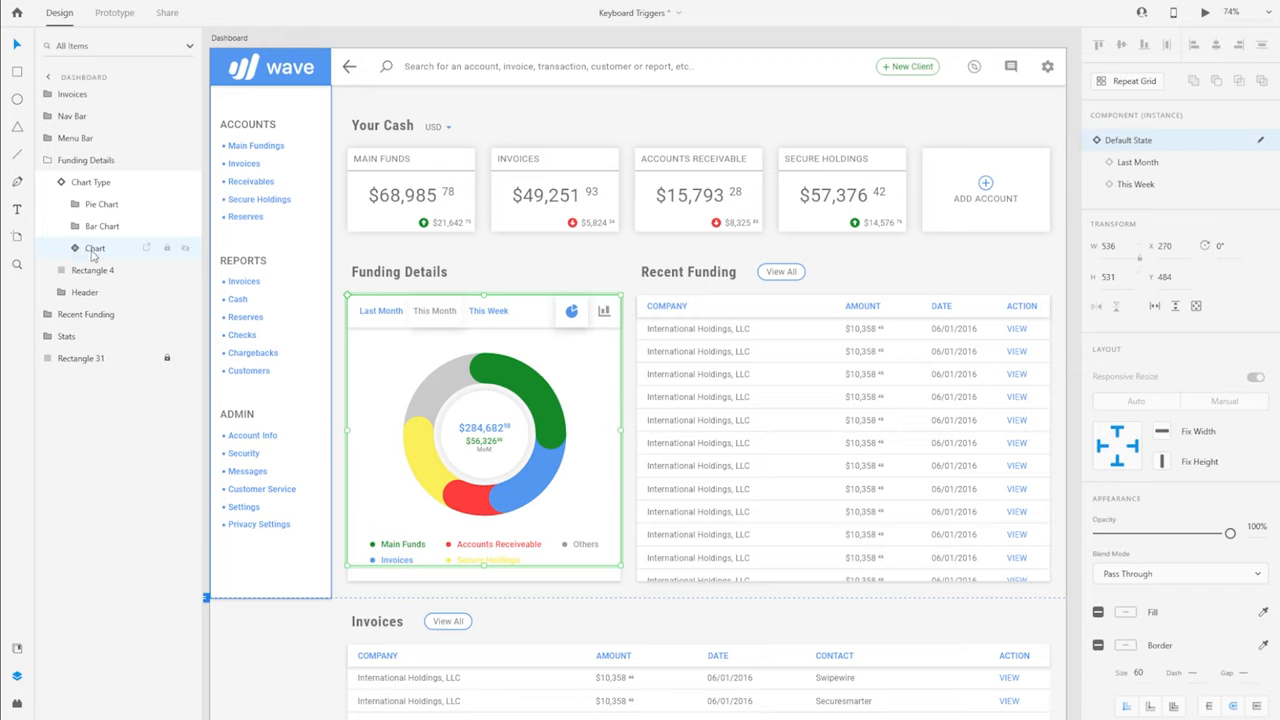
pyautogui.moveTo(78, 256)
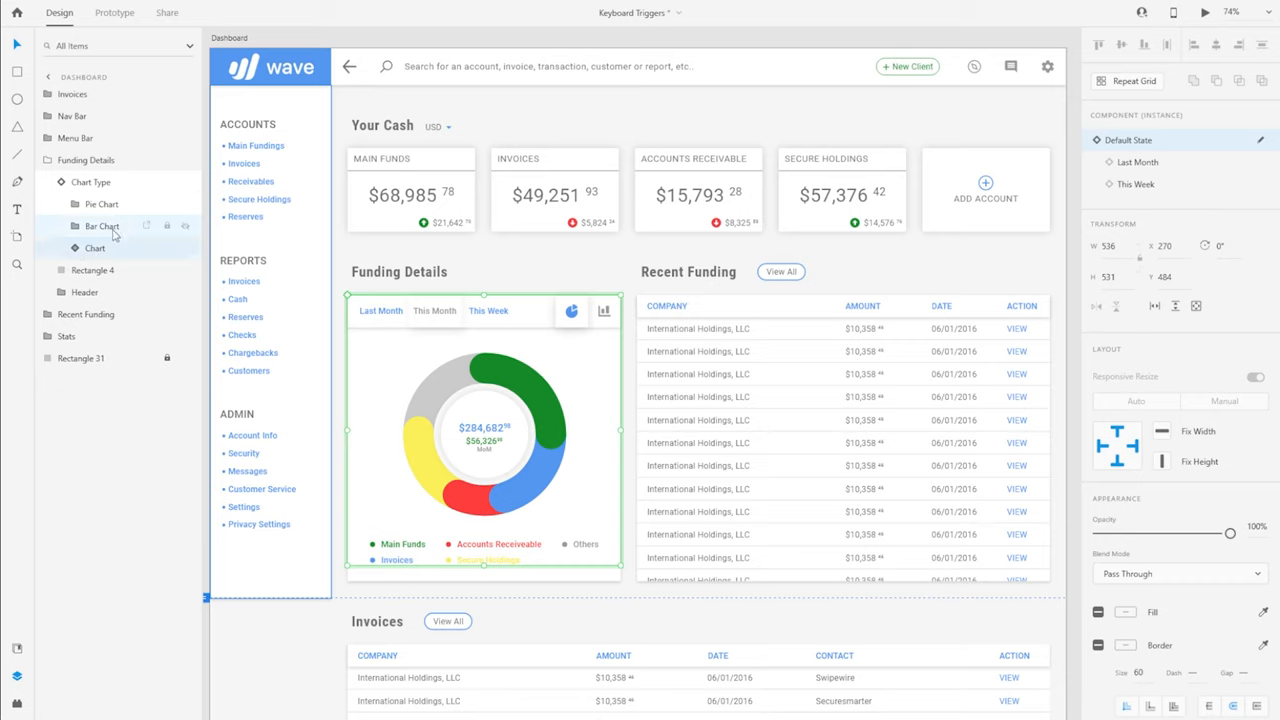
pyautogui.click(76, 248)
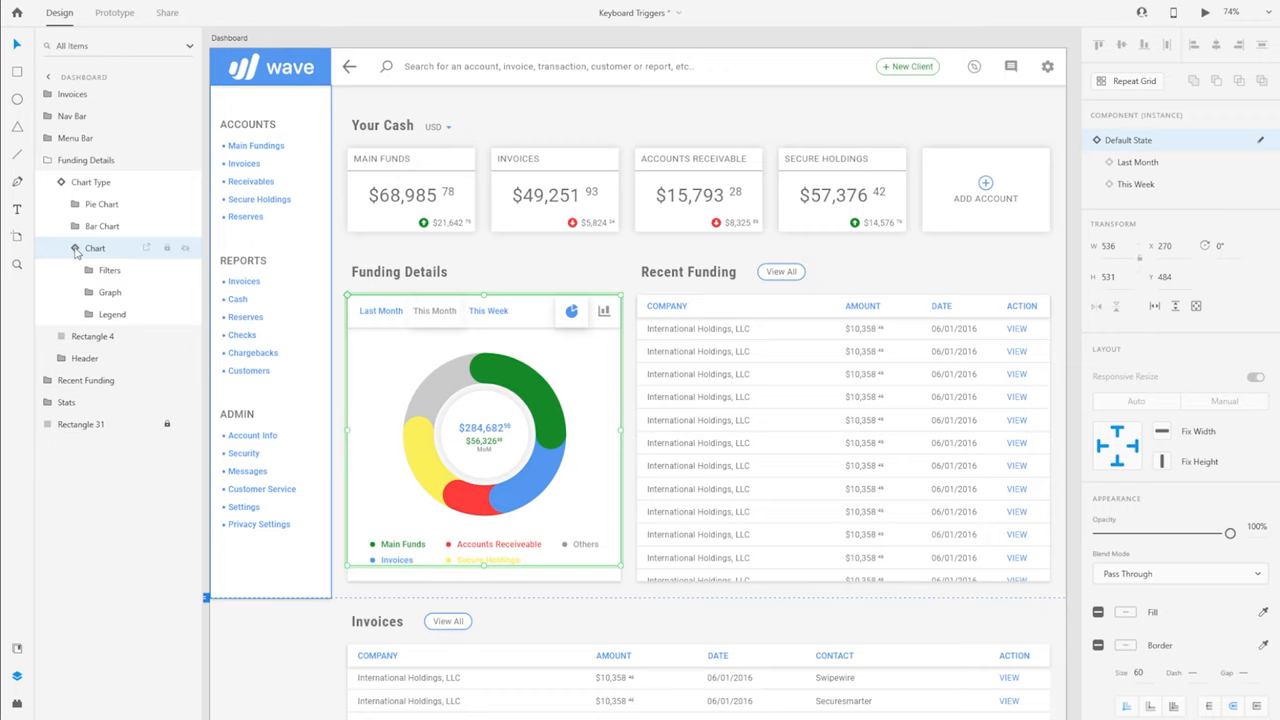
# Choose Edit Main Component on the Chart layer to open it on its own canvas.
pyautogui.rightClick(96, 248)
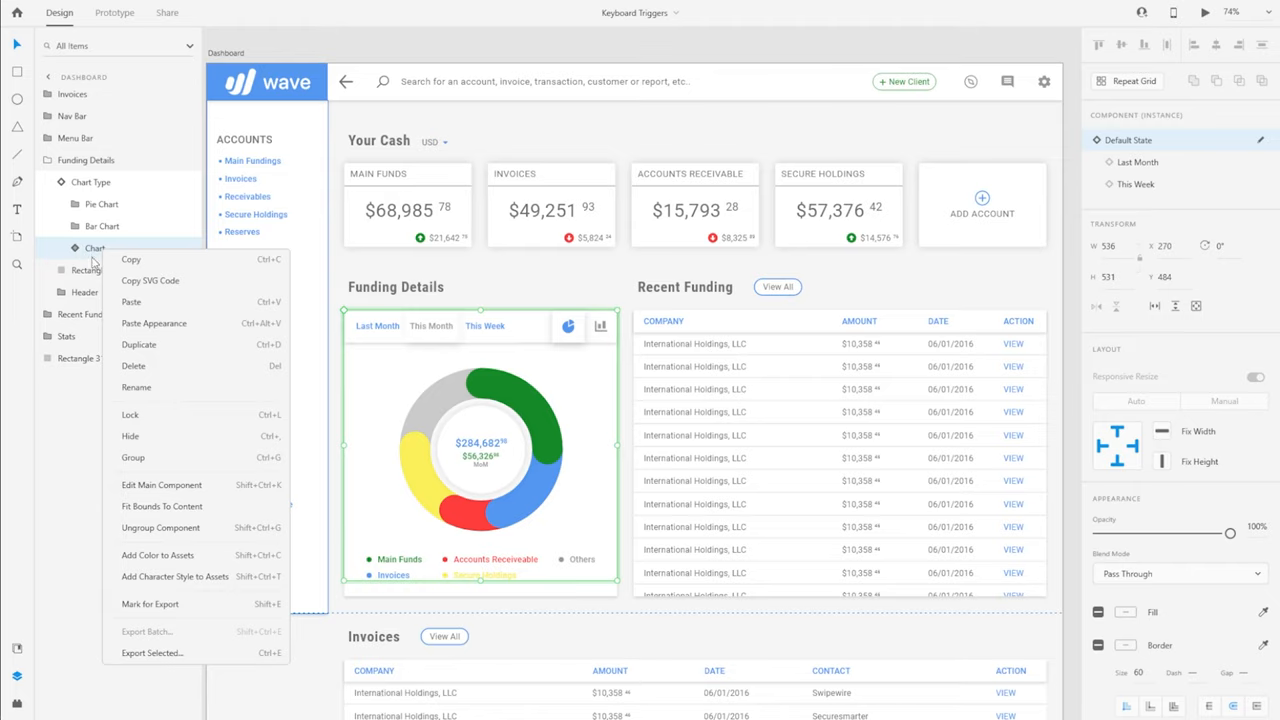
pyautogui.moveTo(136, 490)
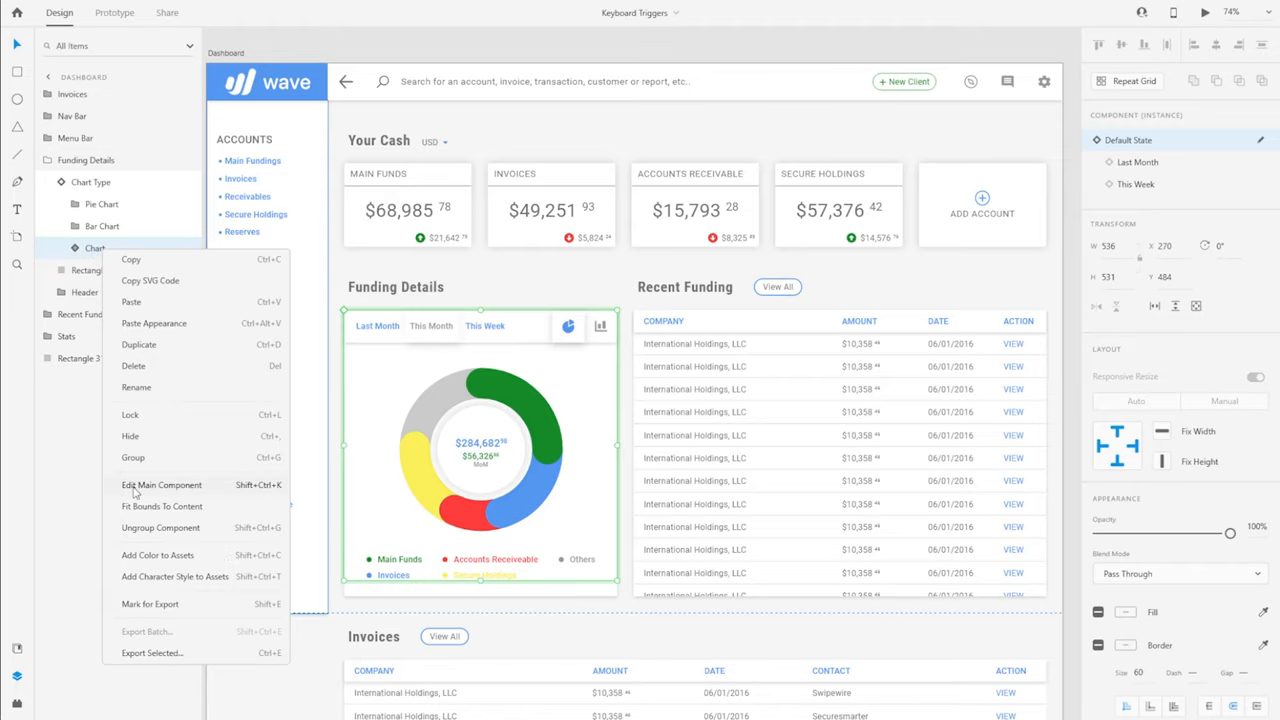
pyautogui.click(160, 486)
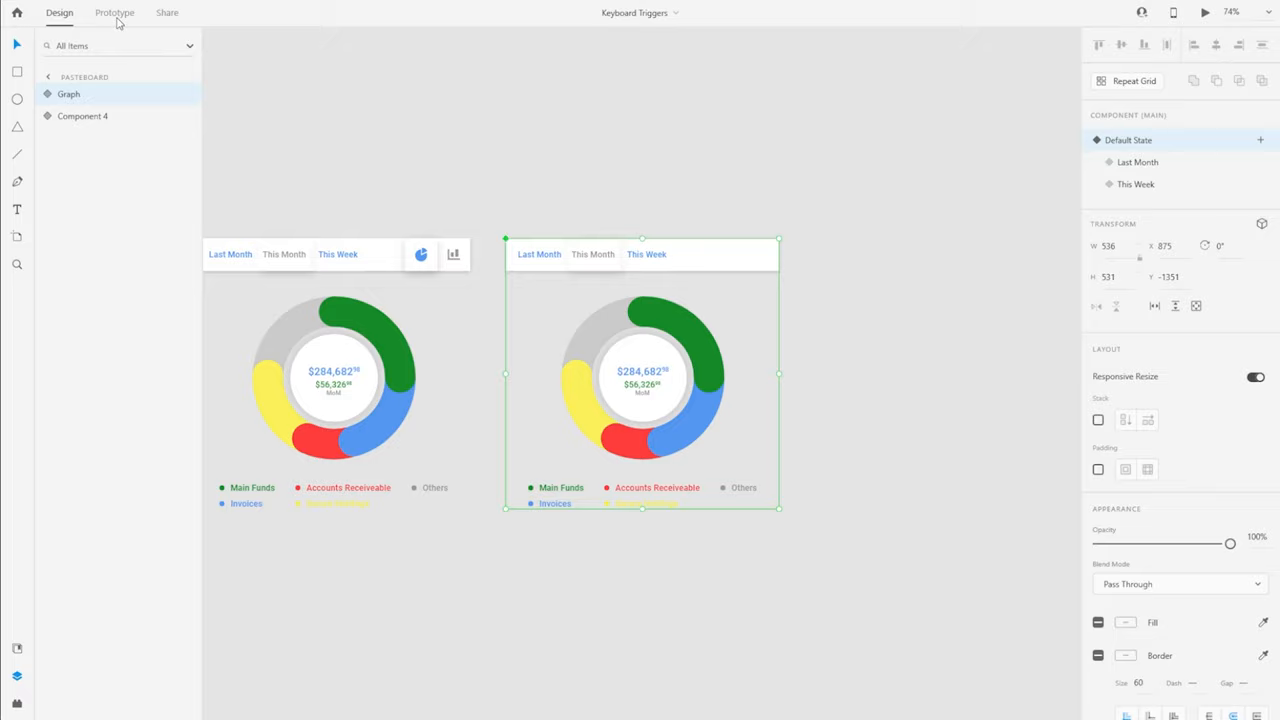
# Switch to Prototype mode to show the Graph component's default-state interaction wires.
pyautogui.click(114, 12)
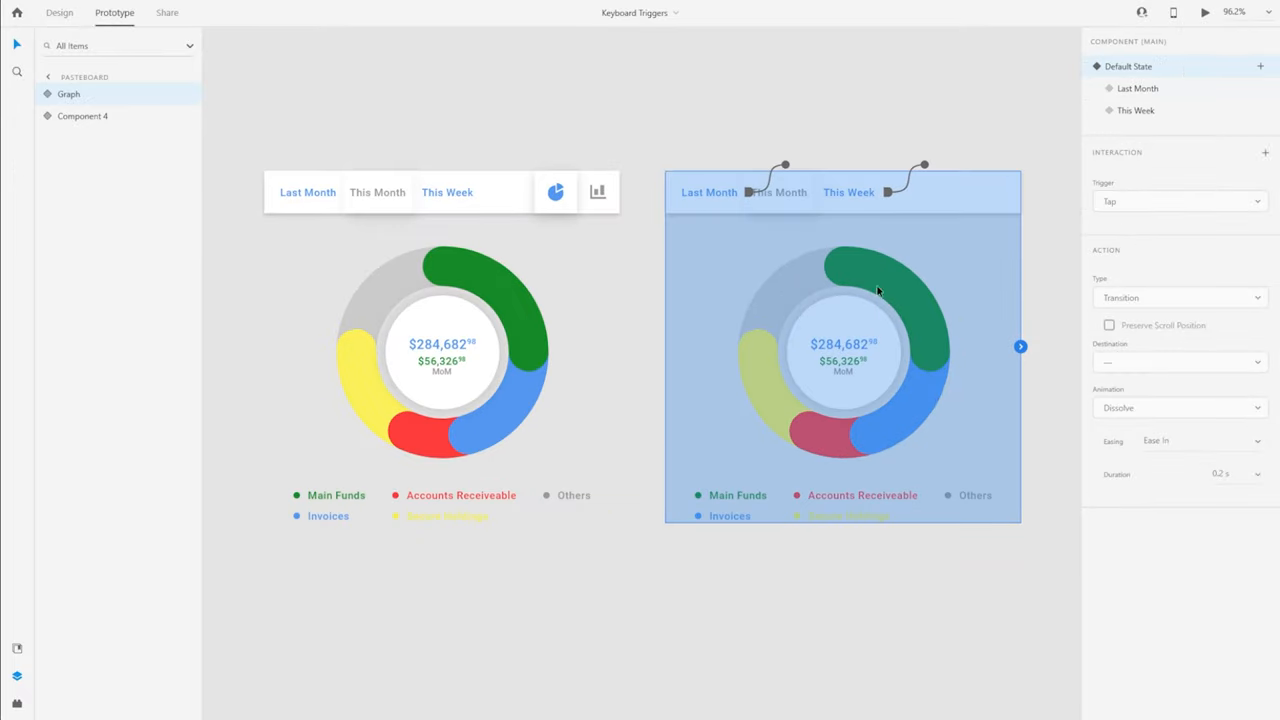
pyautogui.moveTo(852, 192)
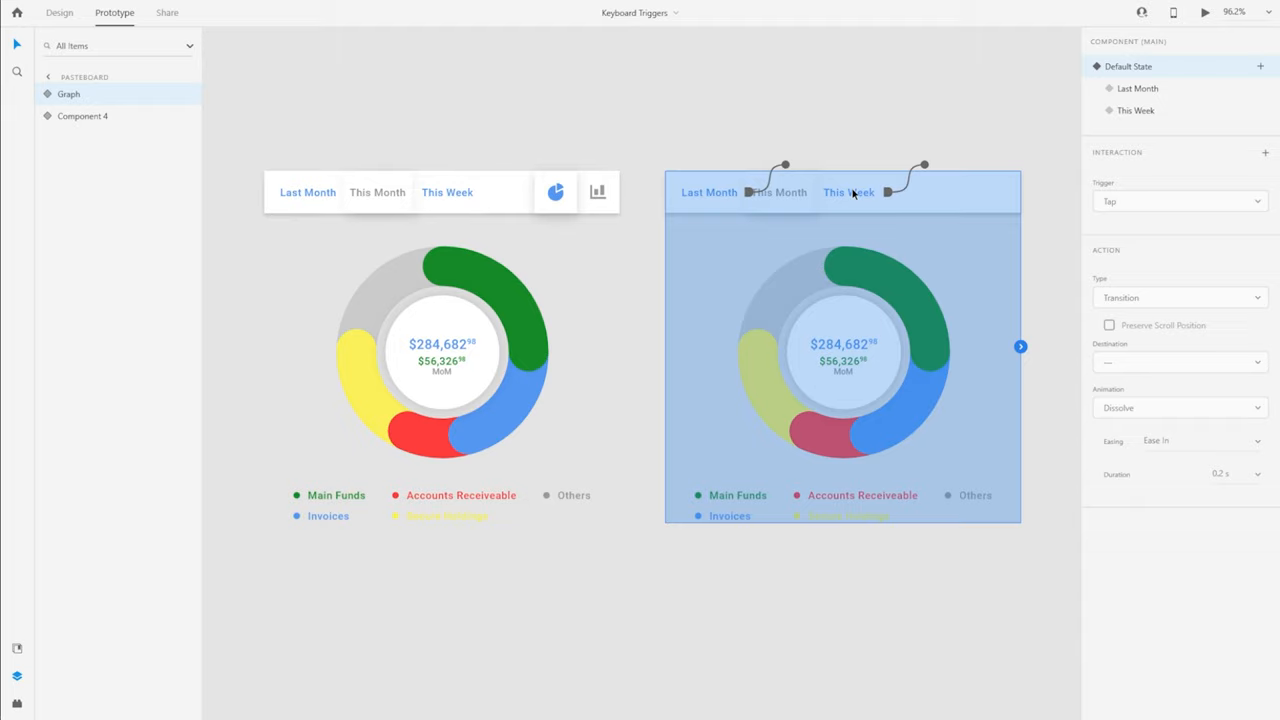
pyautogui.moveTo(852, 200)
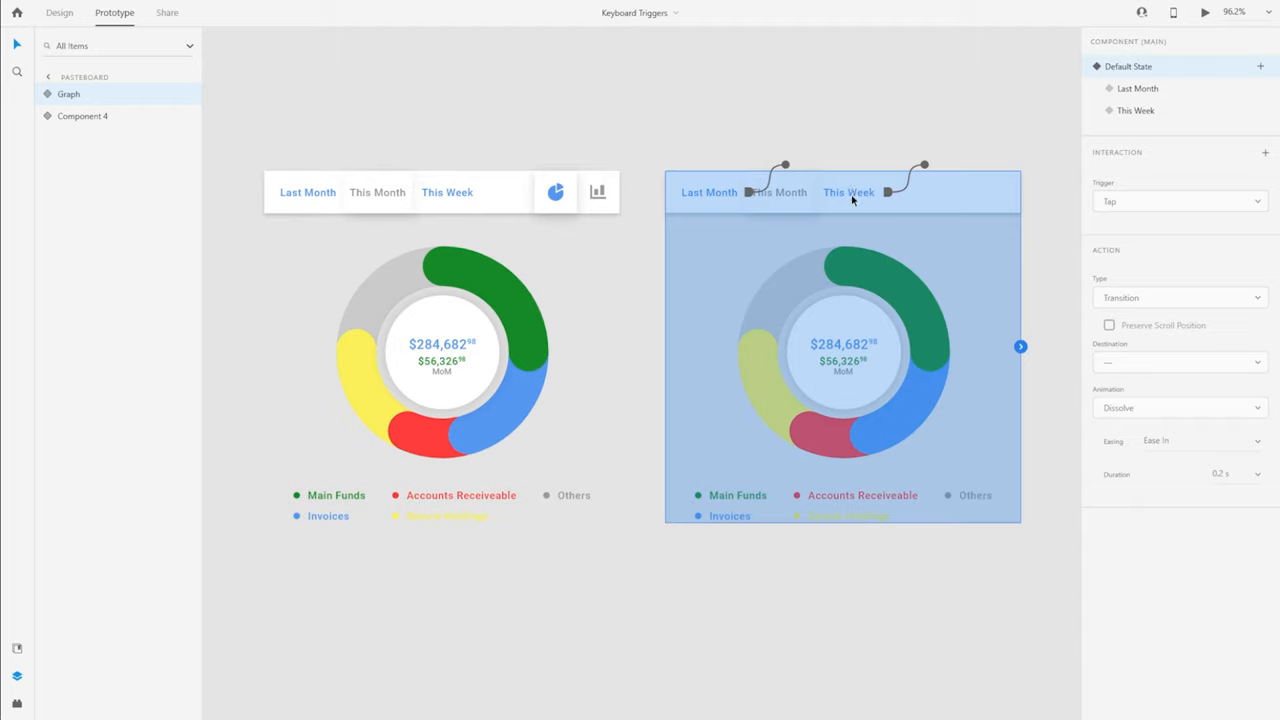
pyautogui.moveTo(852, 200)
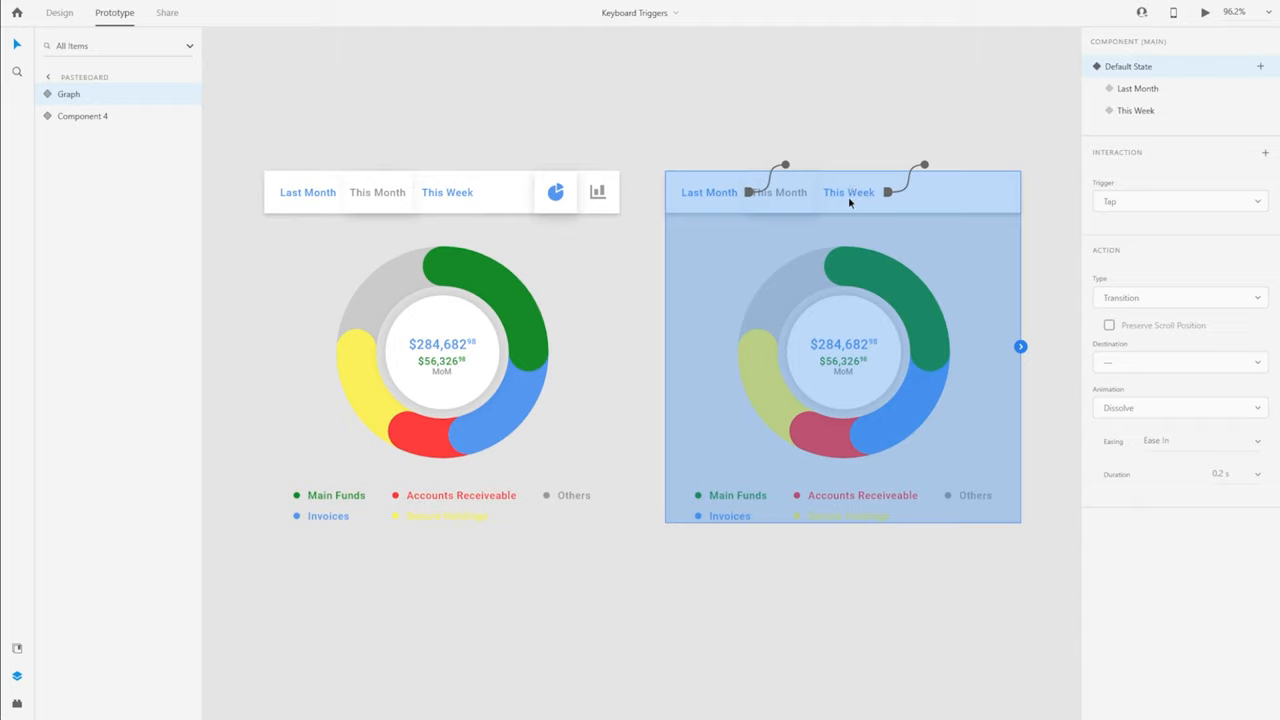
pyautogui.moveTo(700, 200)
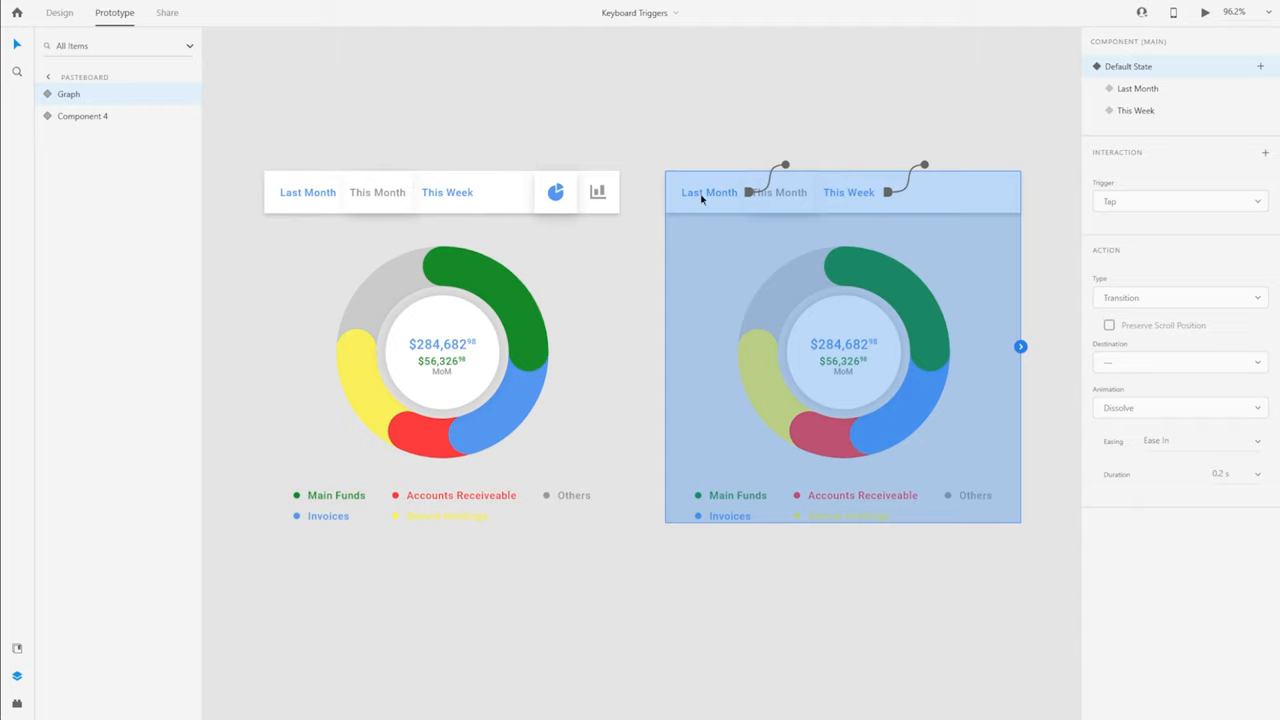
pyautogui.moveTo(898, 378)
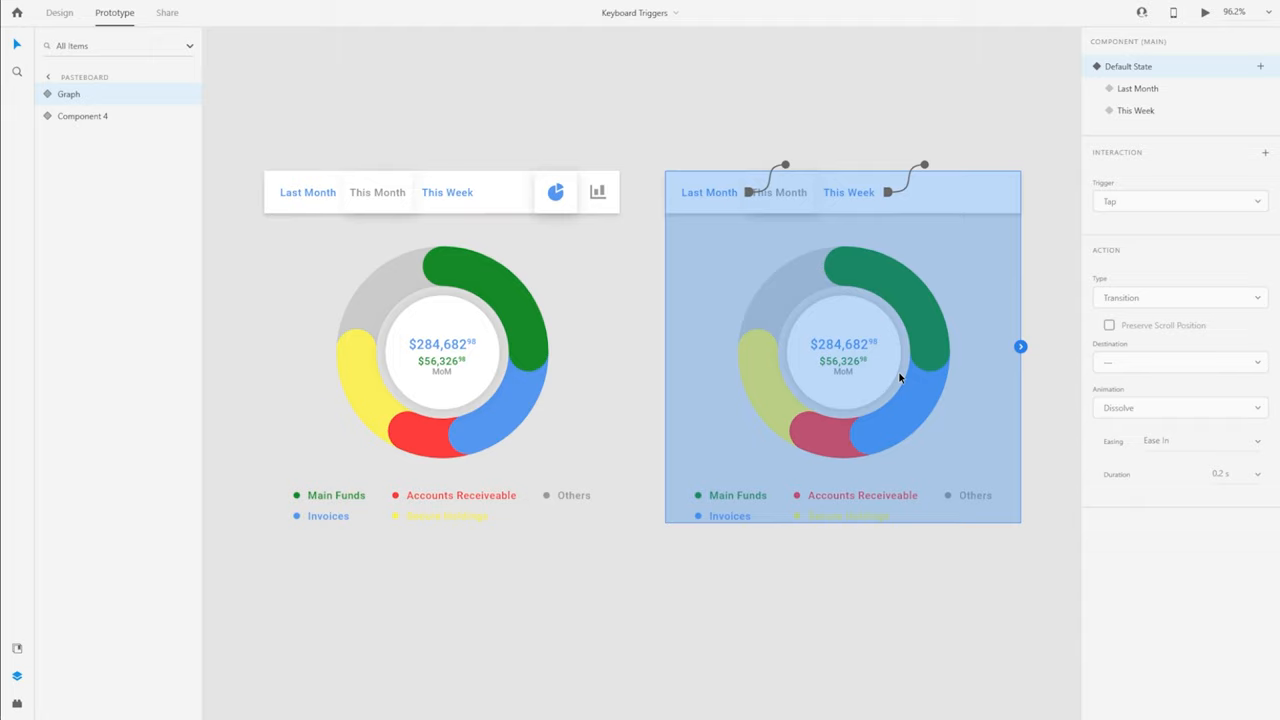
pyautogui.moveTo(876, 244)
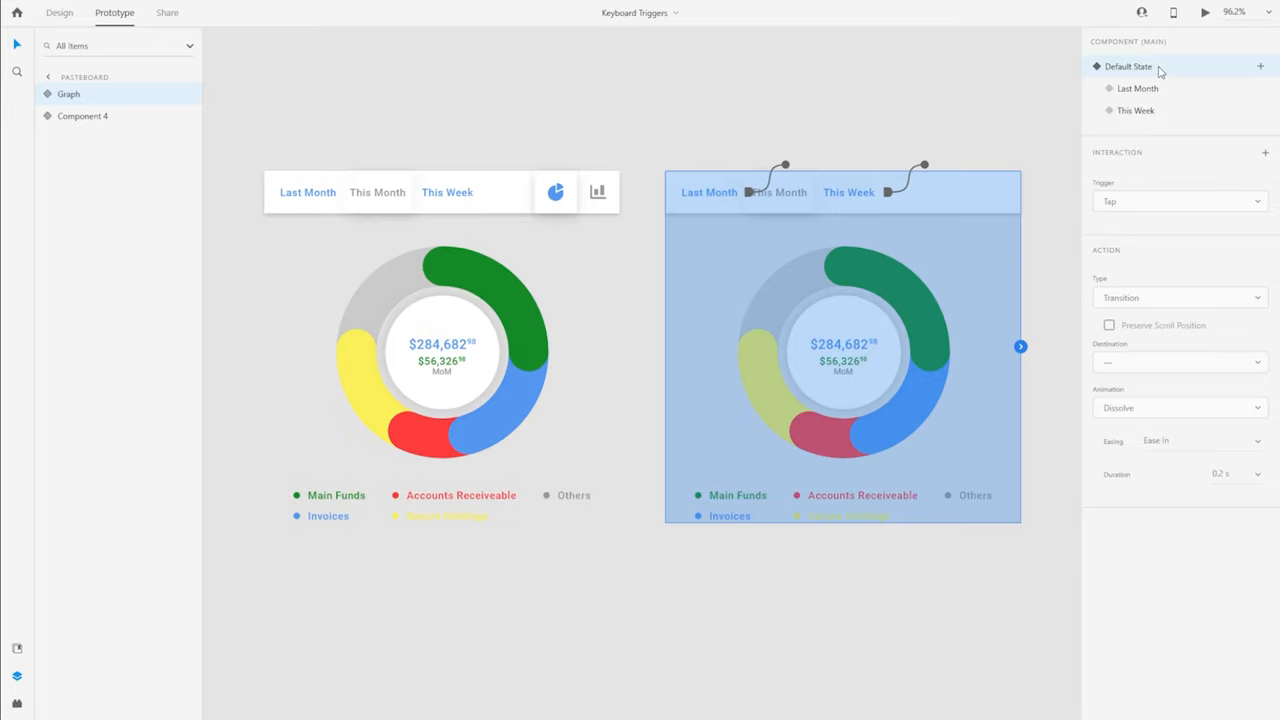
pyautogui.moveTo(1268, 160)
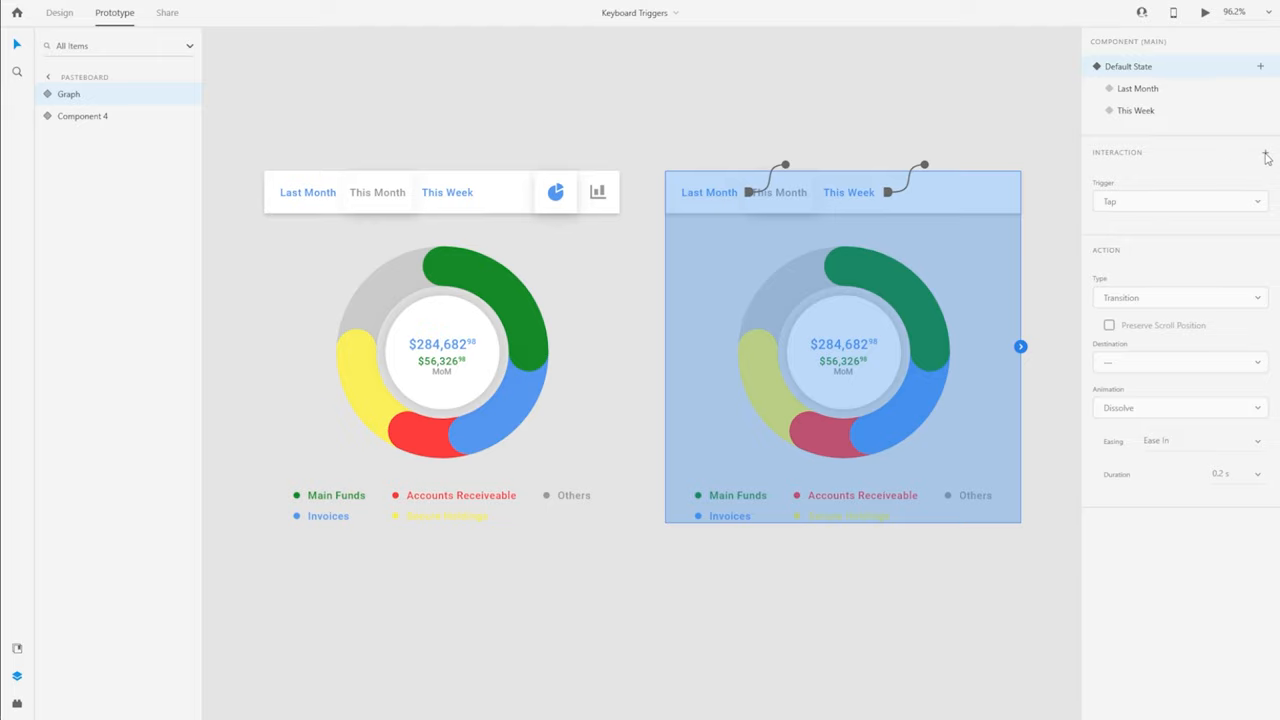
# Add a Keys & Gamepad interaction: key W auto-animates to the This Week state over 0.4 s.
pyautogui.click(1180, 200)
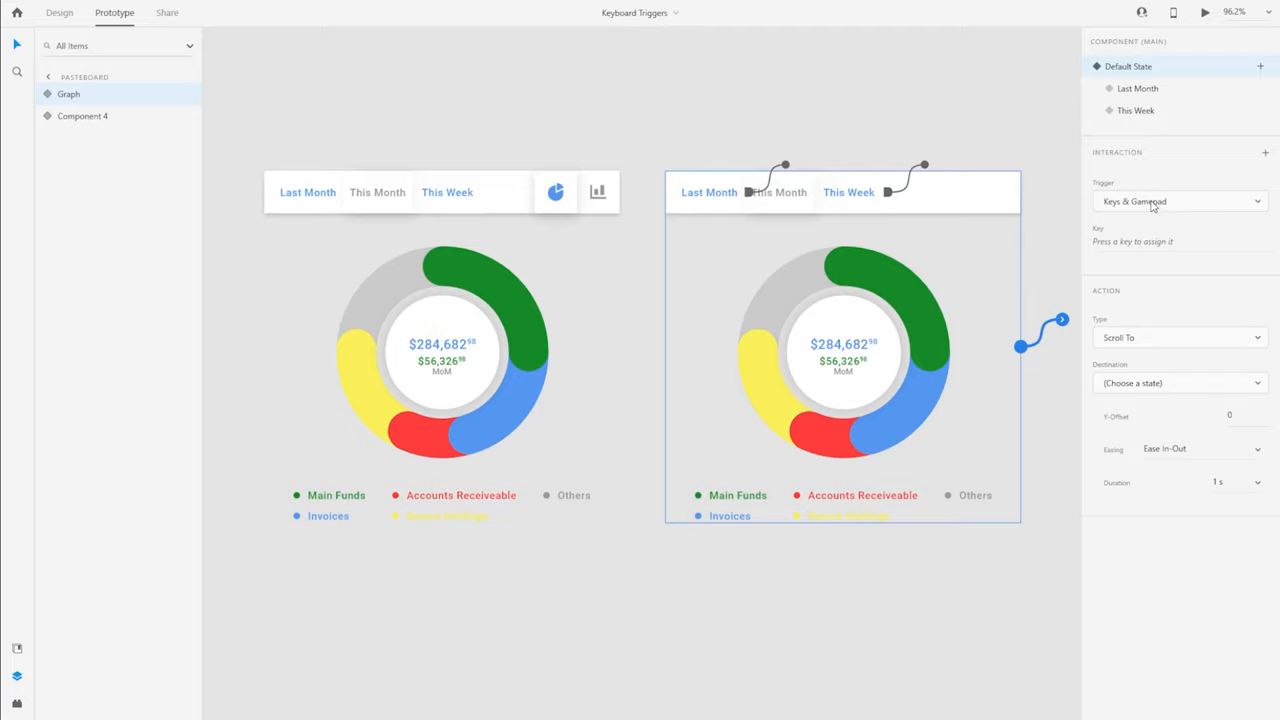
pyautogui.click(1180, 200)
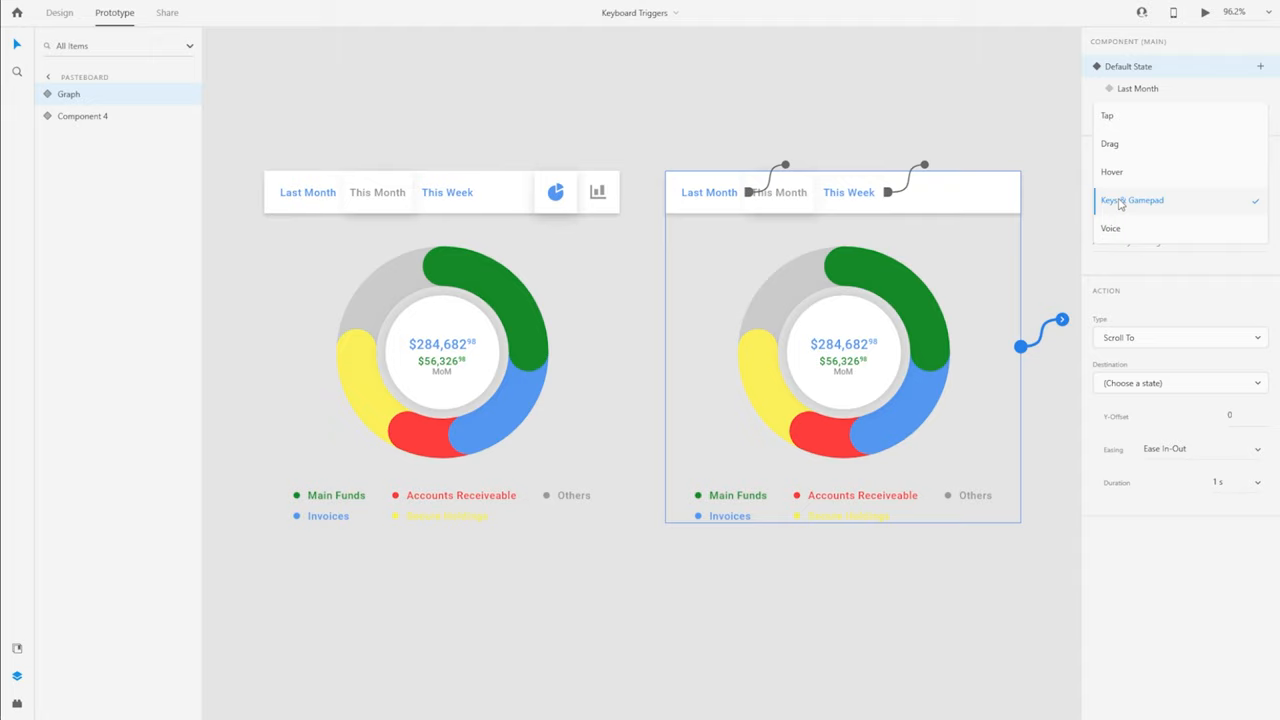
pyautogui.click(1132, 200)
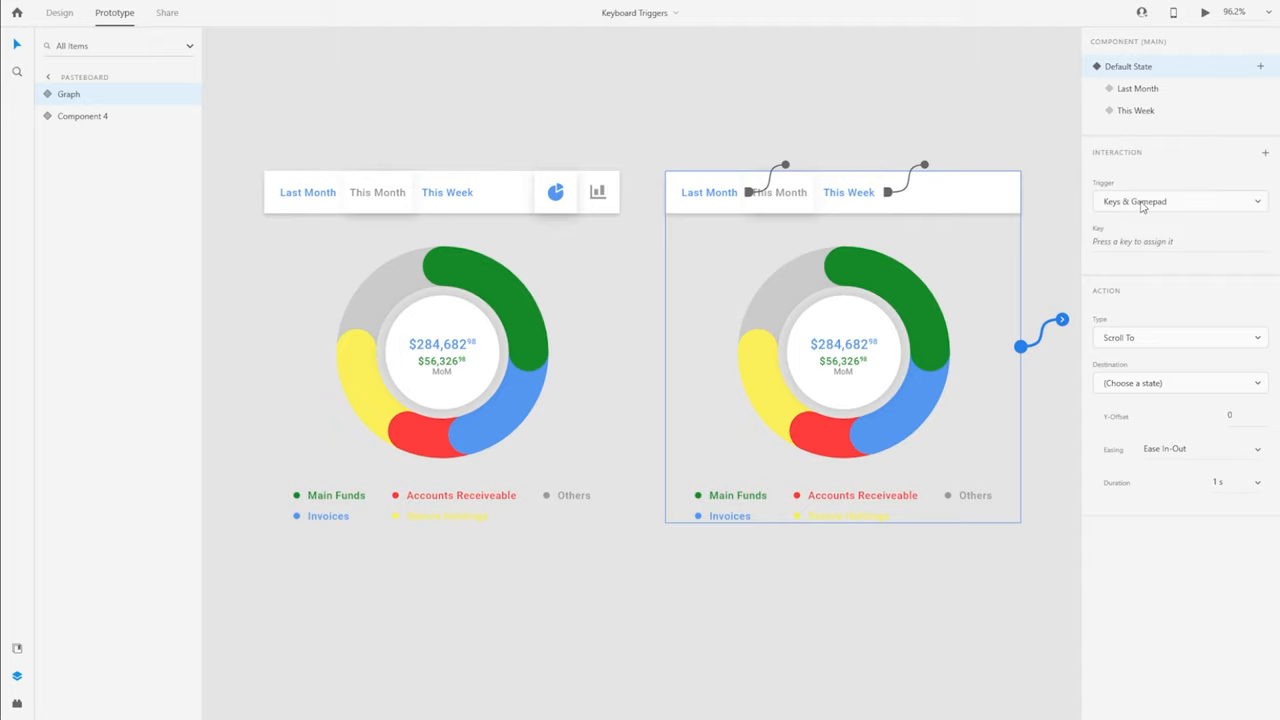
pyautogui.moveTo(1096, 282)
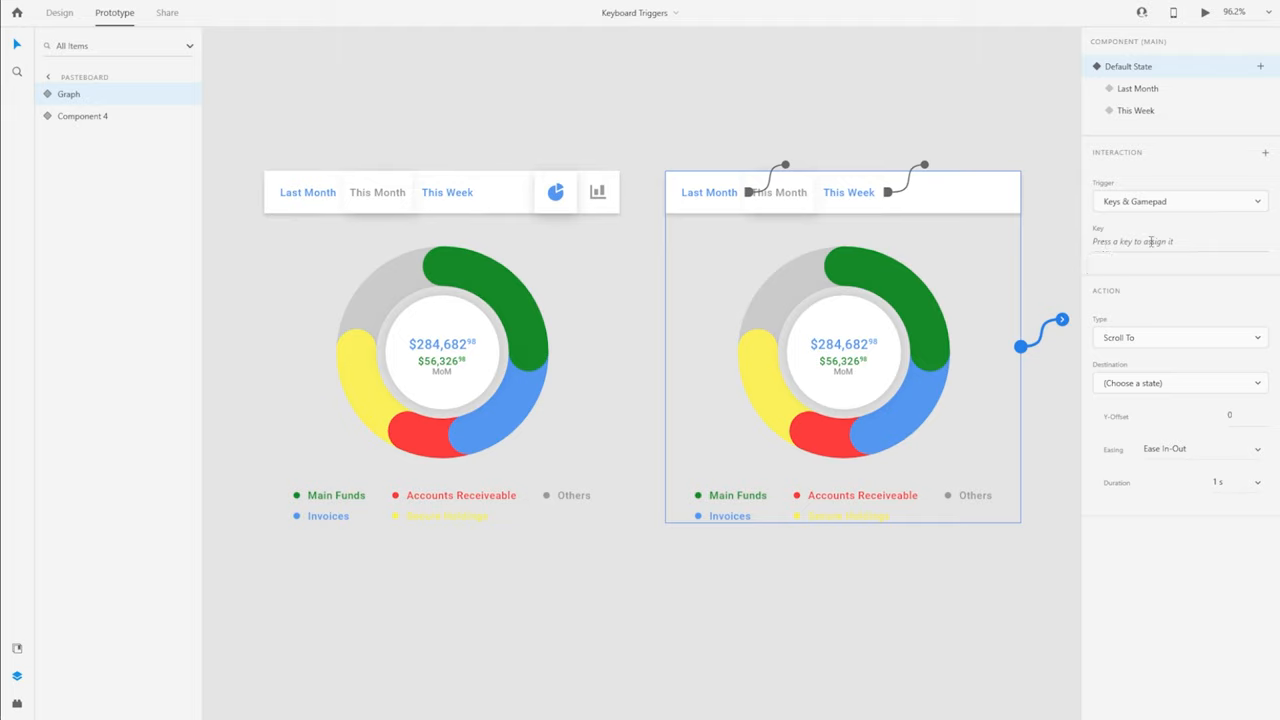
pyautogui.click(1180, 240)
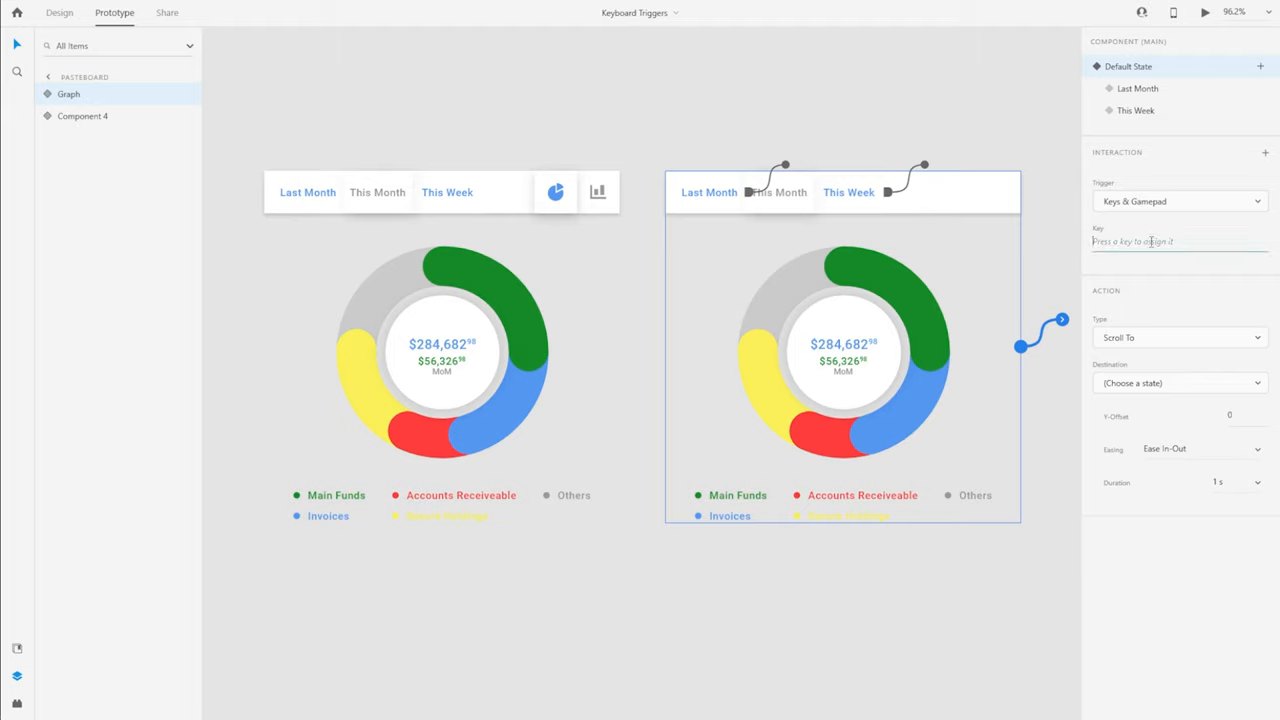
pyautogui.click(1180, 240)
pyautogui.write('W')
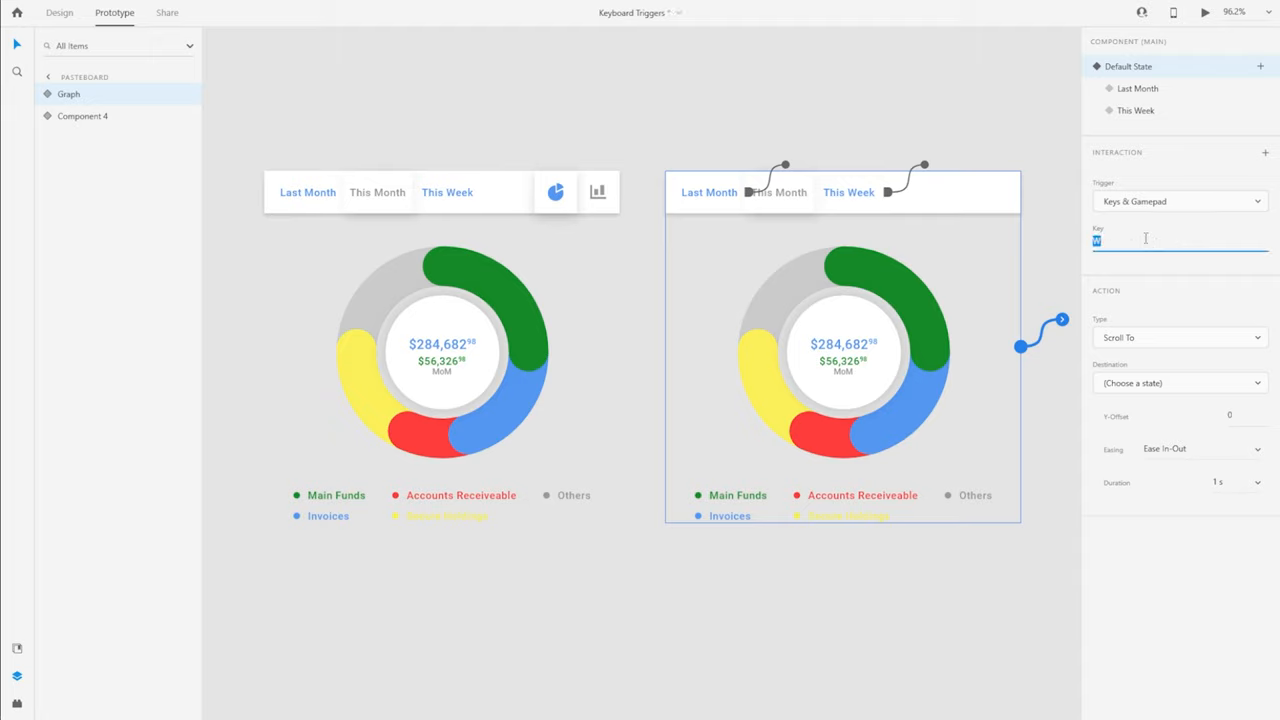
pyautogui.click(1180, 336)
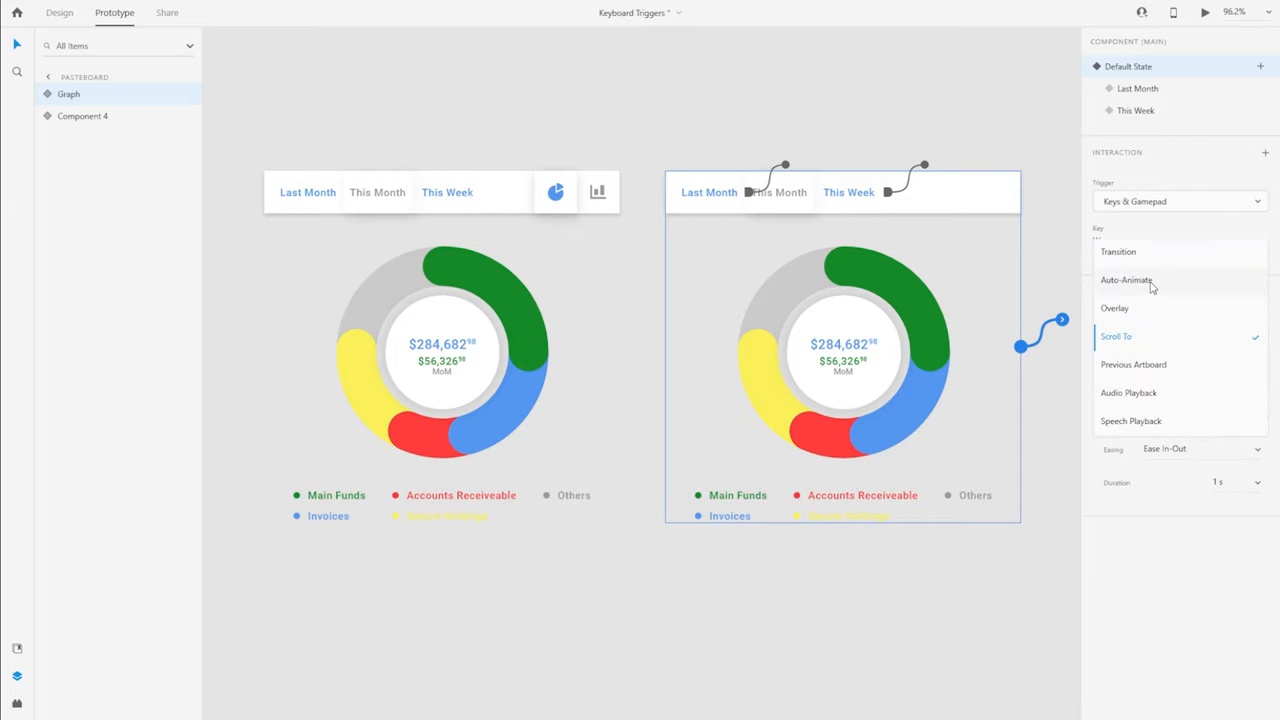
pyautogui.click(1128, 280)
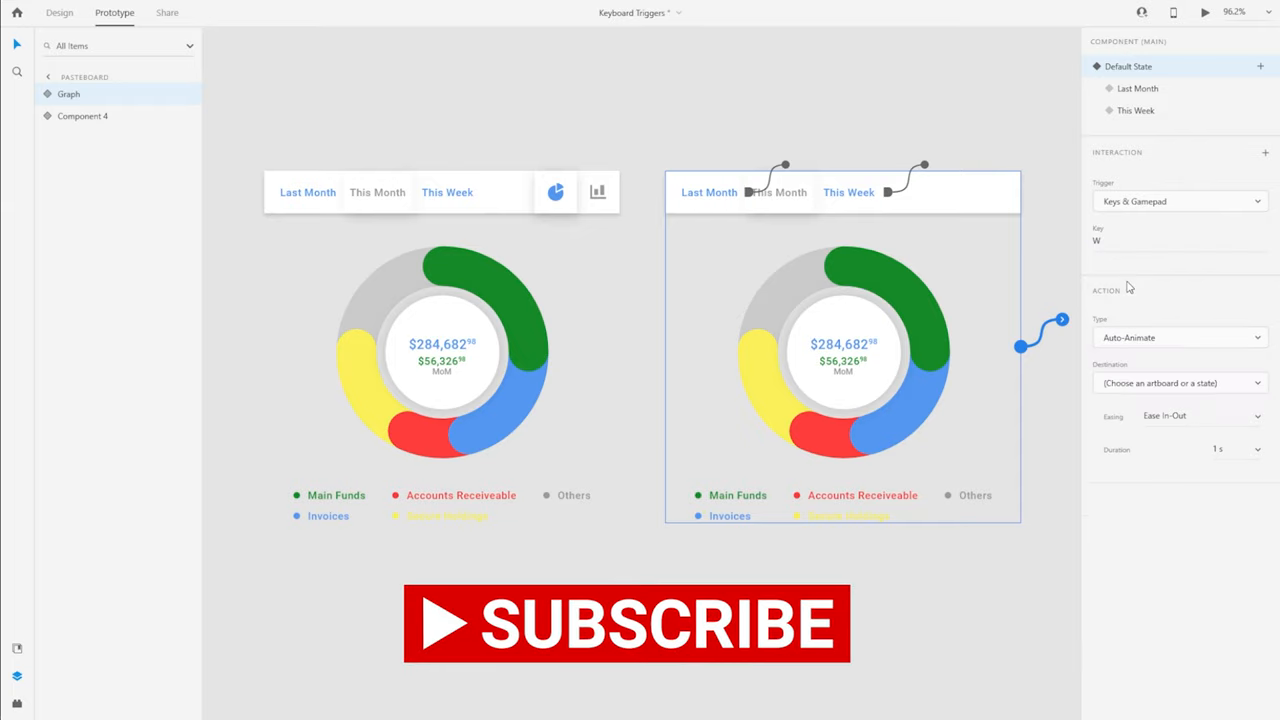
pyautogui.click(1180, 382)
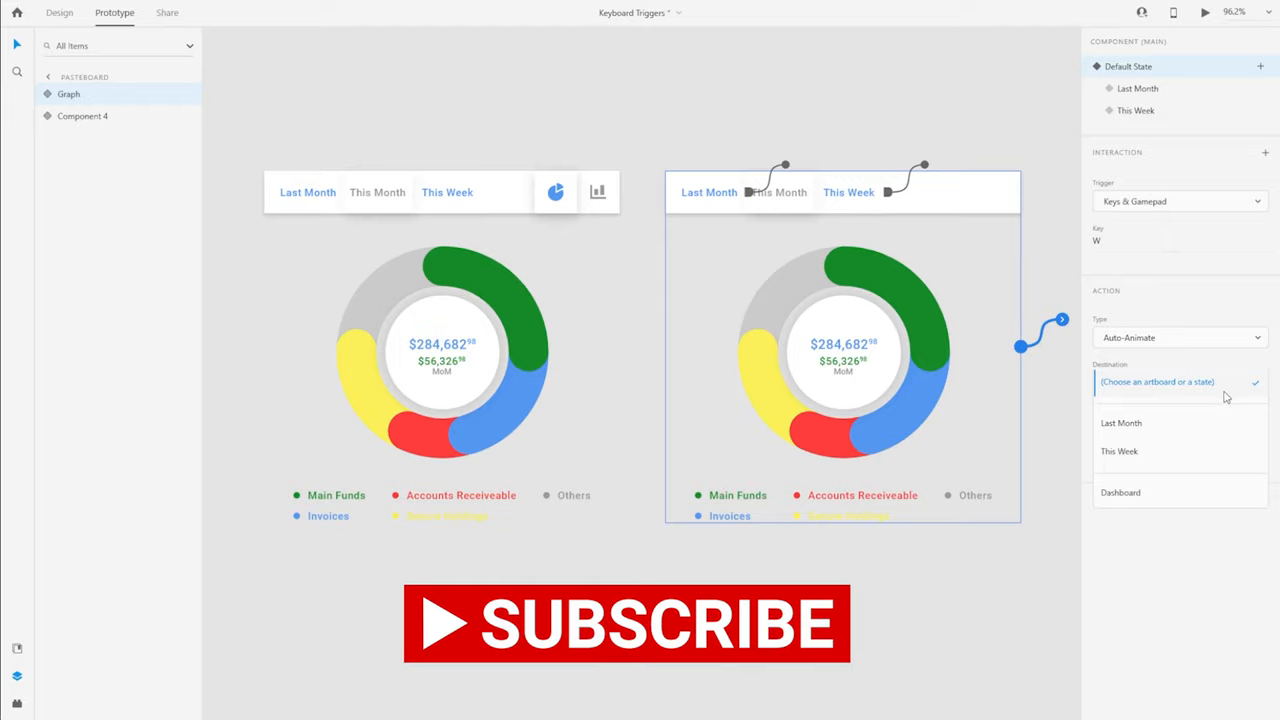
pyautogui.click(1120, 452)
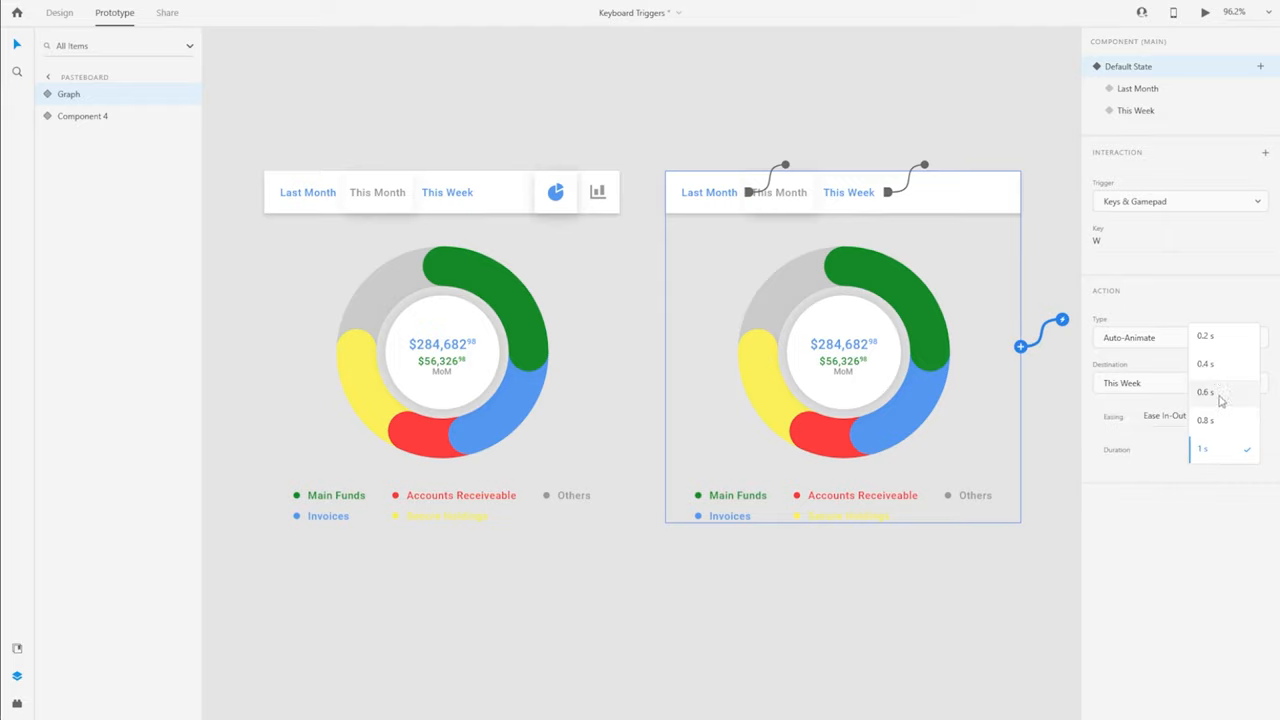
pyautogui.moveTo(1220, 366)
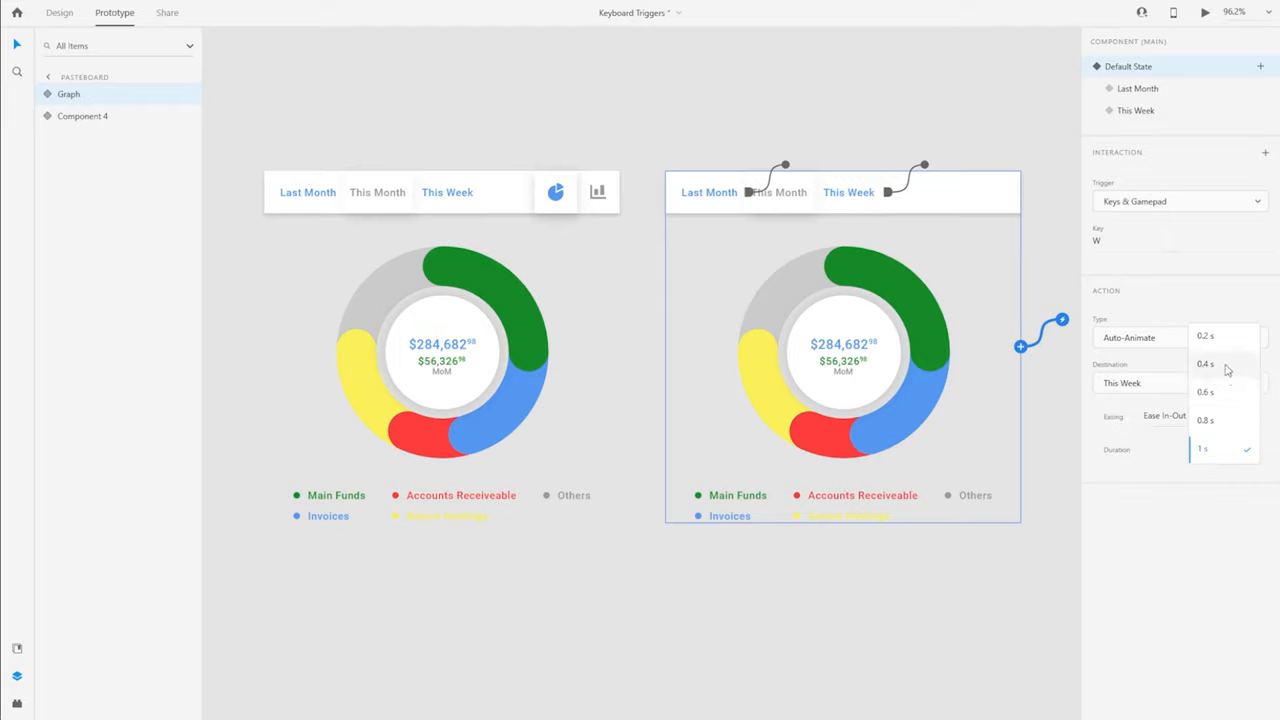
pyautogui.click(1204, 364)
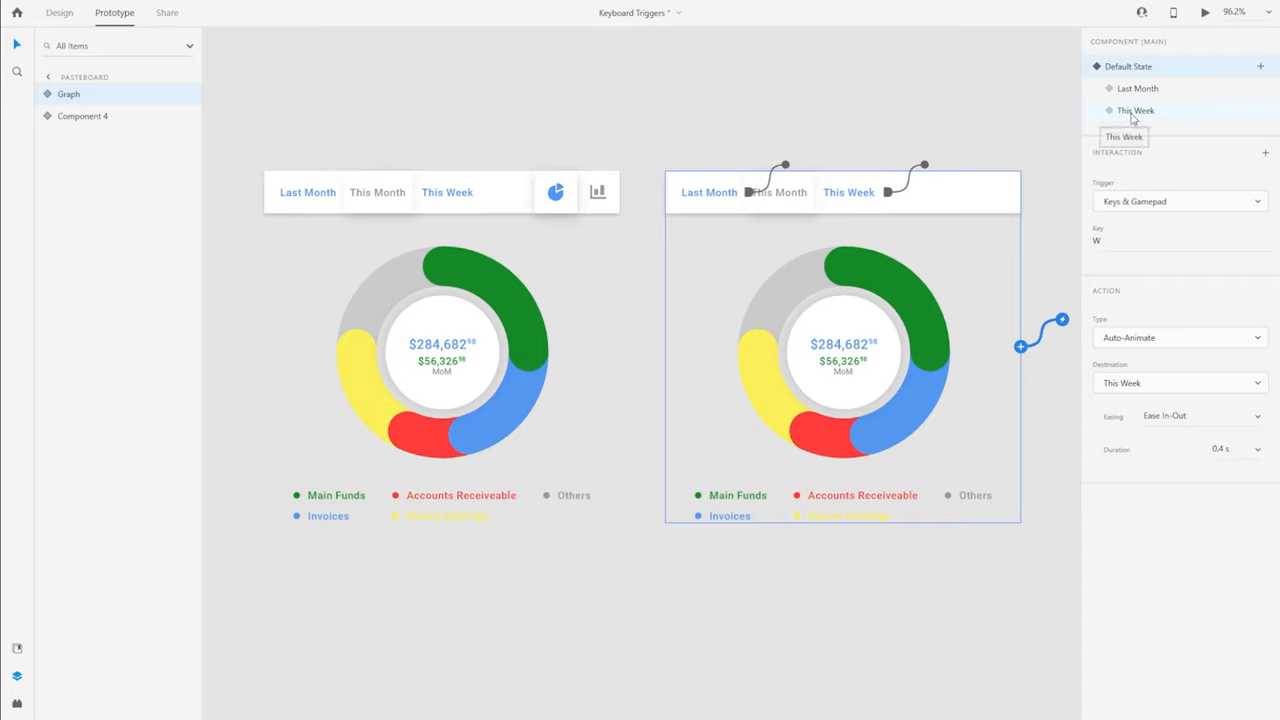
# Add a second Keys & Gamepad interaction: key L auto-animates to Last Month, then return to Default State.
pyautogui.click(1264, 152)
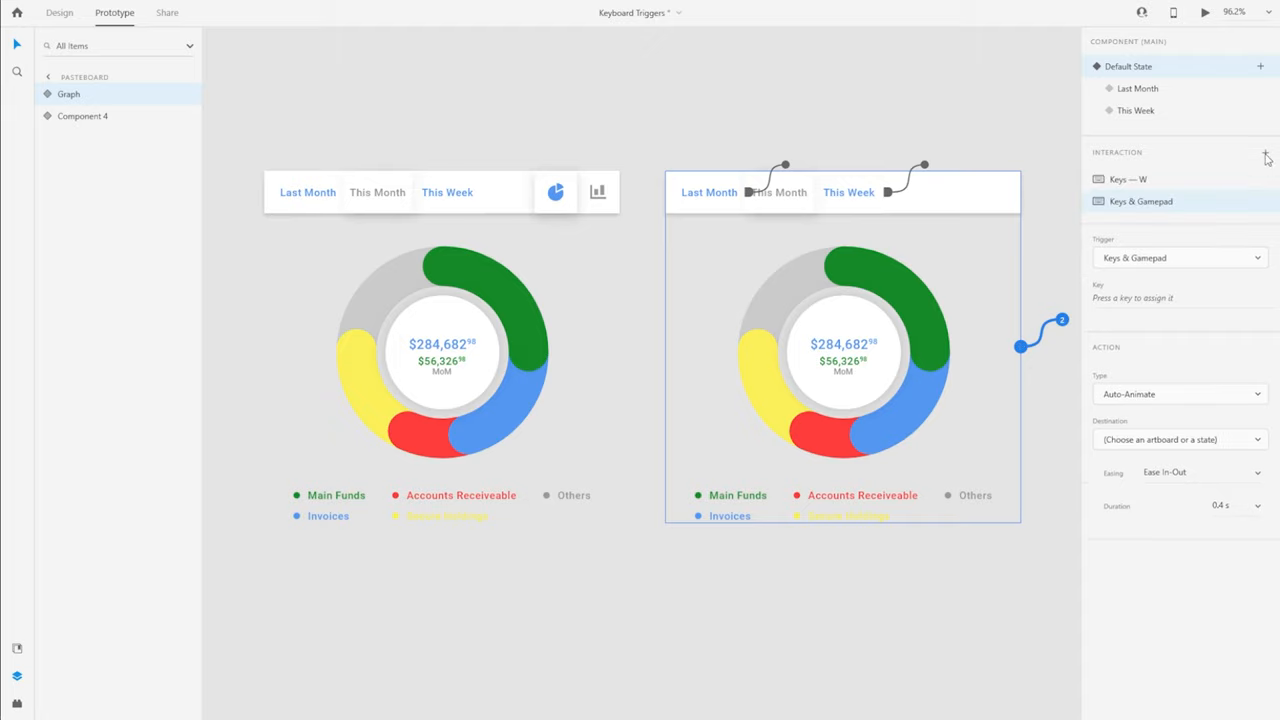
pyautogui.moveTo(1144, 140)
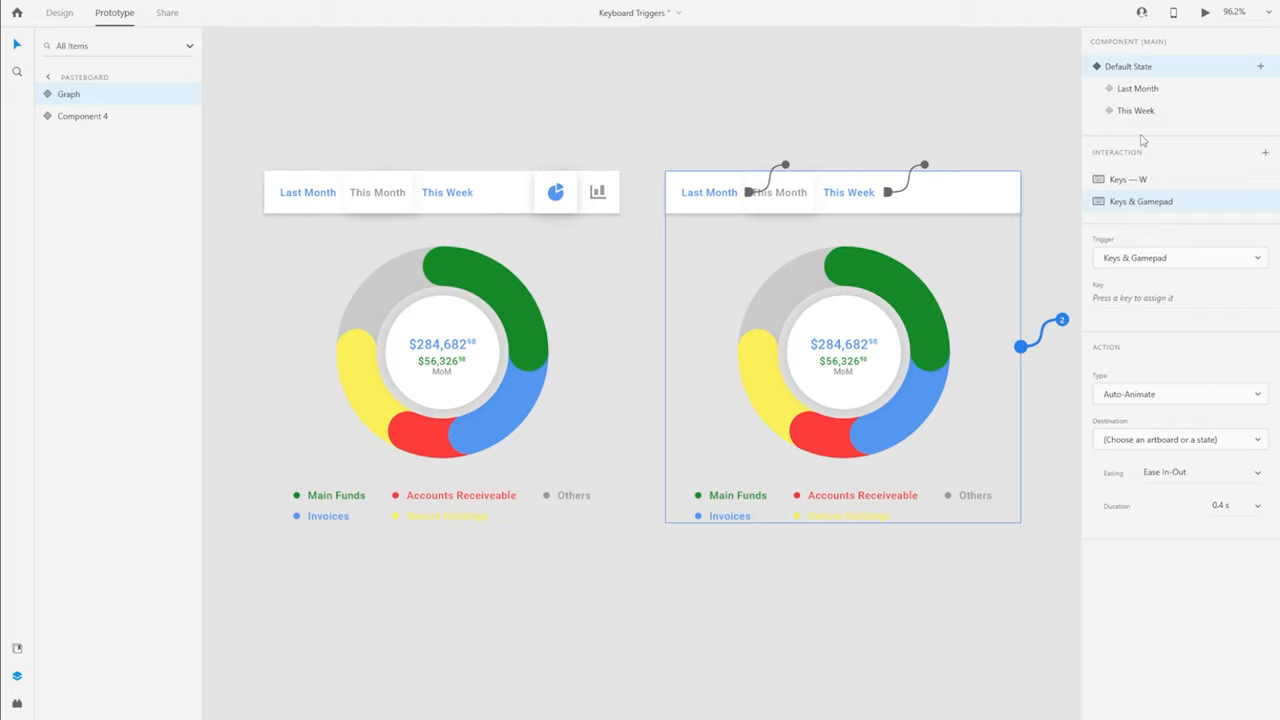
pyautogui.click(1180, 296)
pyautogui.write('L')
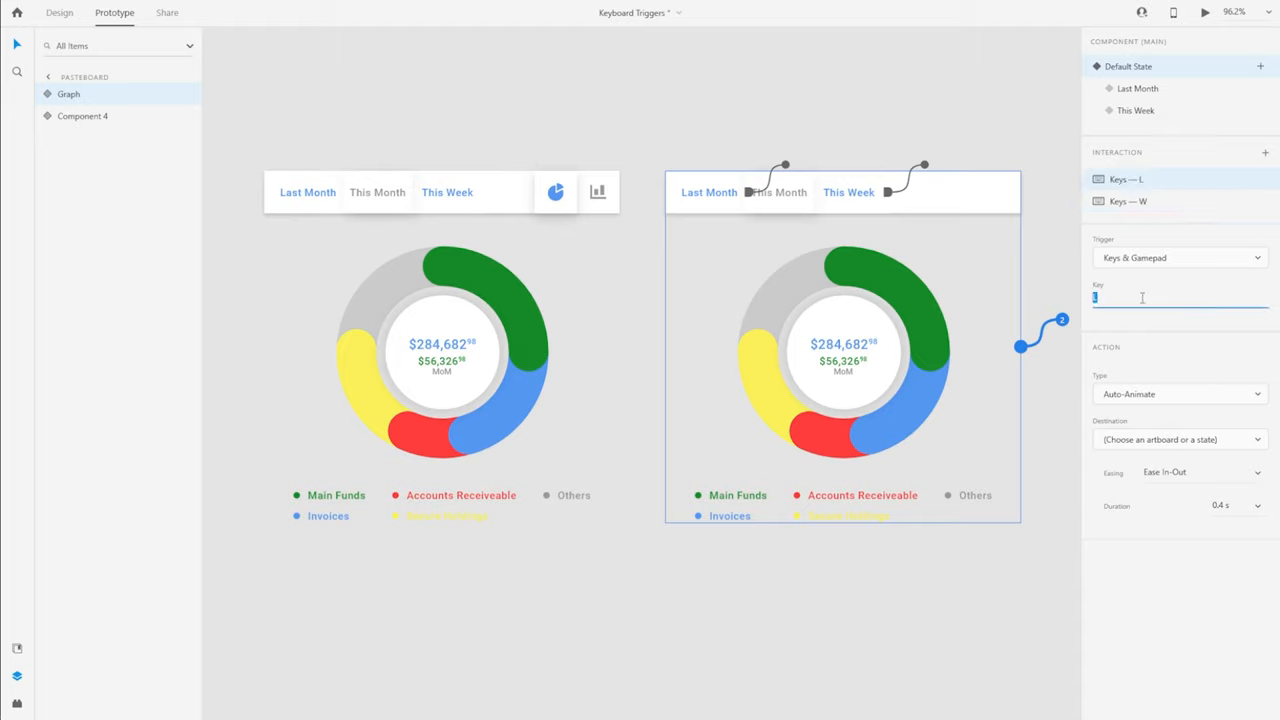
pyautogui.click(1180, 438)
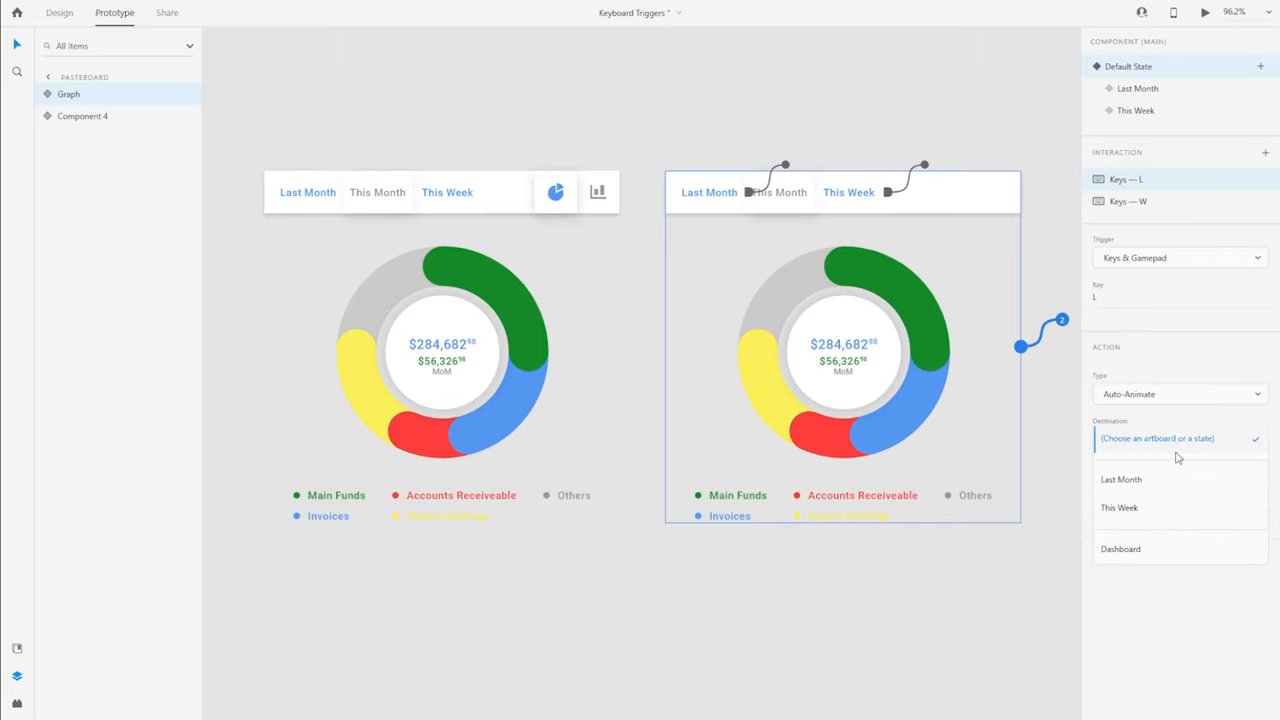
pyautogui.click(1120, 480)
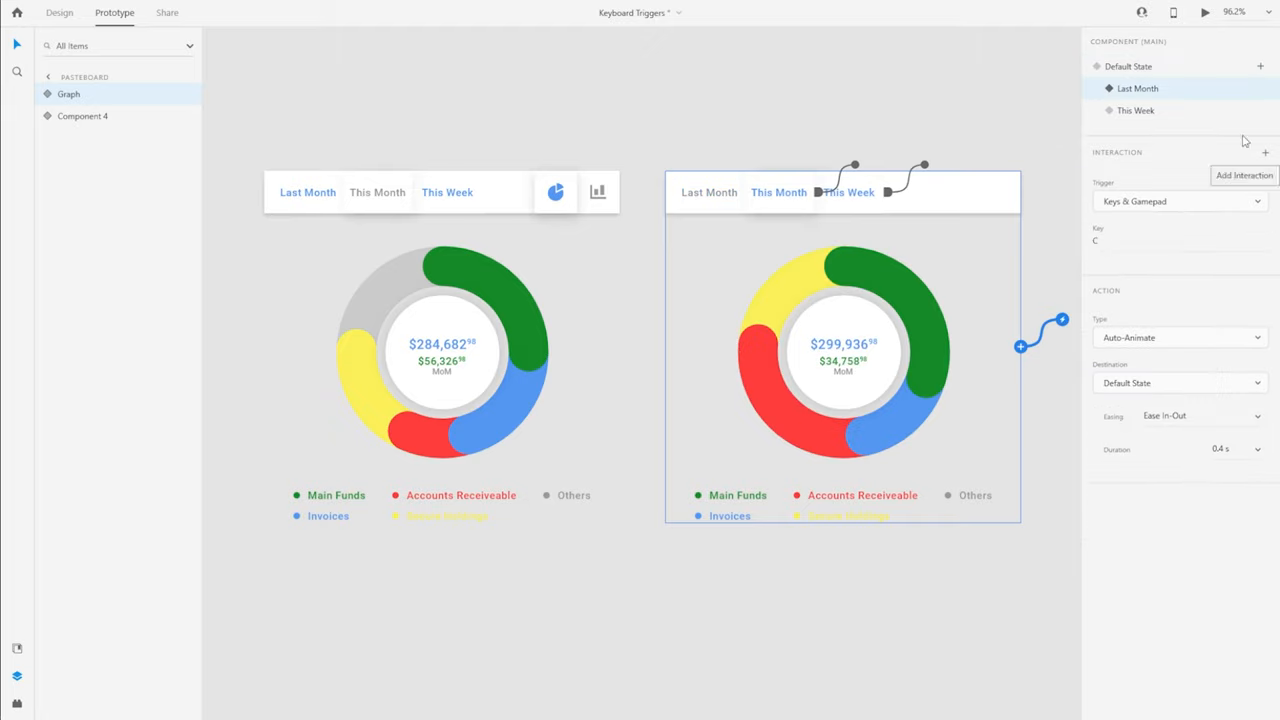
pyautogui.click(1136, 110)
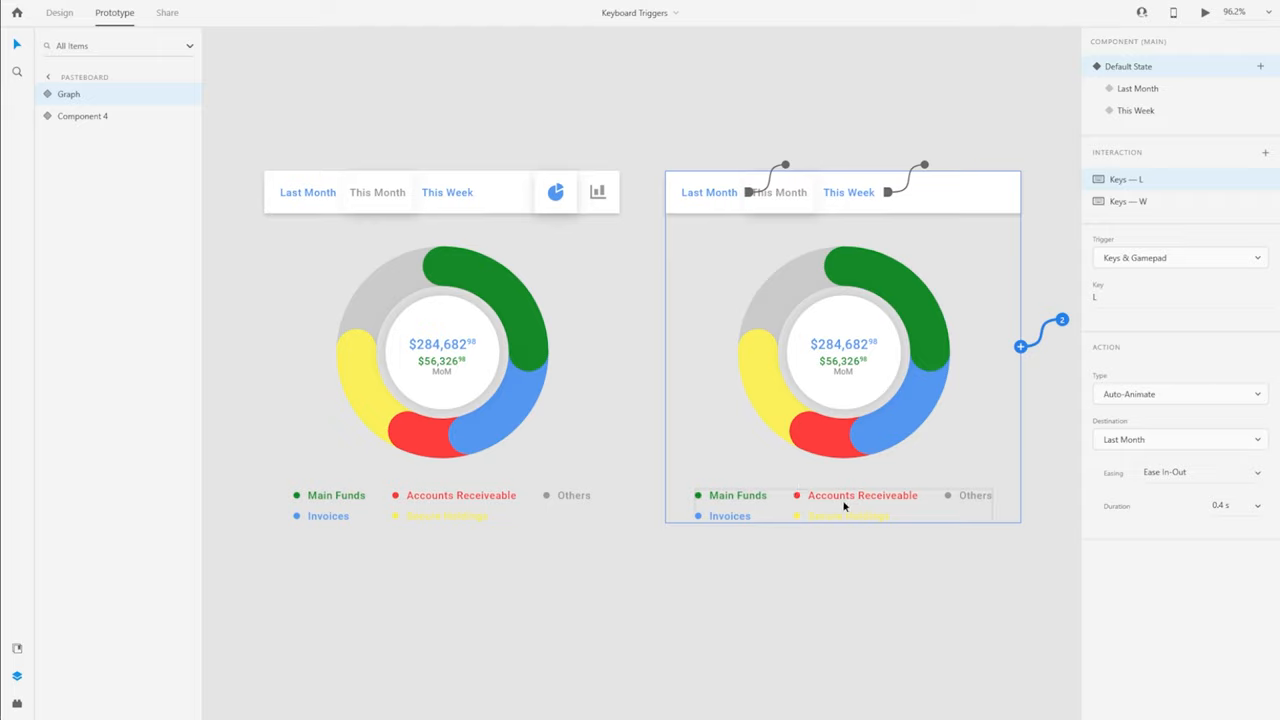
pyautogui.moveTo(918, 516)
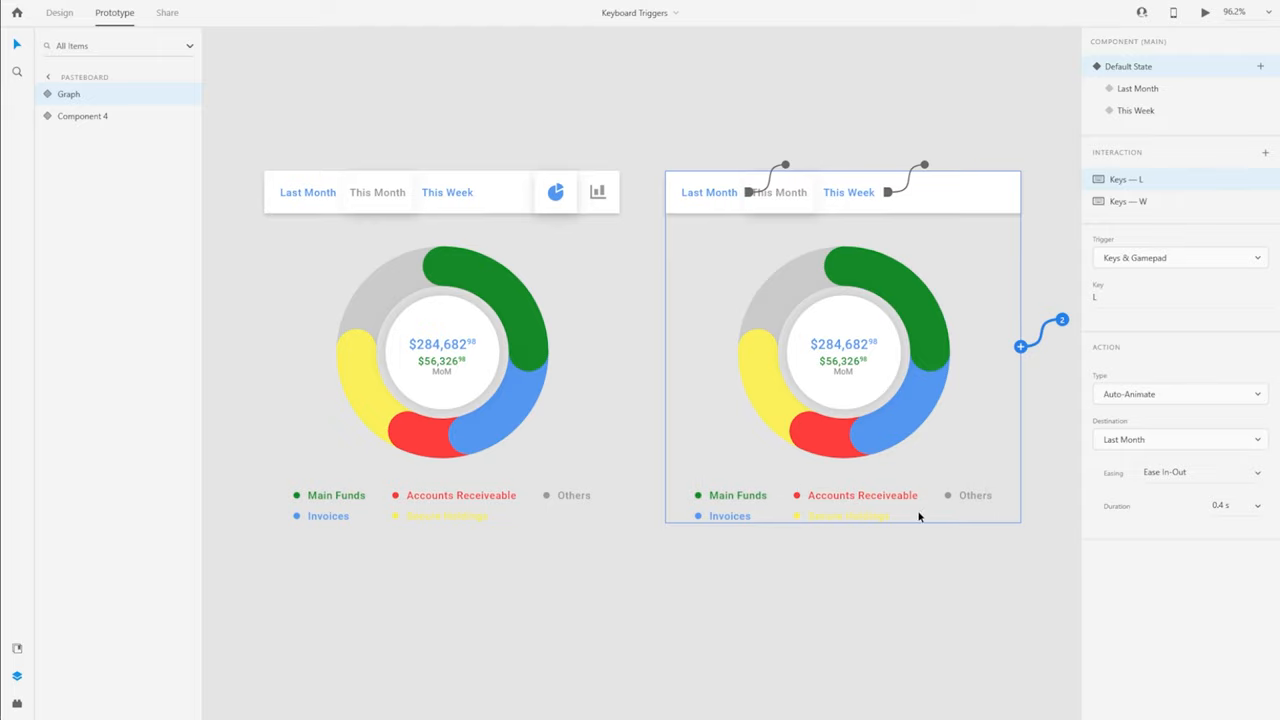
# On the pie chart component add a Keys & Gamepad interaction: key B auto-animates to the Bar Chart state.
pyautogui.click(440, 344)
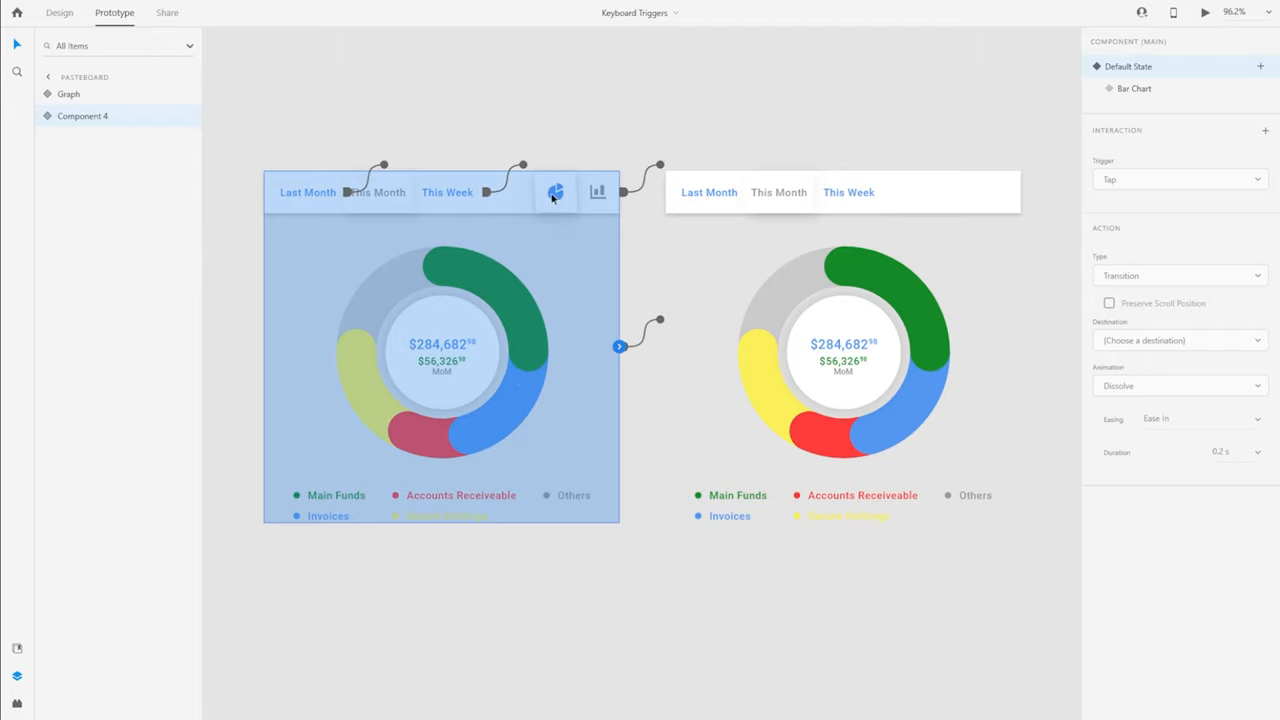
pyautogui.moveTo(598, 192)
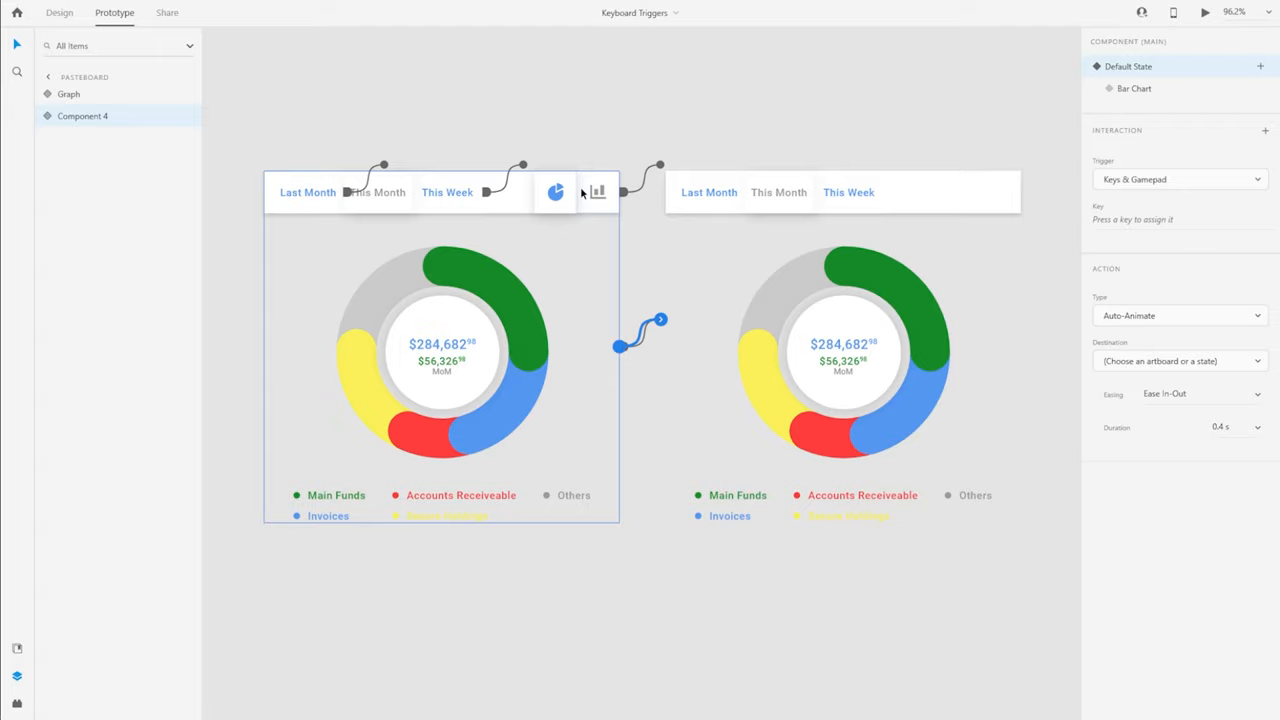
pyautogui.click(1180, 218)
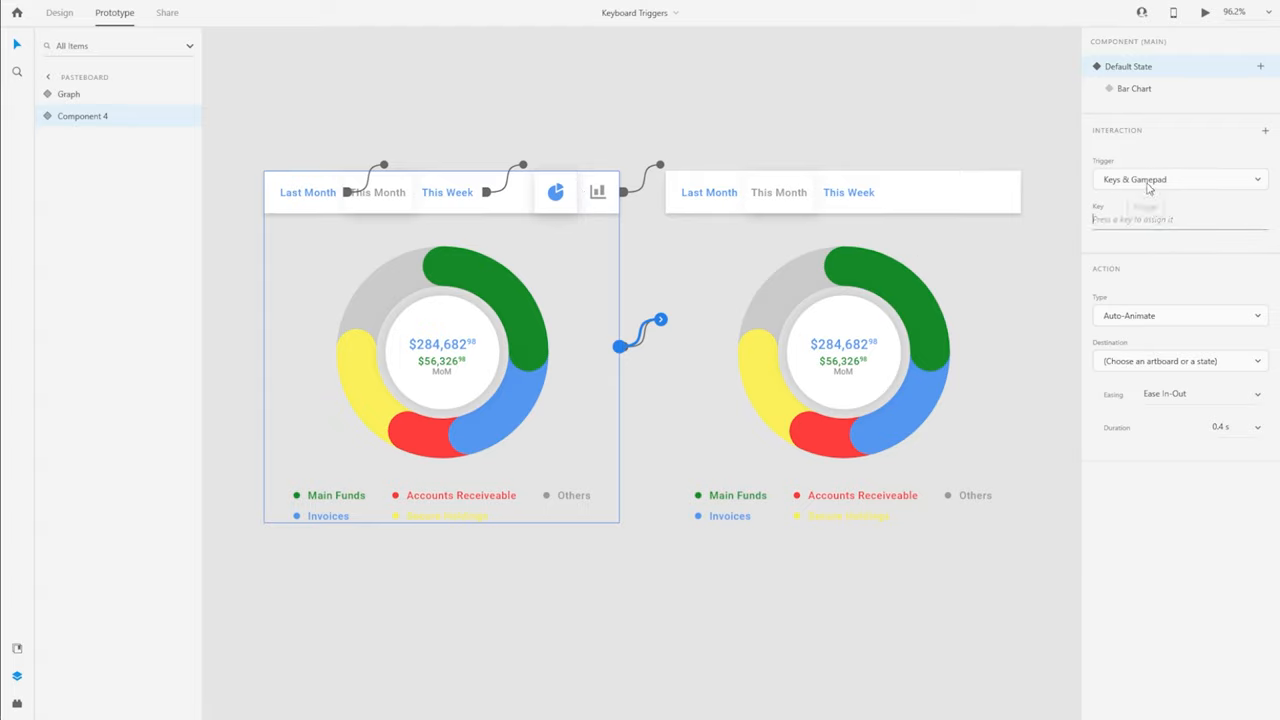
pyautogui.click(1180, 218)
pyautogui.write('B')
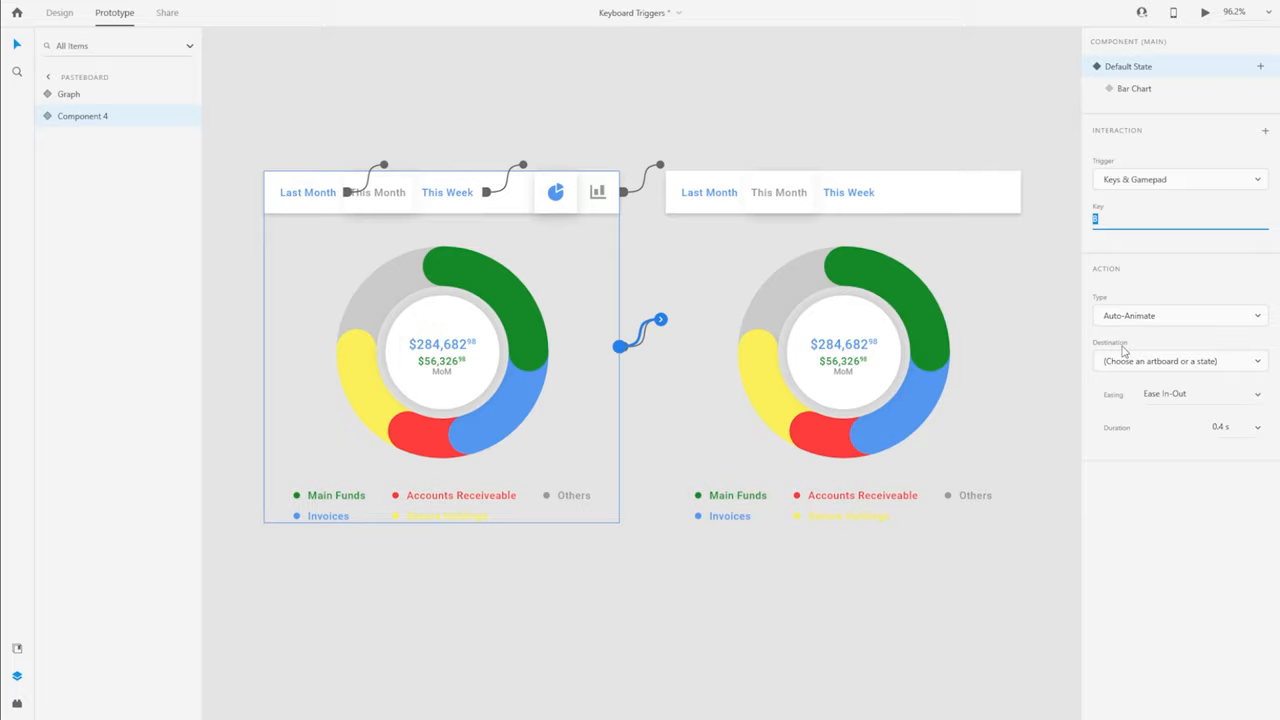
pyautogui.click(1180, 360)
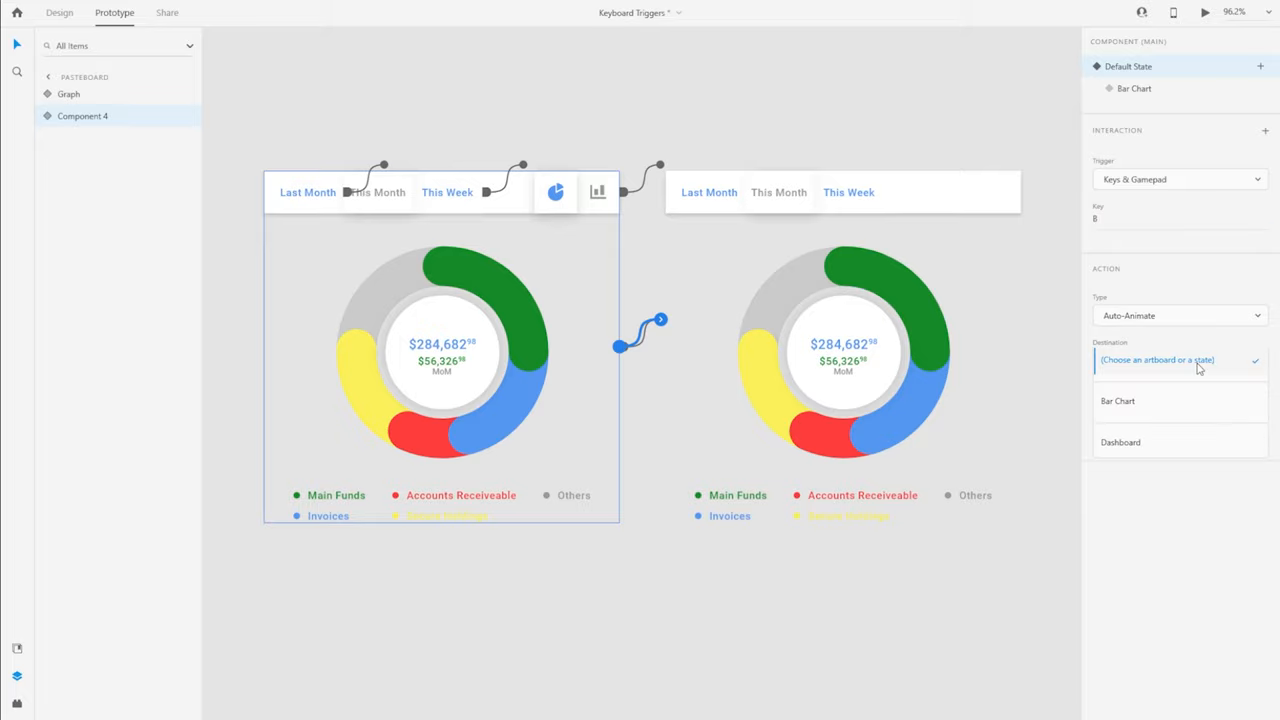
pyautogui.click(1116, 400)
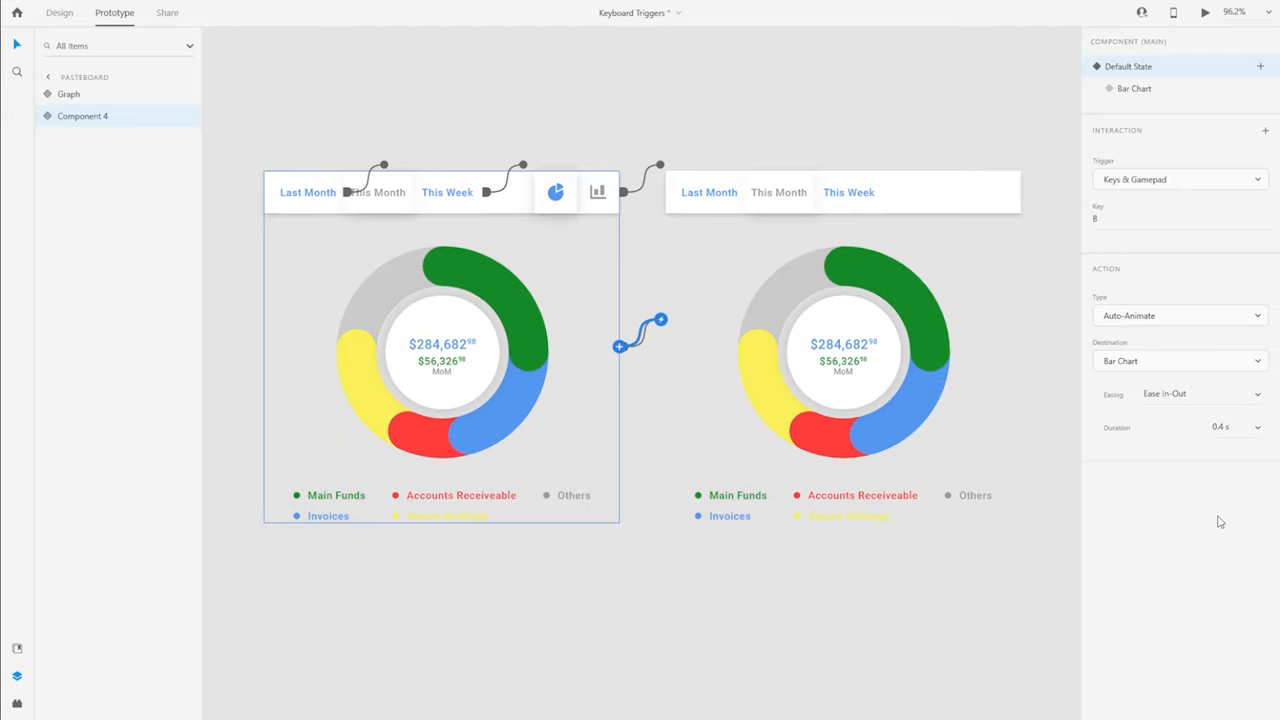
pyautogui.moveTo(1152, 444)
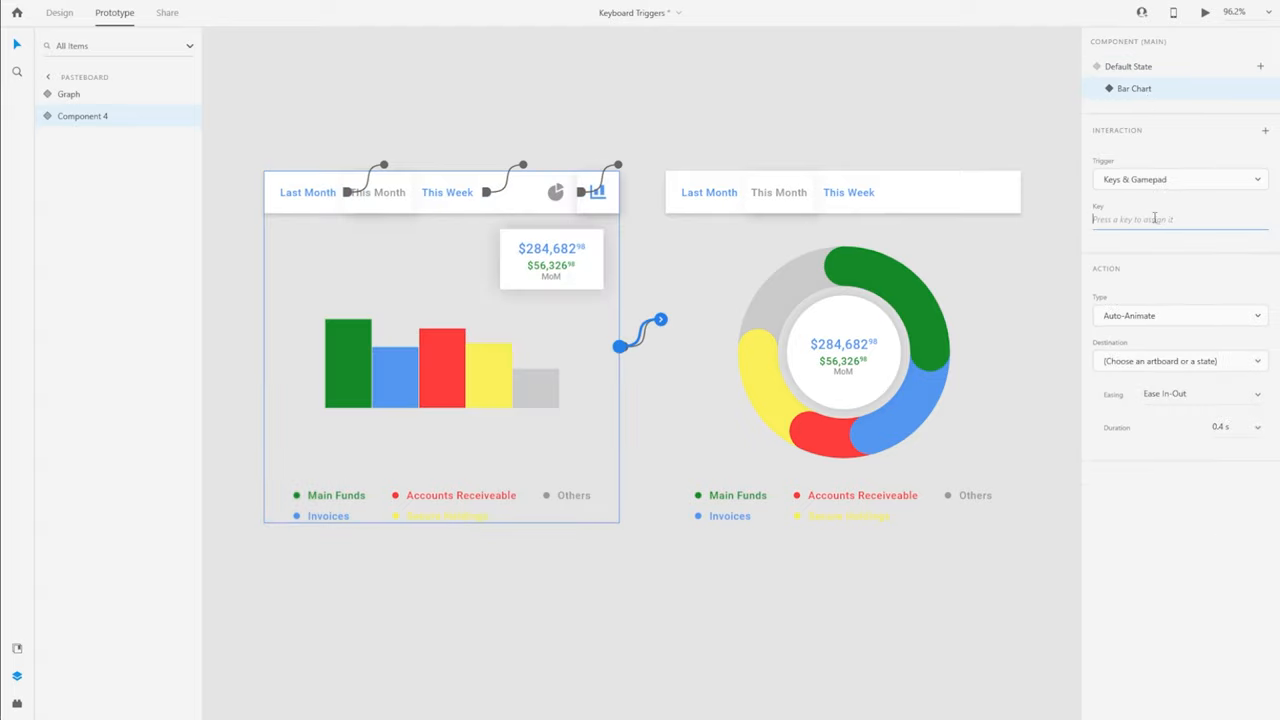
pyautogui.click(60, 12)
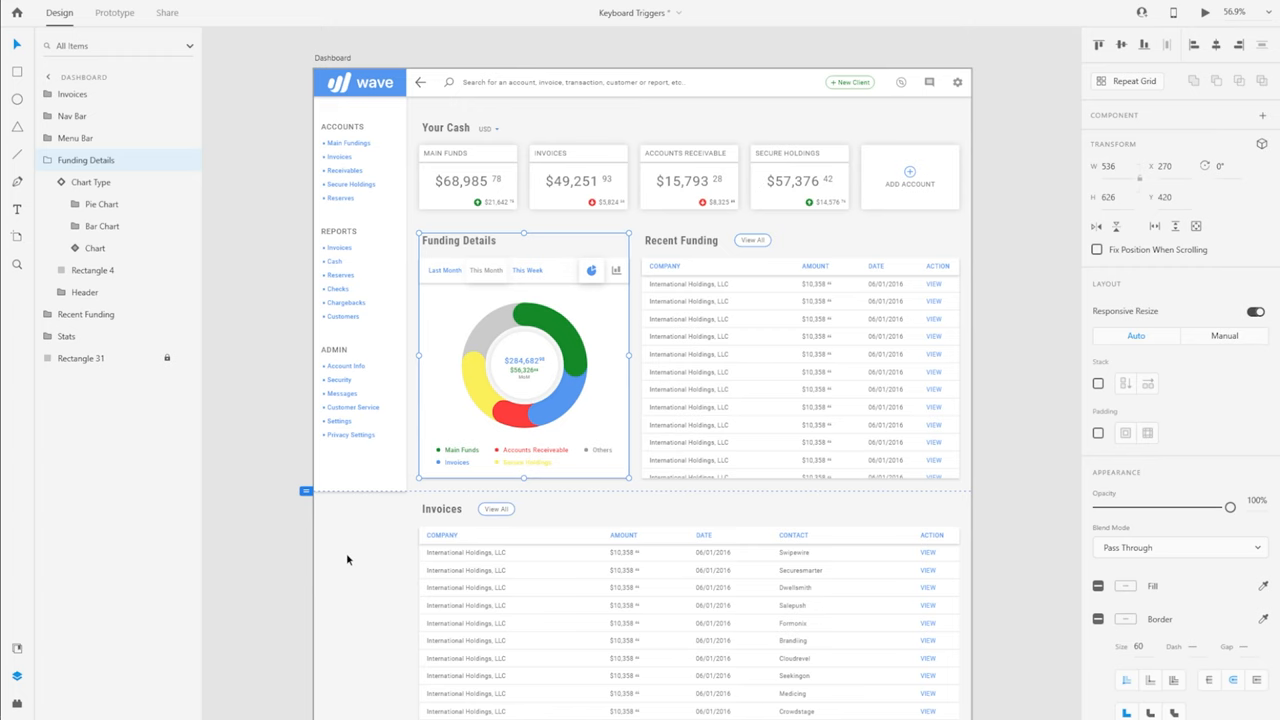
pyautogui.moveTo(108, 390)
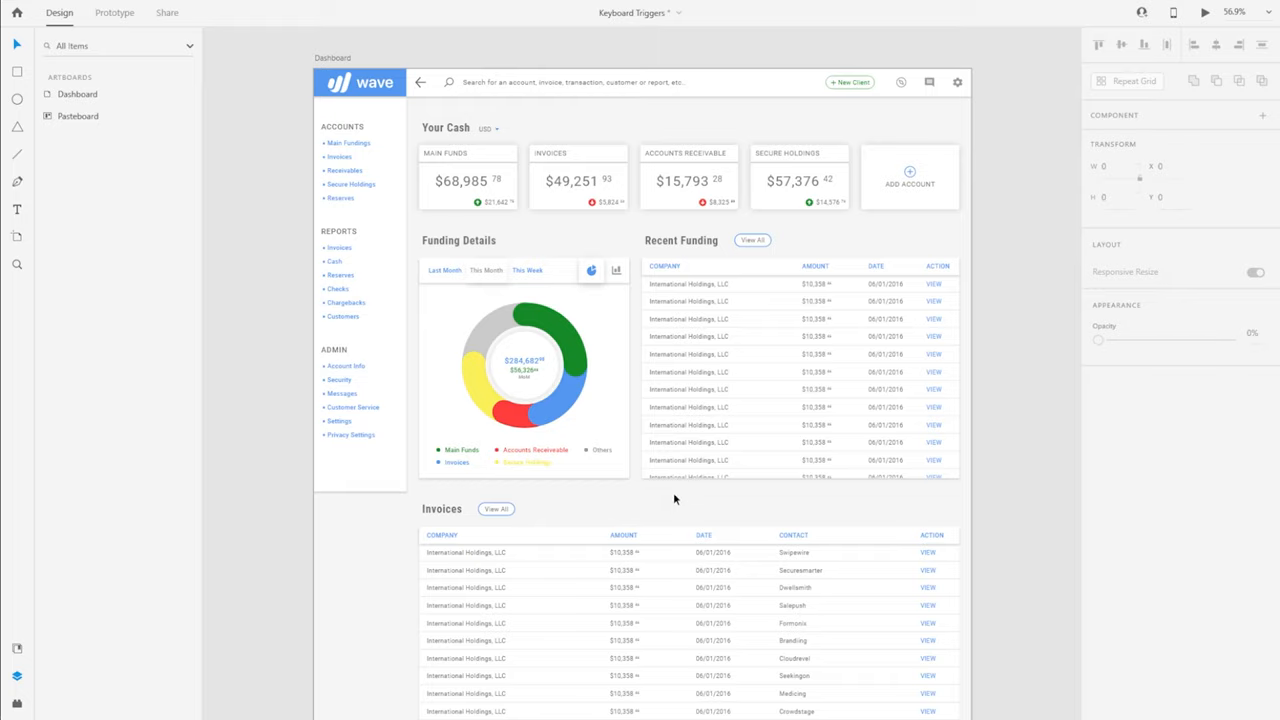
pyautogui.click(114, 12)
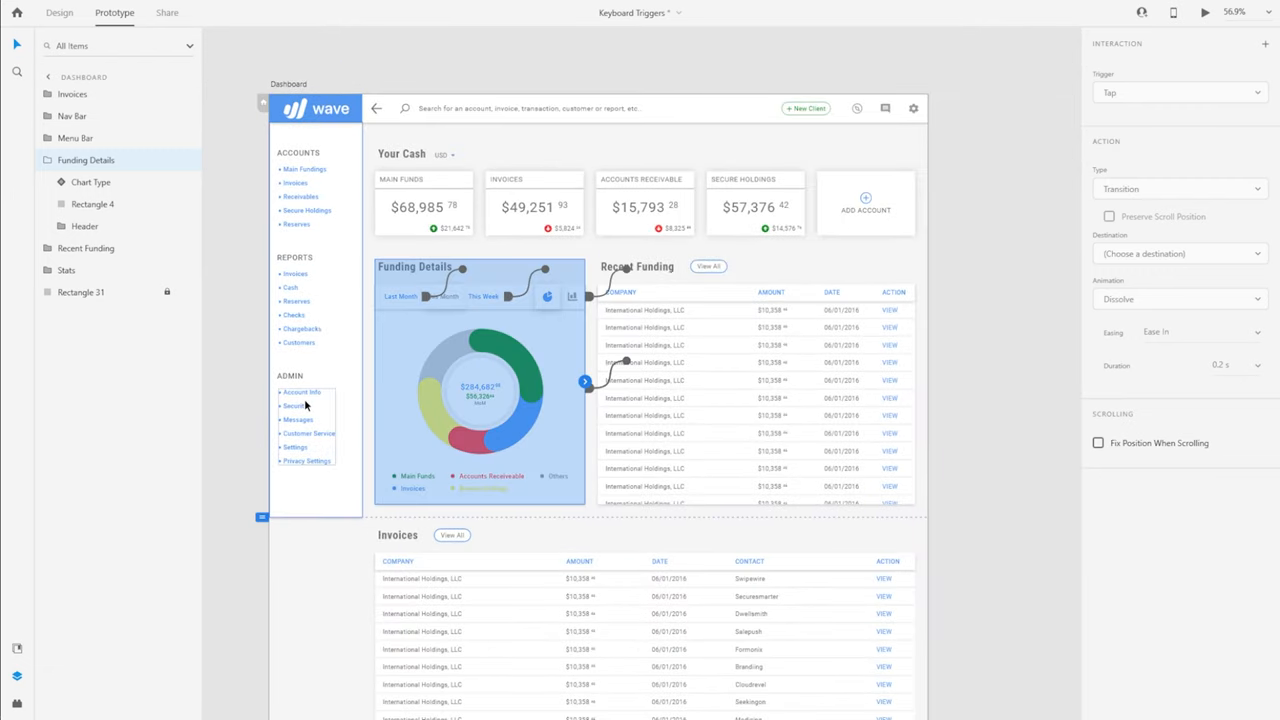
pyautogui.moveTo(318, 420)
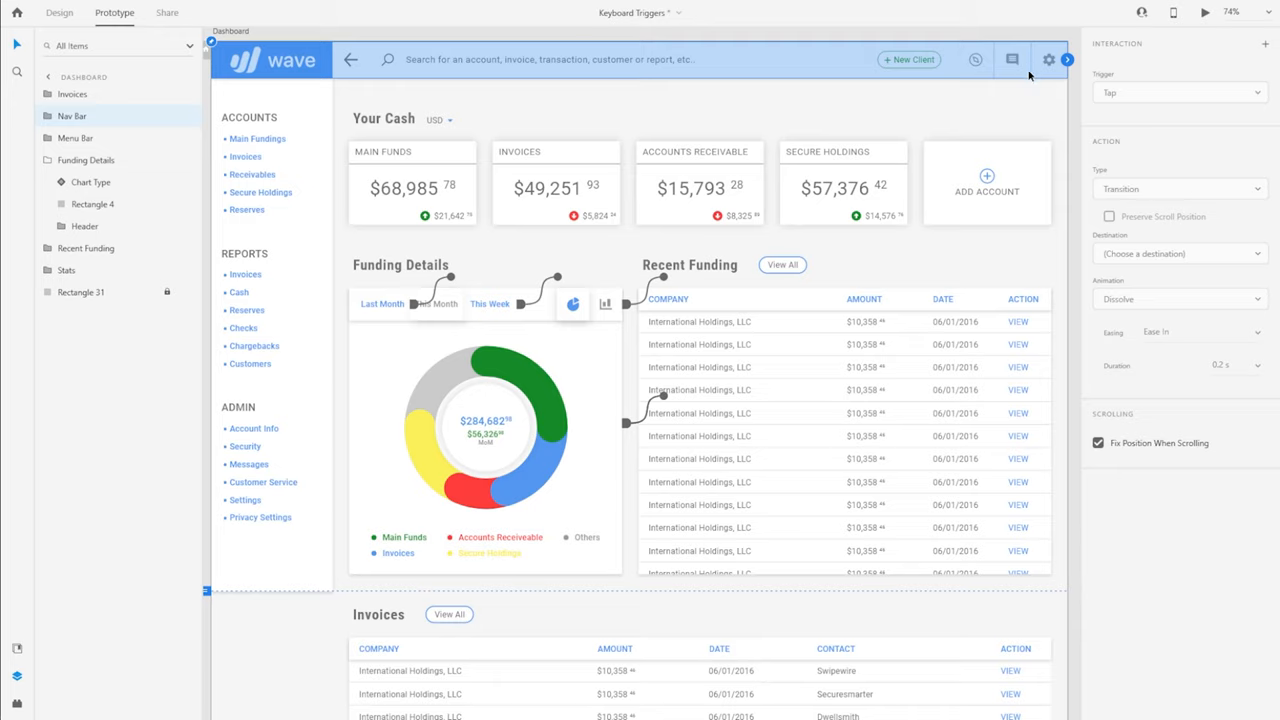
pyautogui.moveTo(1128, 32)
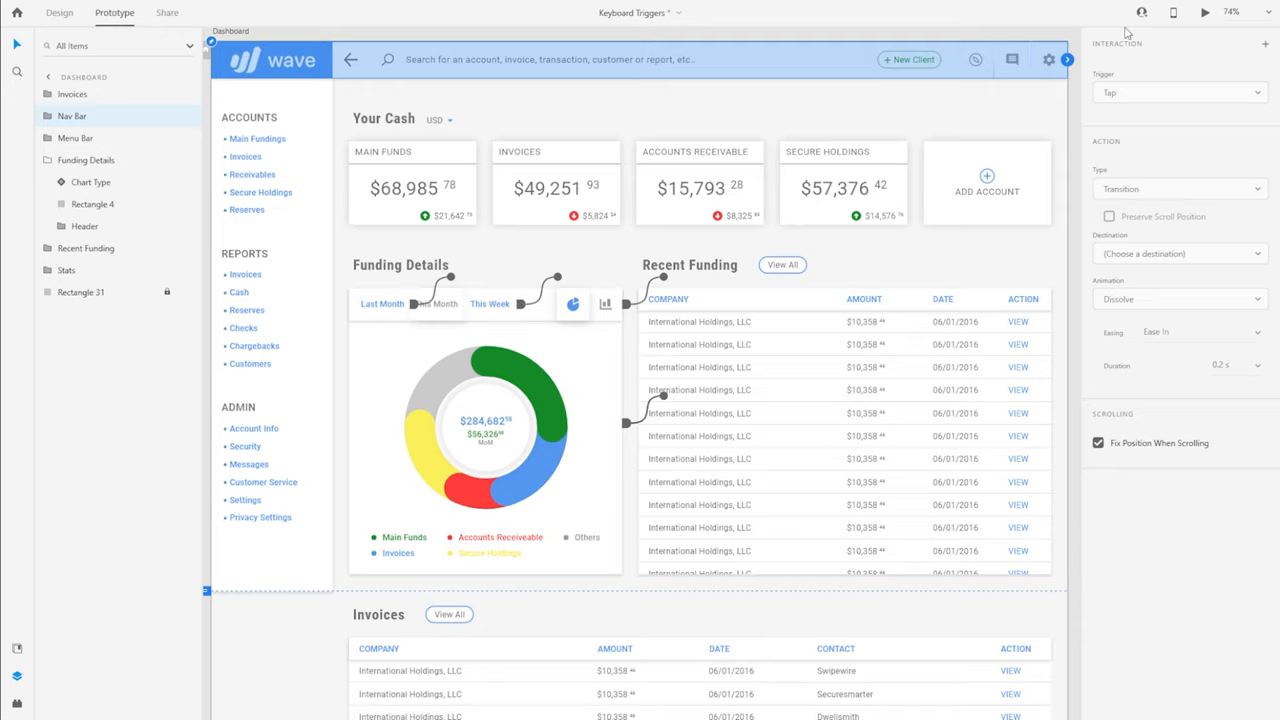
# Give the Nav Bar a Keys & Gamepad trigger and try assigning a Ctrl/Shift+Alt key combination.
pyautogui.click(1180, 92)
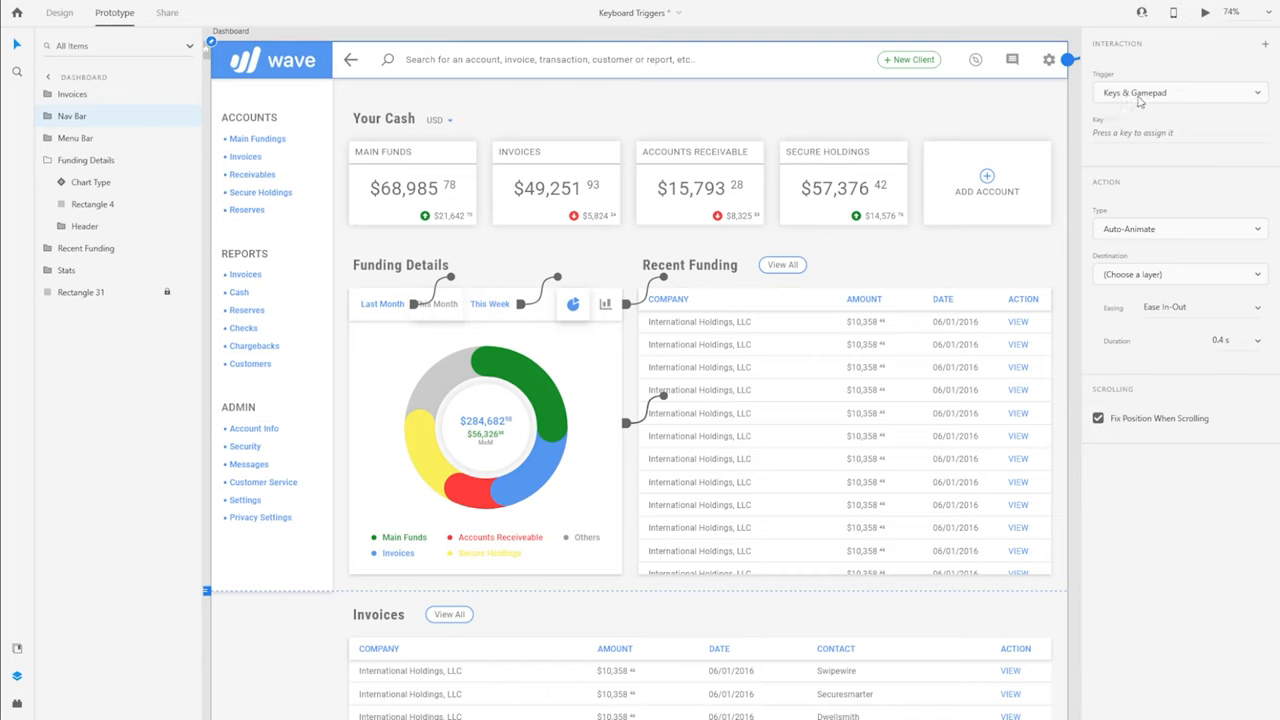
pyautogui.click(1180, 132)
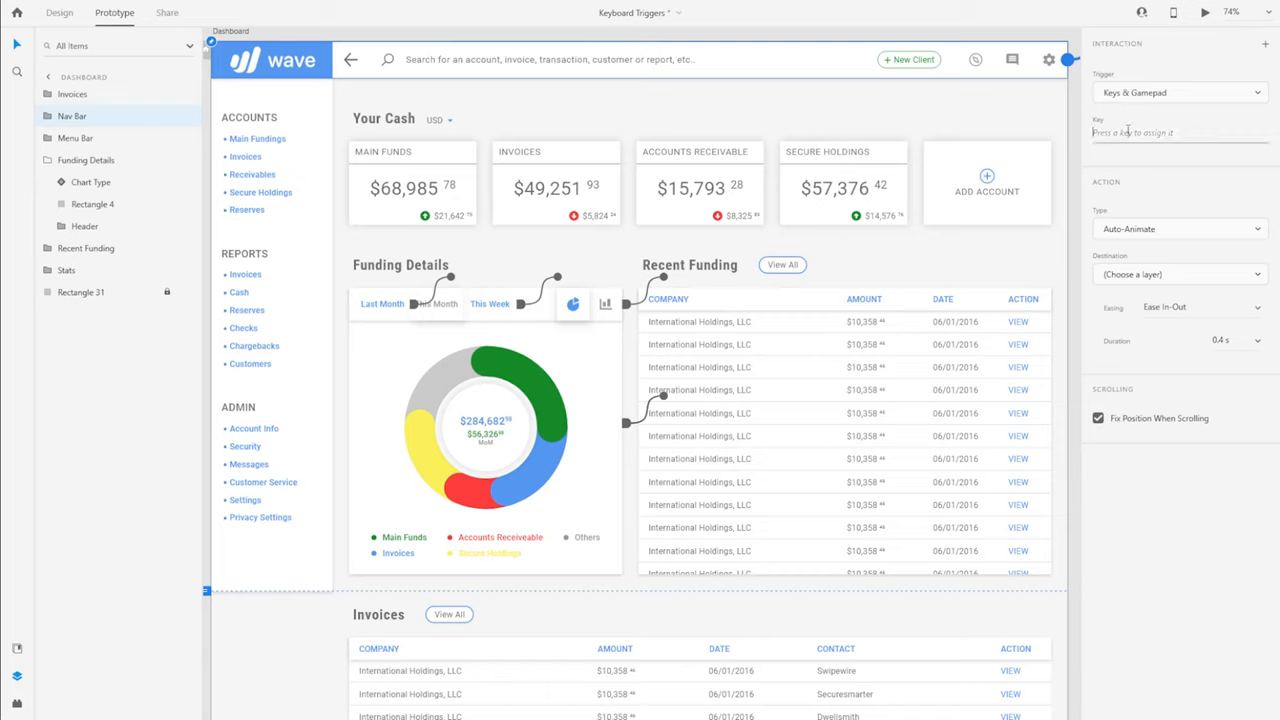
pyautogui.click(1180, 132)
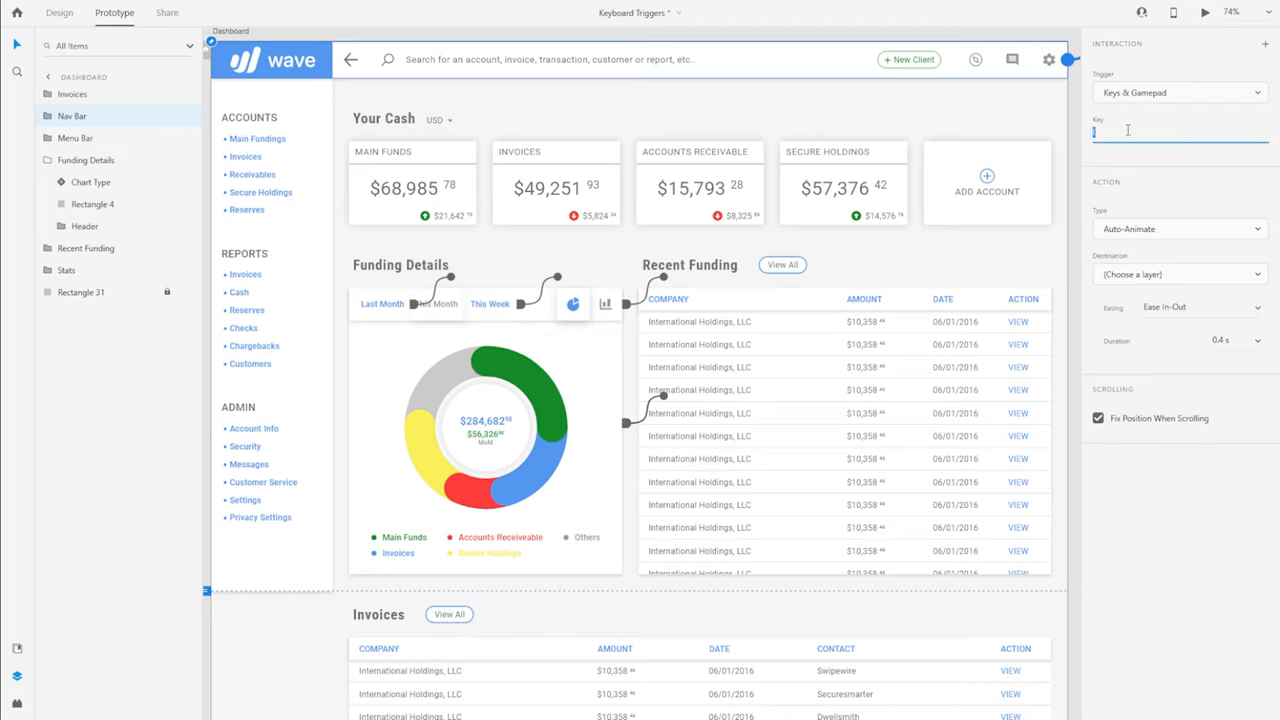
pyautogui.press('Ctrl')
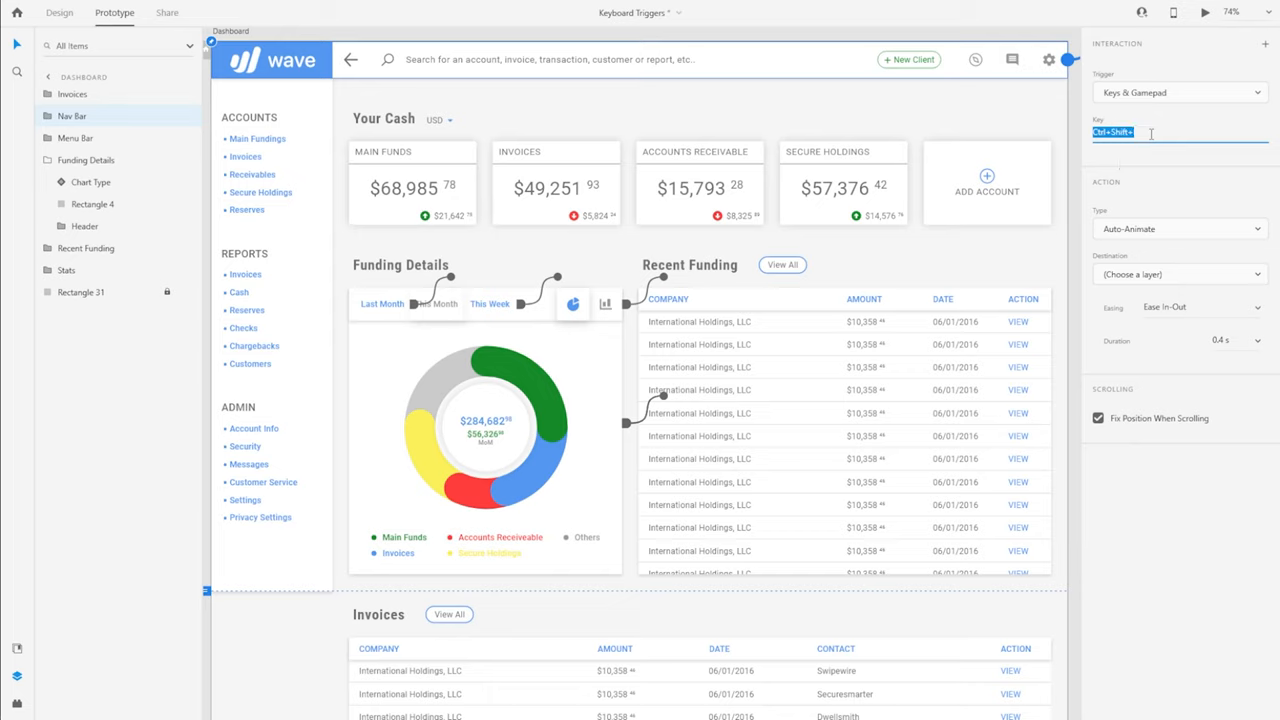
pyautogui.write('Shift+Alt+')
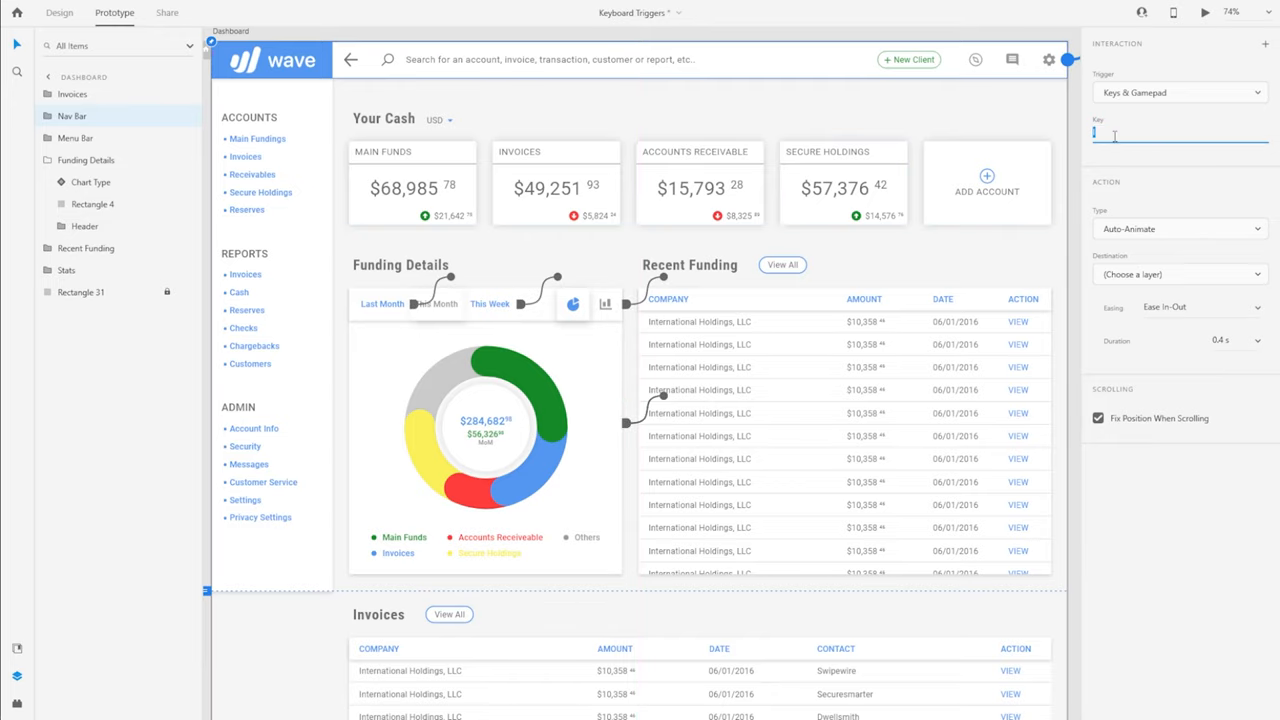
# Set the action to Scroll To Invoices with Y-offset -30 and a 1 s duration.
pyautogui.click(1180, 228)
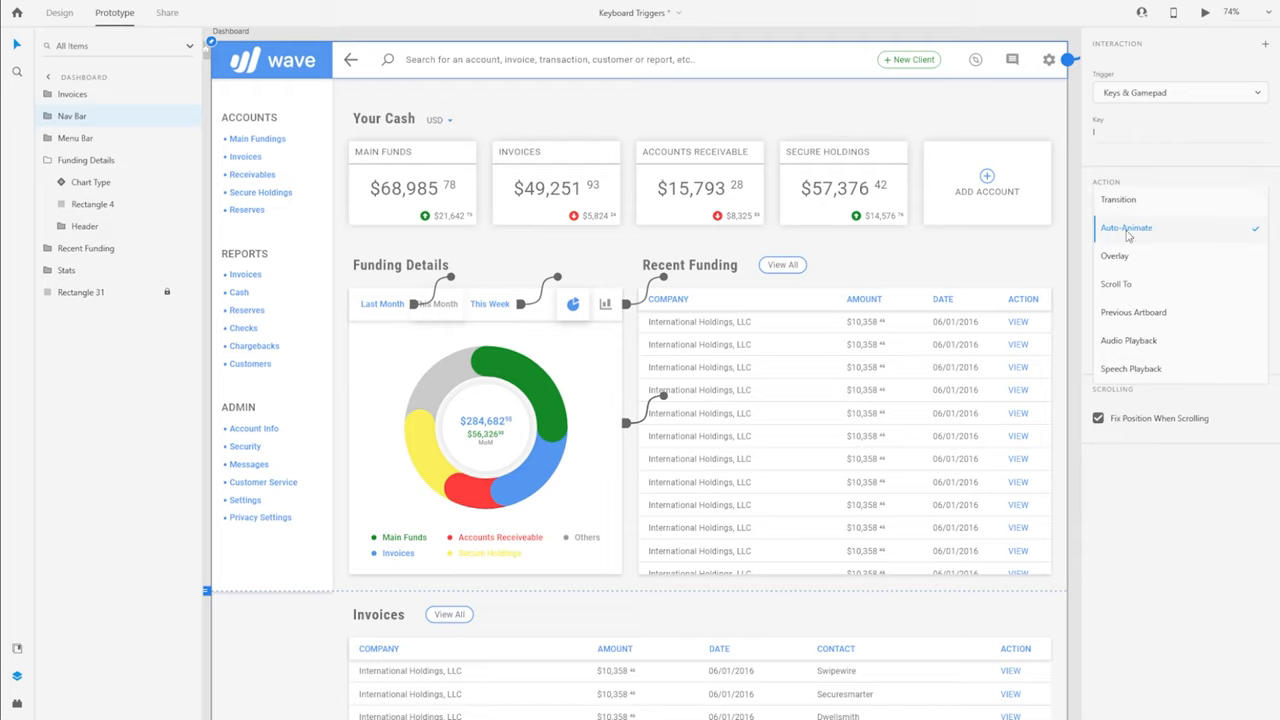
pyautogui.click(1116, 284)
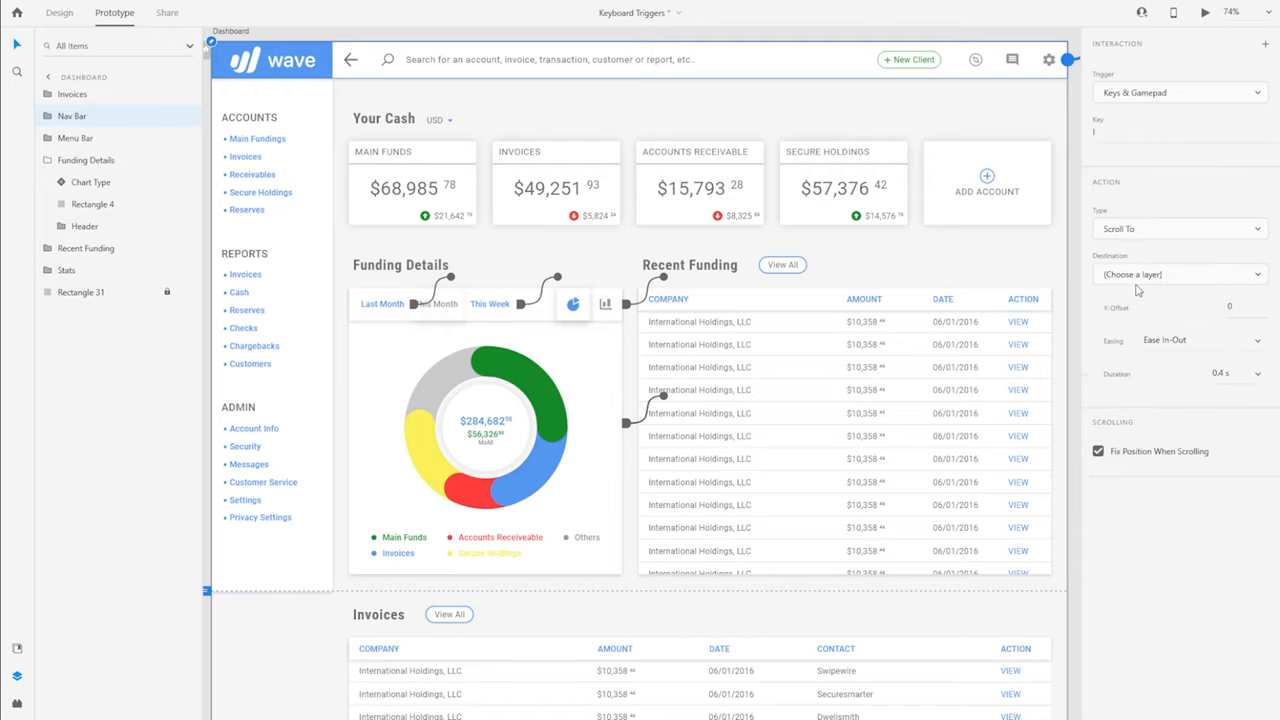
pyautogui.click(1178, 274)
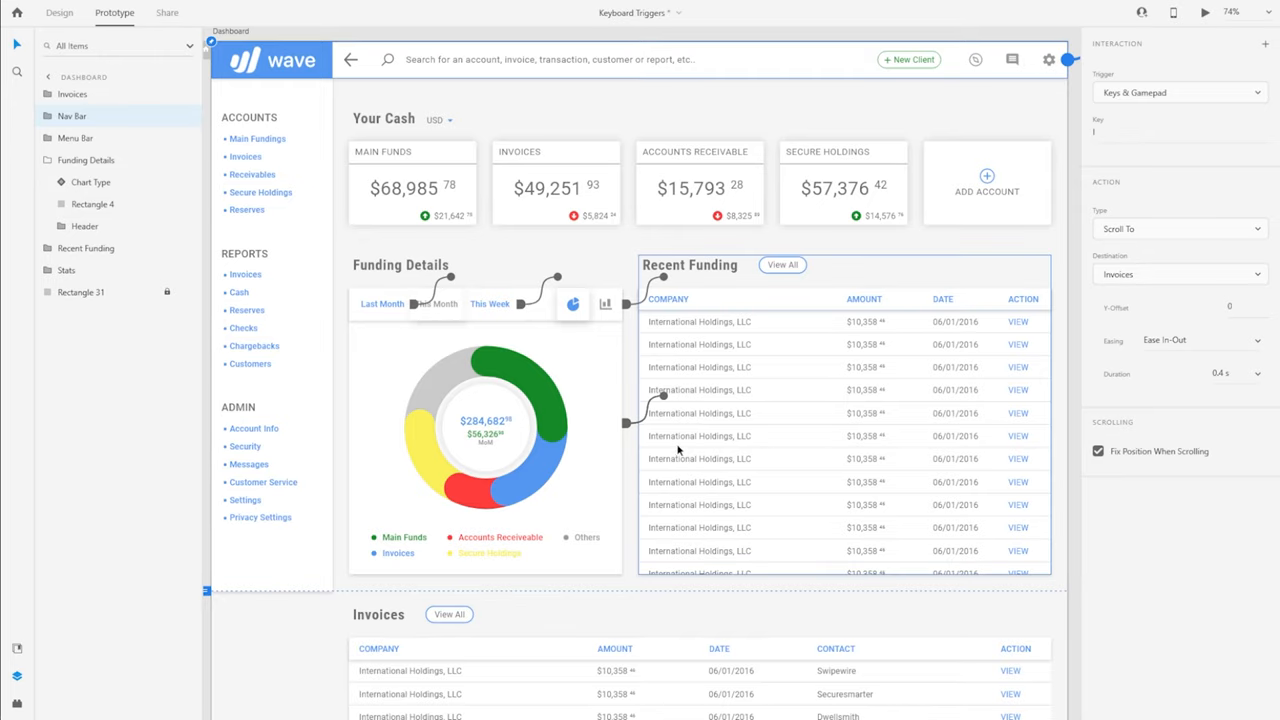
pyautogui.moveTo(1120, 320)
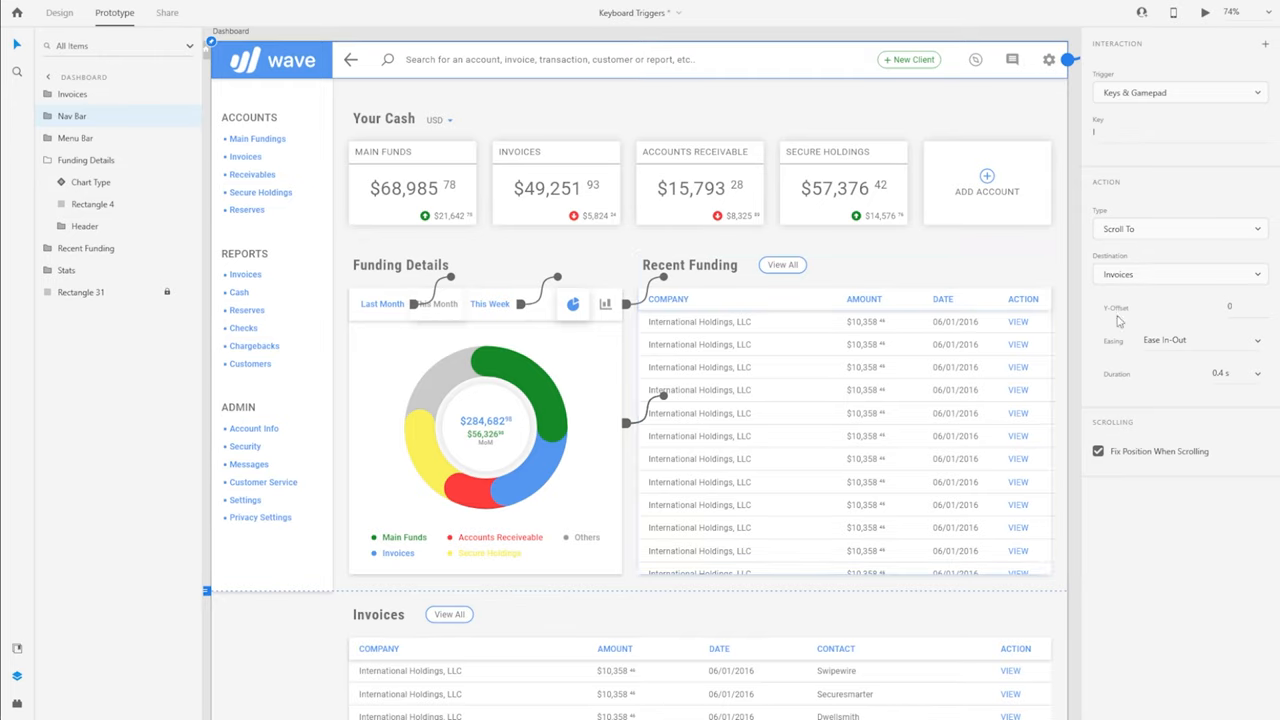
pyautogui.moveTo(1144, 280)
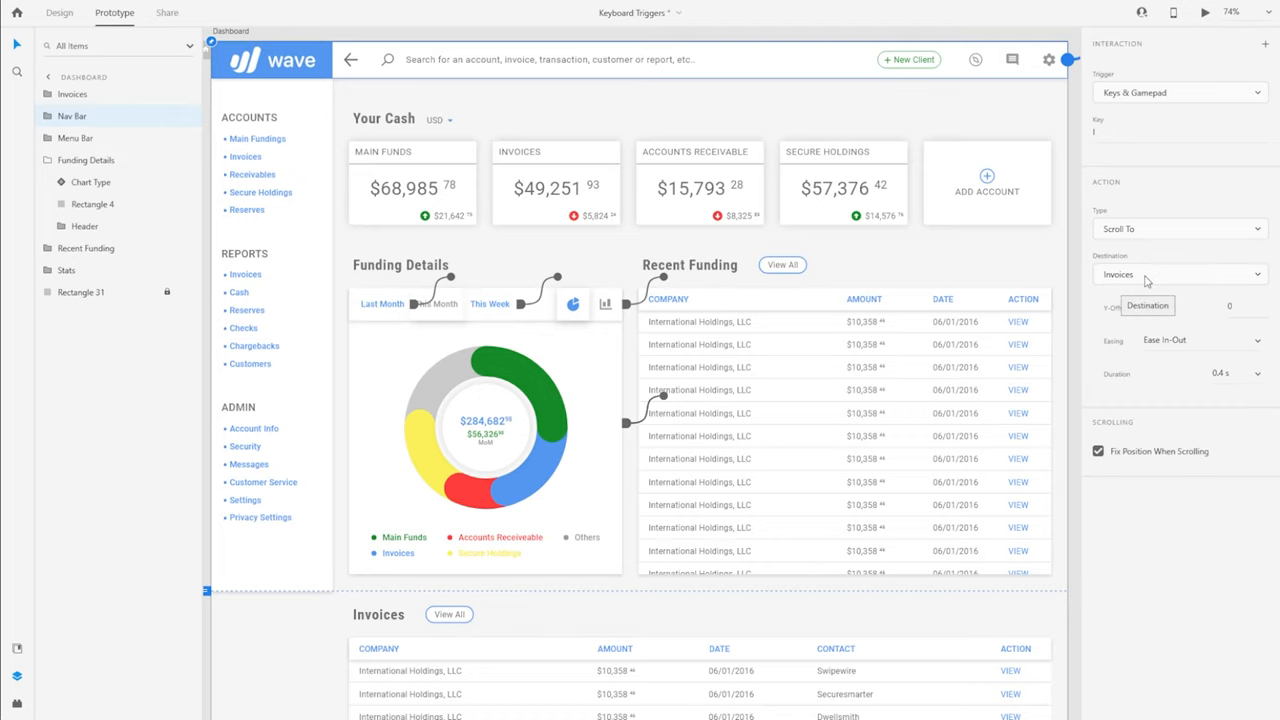
pyautogui.scroll(-3)
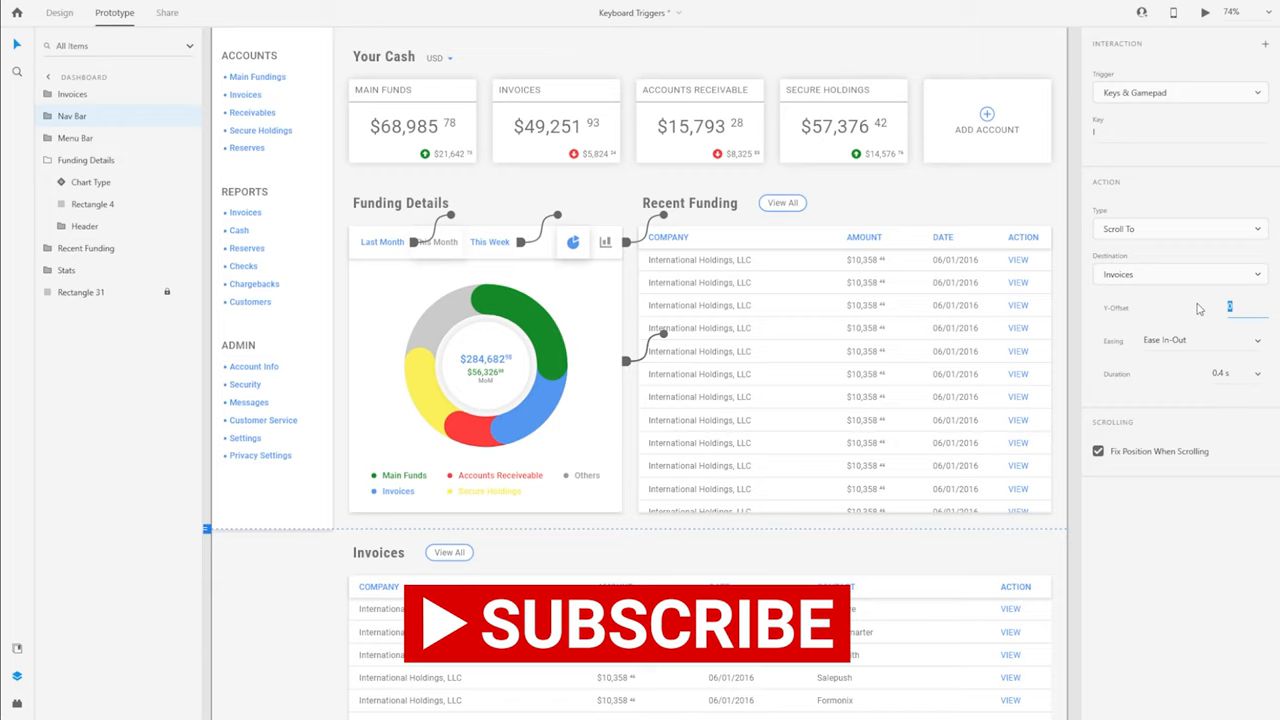
pyautogui.write('-30')
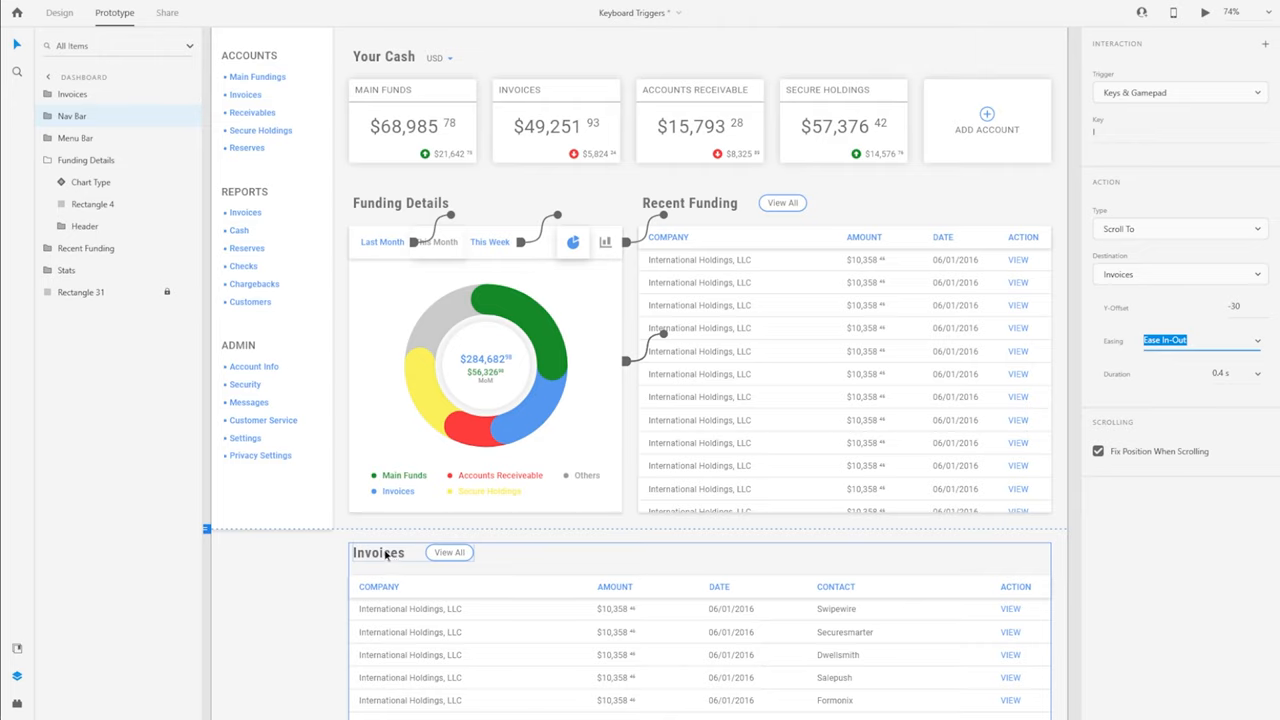
pyautogui.moveTo(356, 552)
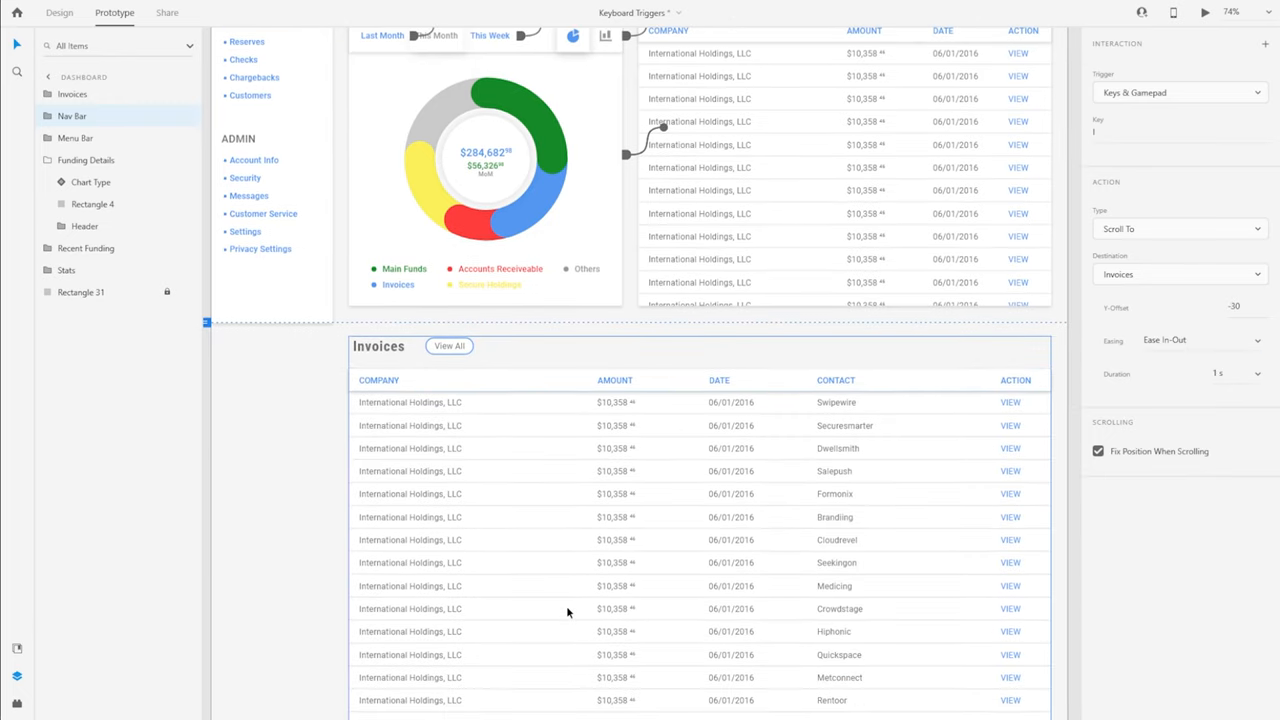
pyautogui.scroll(-3)
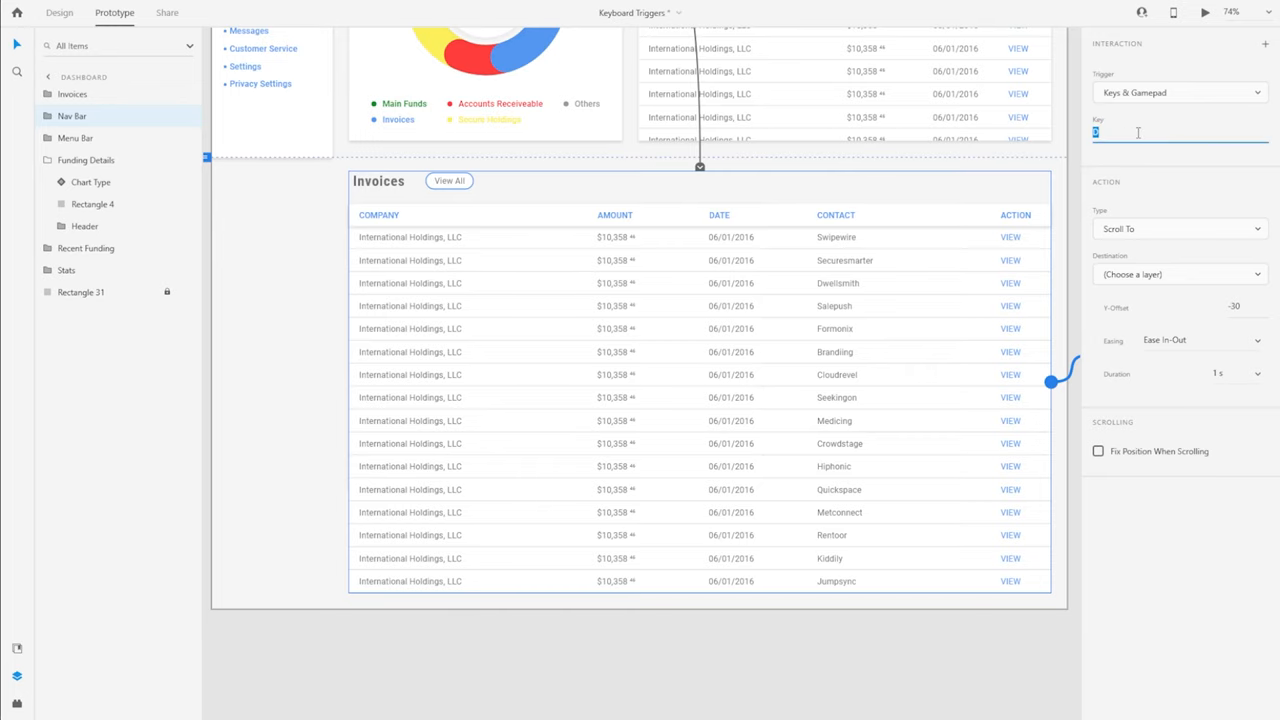
# Assign the D key as the trigger that scrolls down to the Invoices section.
pyautogui.write('D')
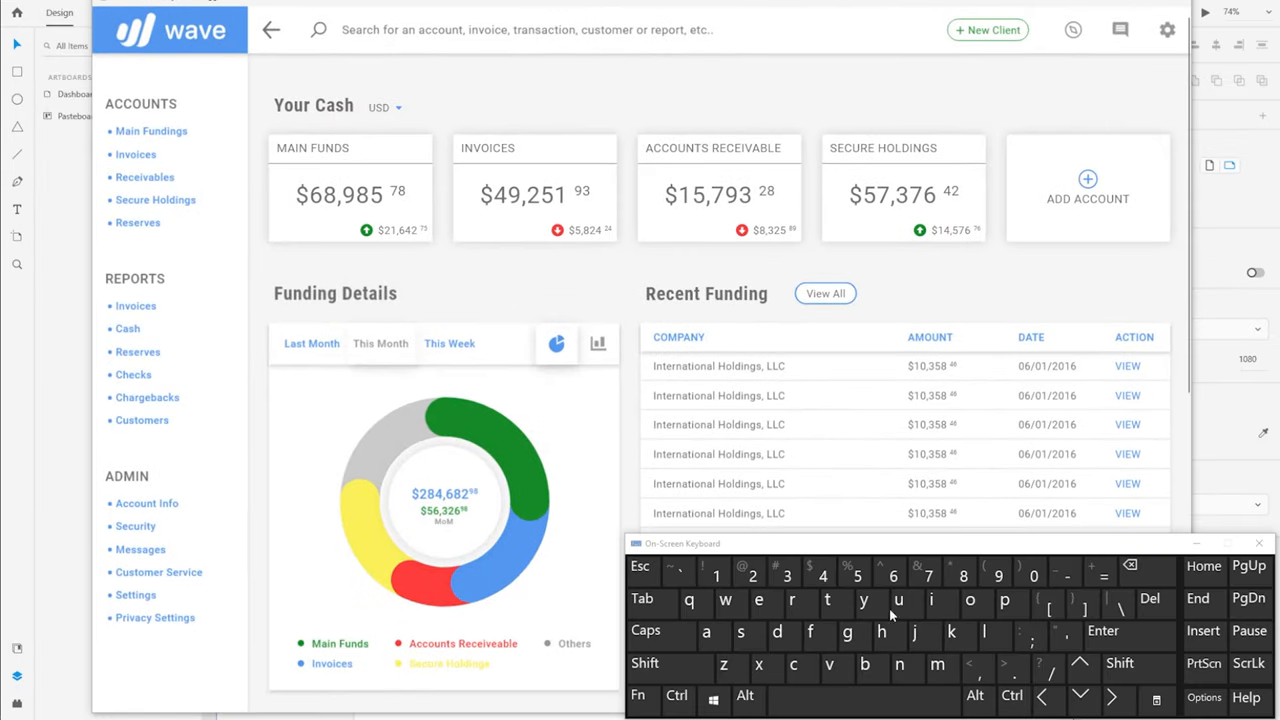
pyautogui.moveTo(472, 588)
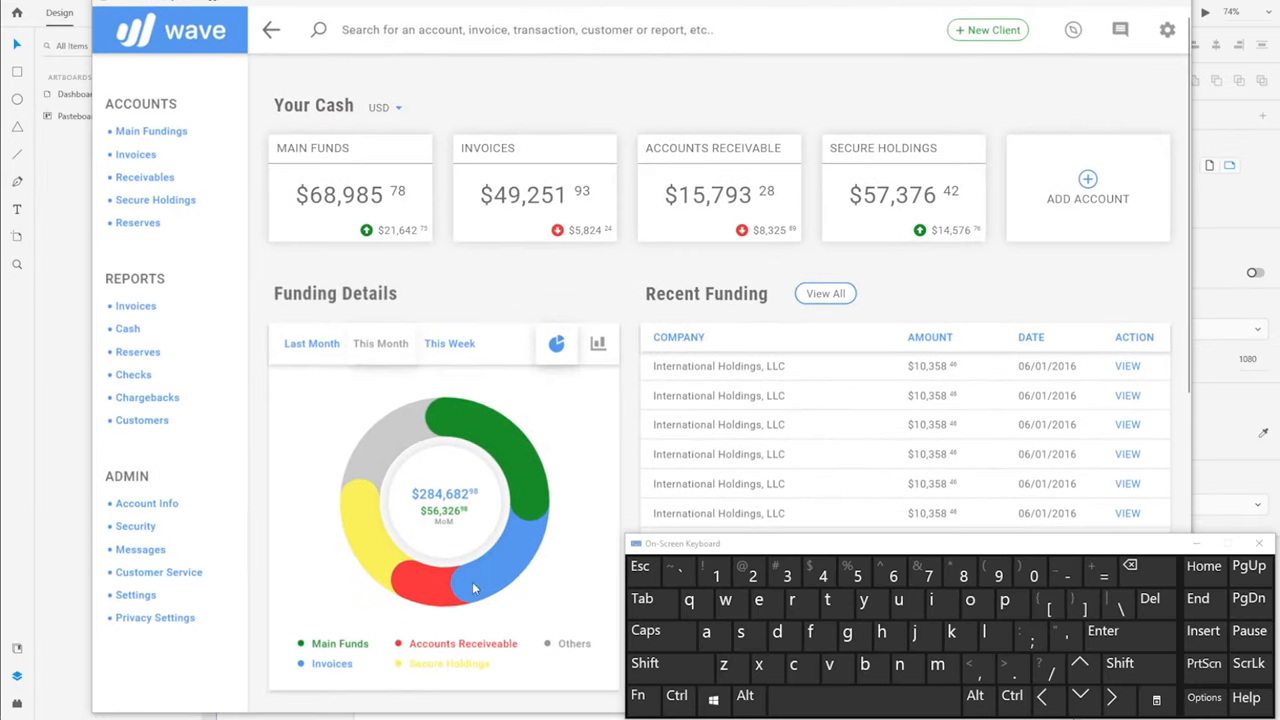
pyautogui.moveTo(208, 656)
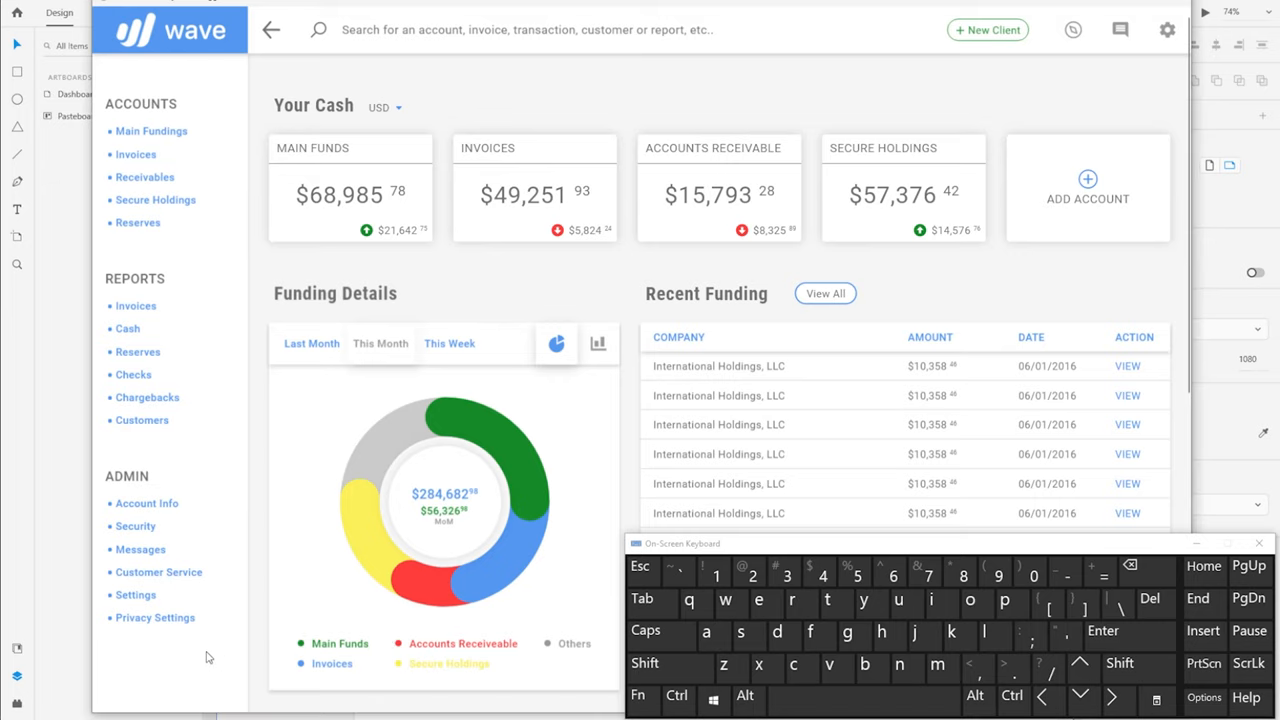
# In the preview, switch the Funding Details chart to the bar view and back to the pie view.
pyautogui.click(930, 604)
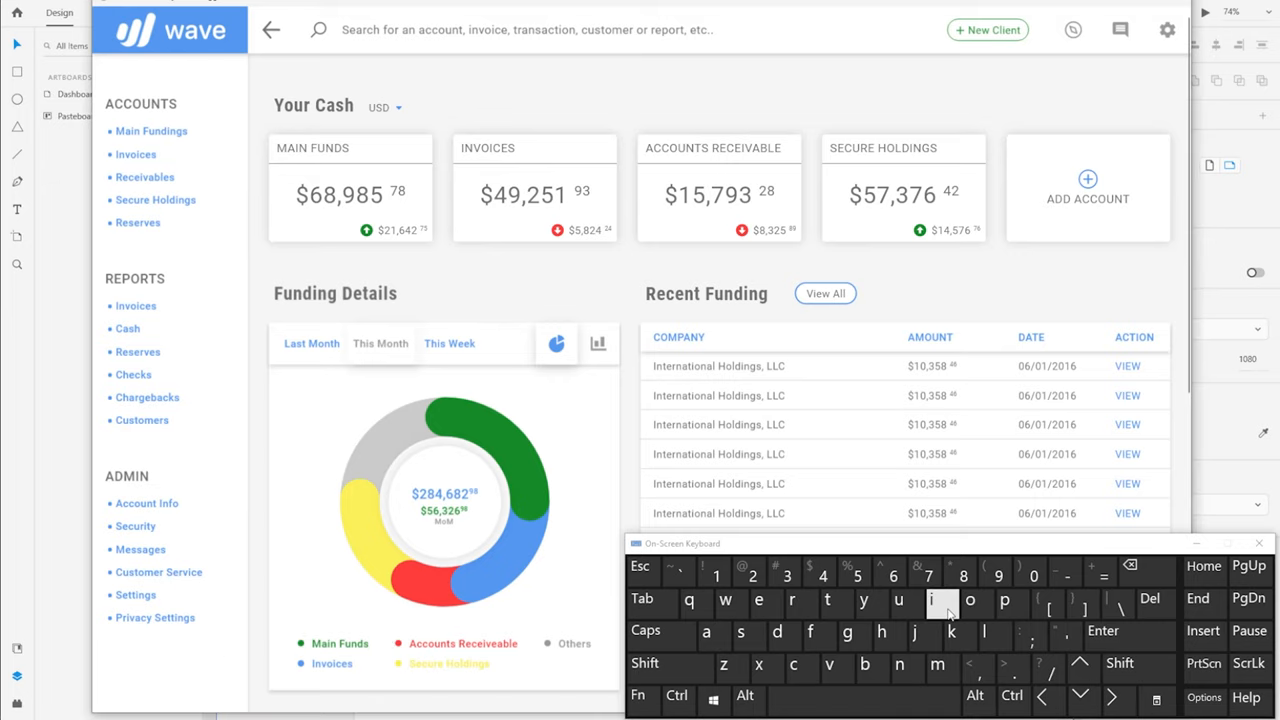
pyautogui.scroll(-3)
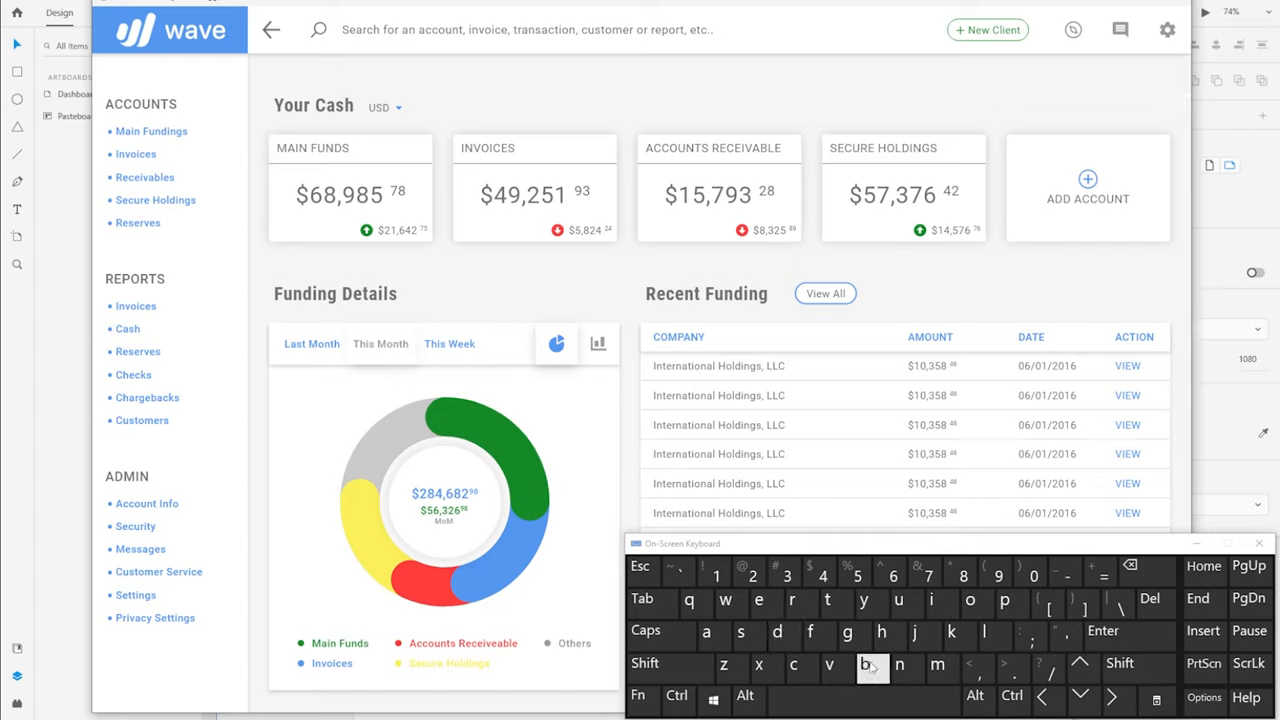
pyautogui.click(596, 344)
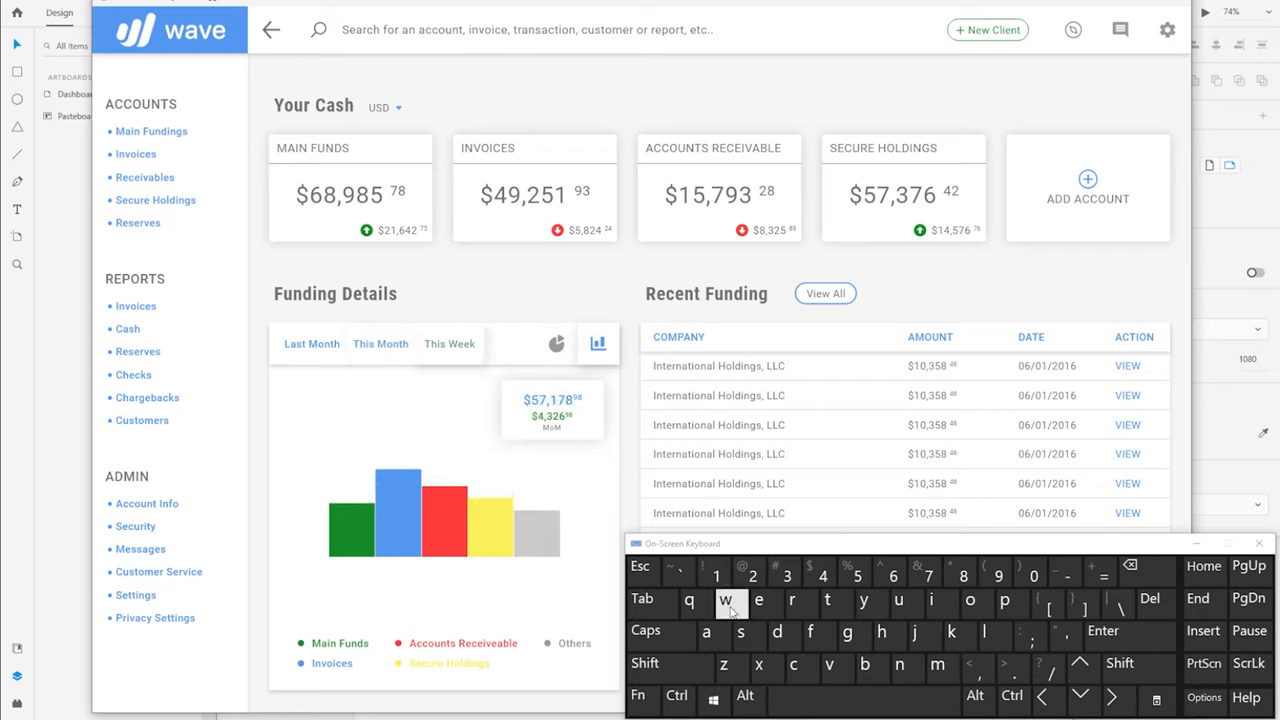
pyautogui.click(556, 344)
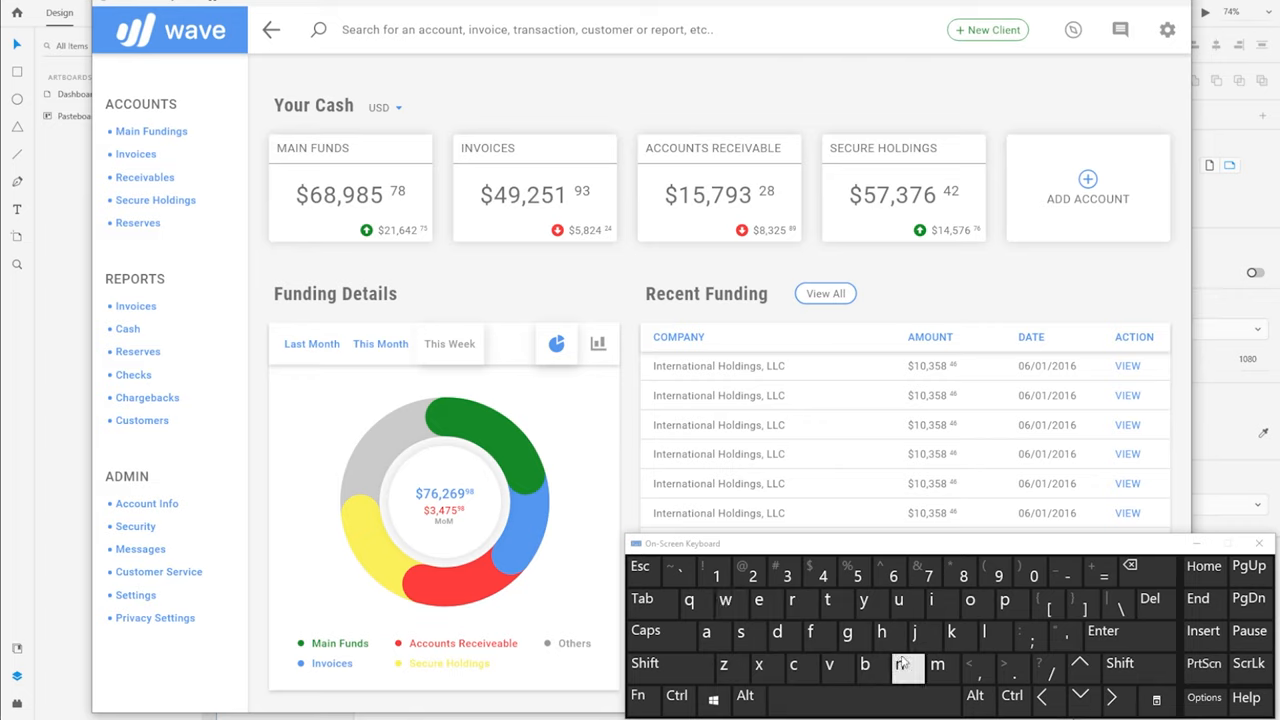
pyautogui.moveTo(900, 650)
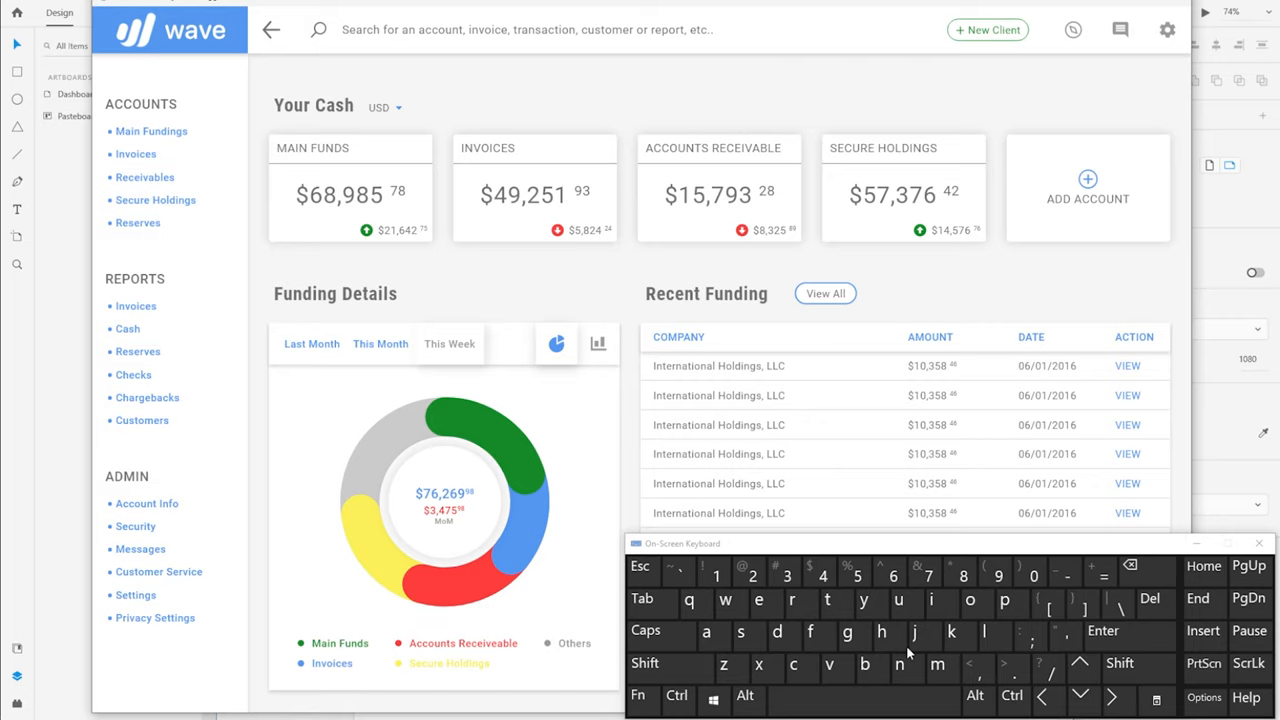